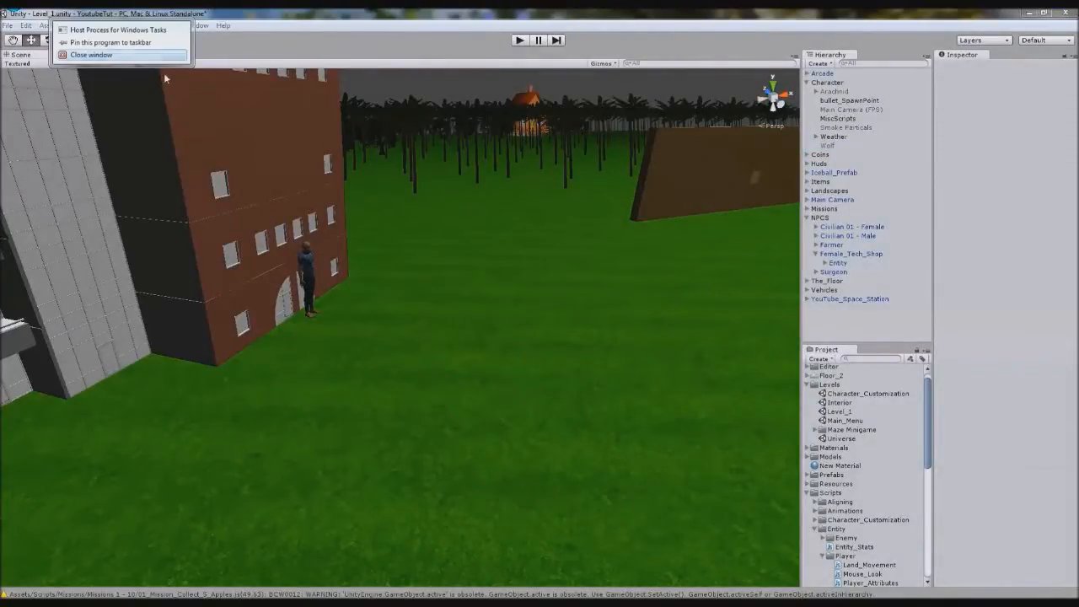
- Collapse the expanded Character and NPCs groups in the Hierarchy
left_click(435, 104)
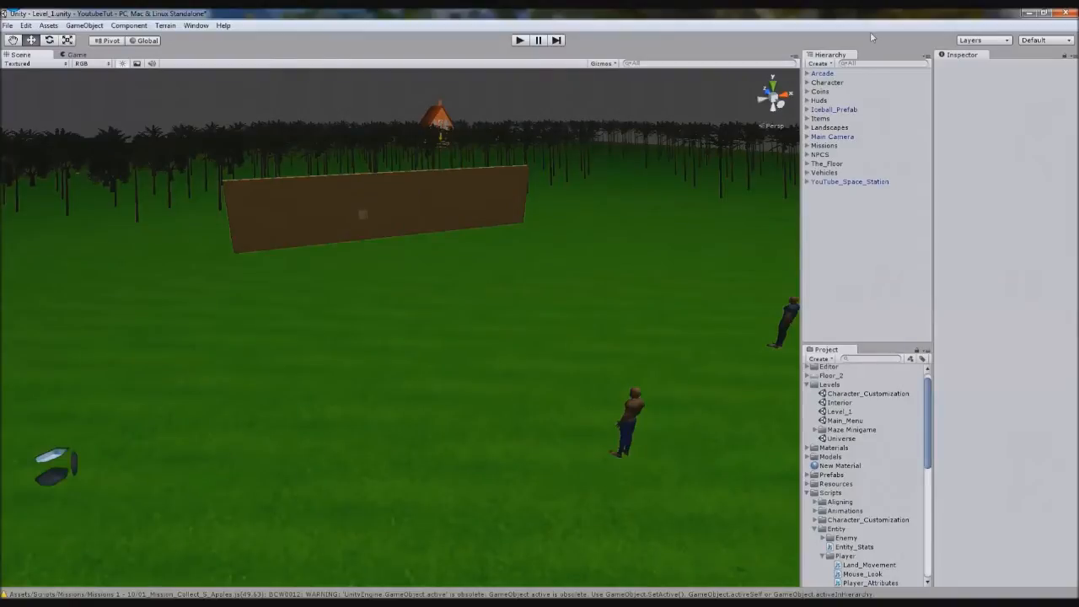
- Inspect the Character's Inventory_GUI component and its first grid element
left_click(828, 82)
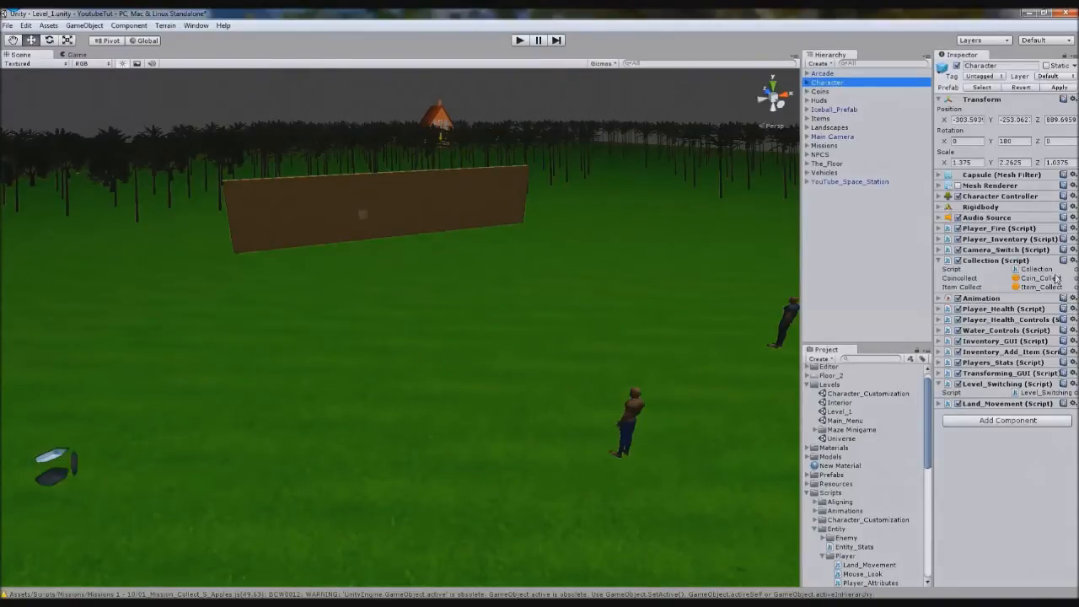
left_click(937, 172)
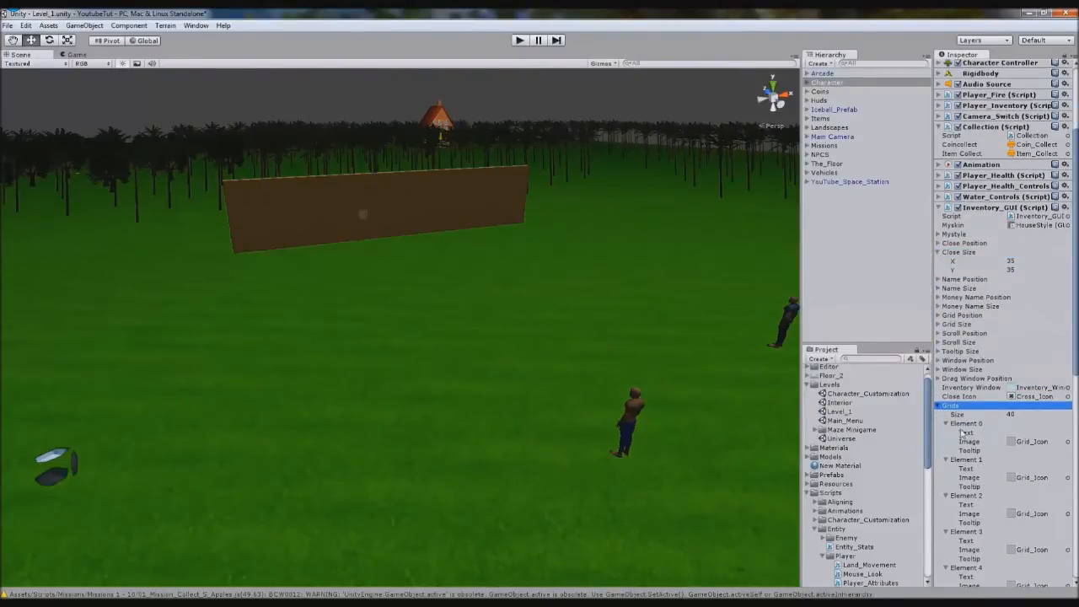
left_click(964, 423)
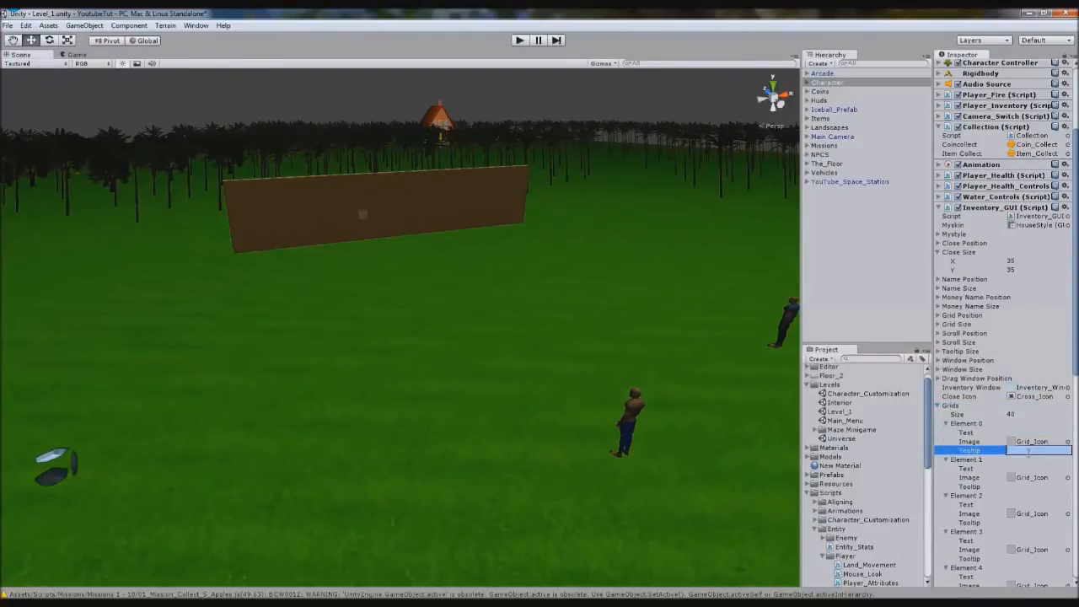
left_click(966, 424)
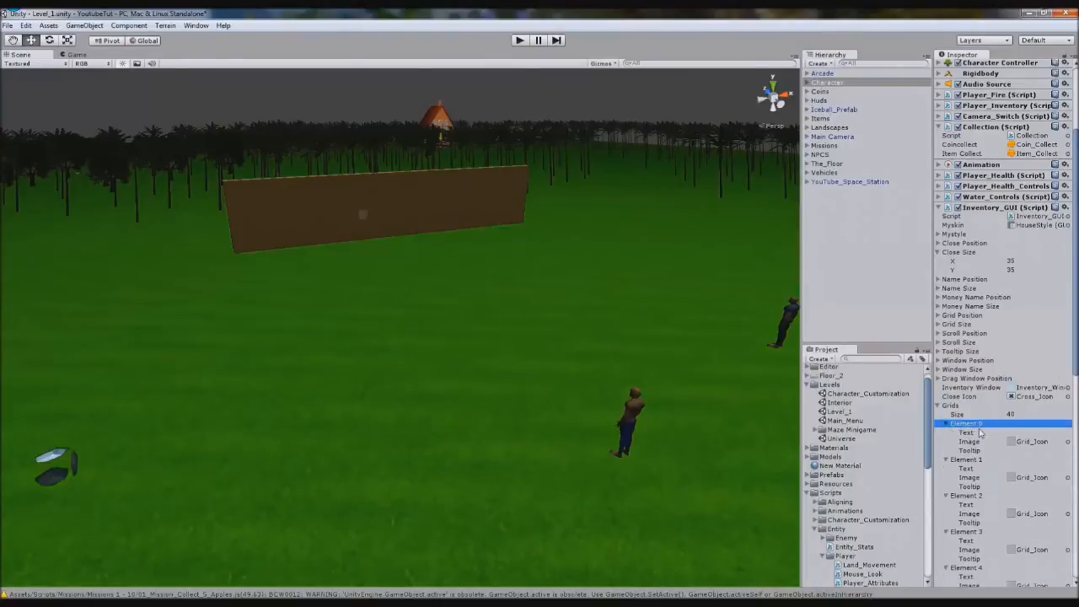
mouse_move(949, 448)
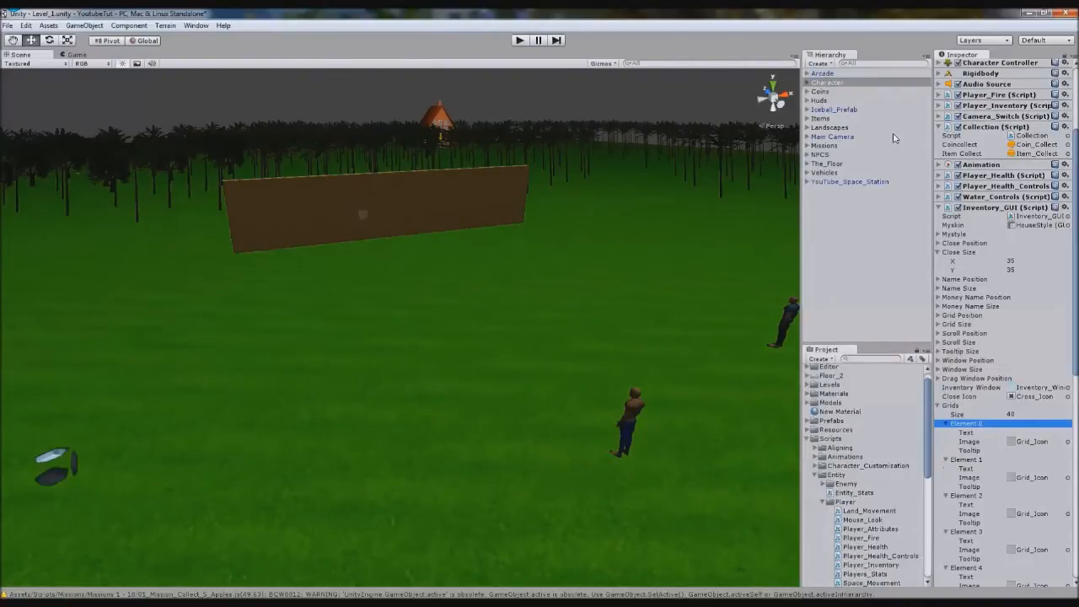
mouse_move(870, 359)
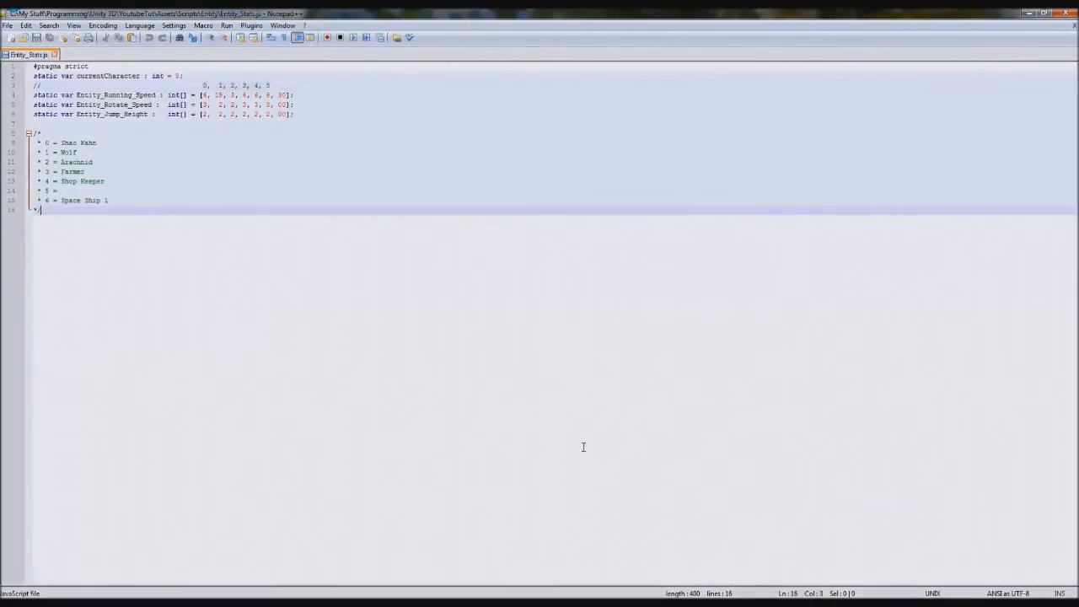
- Declare an empty 'class Entity { }' below the character list comment
key("Enter")
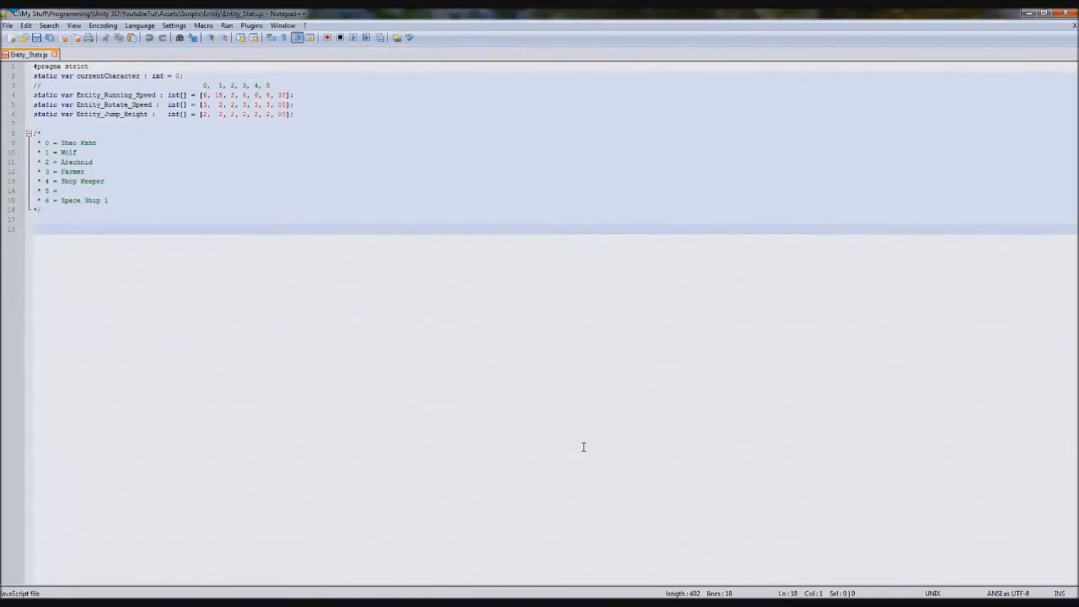
type("class")
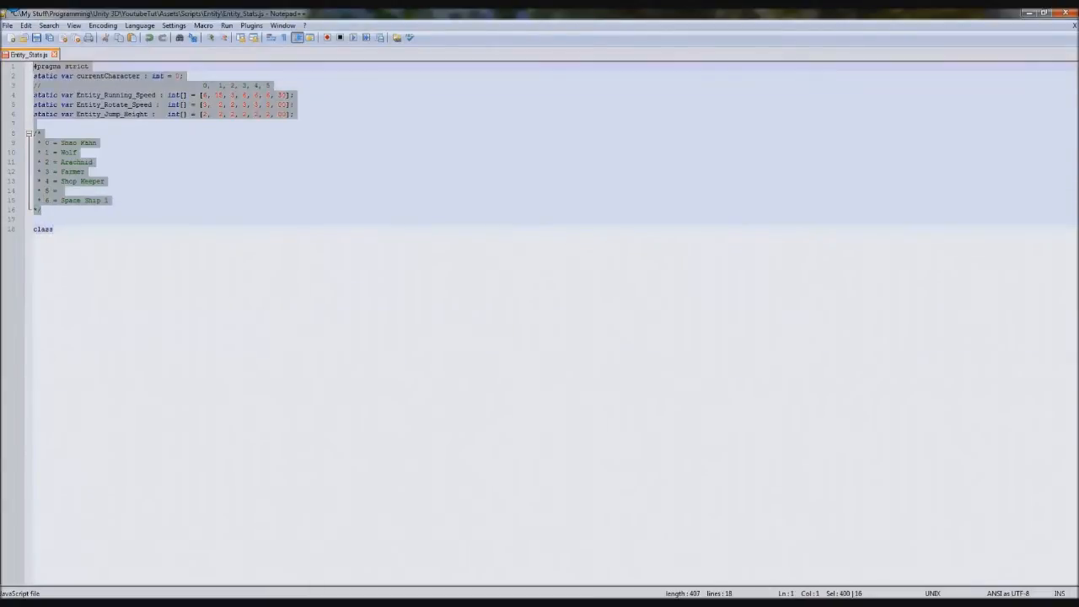
left_click(57, 229)
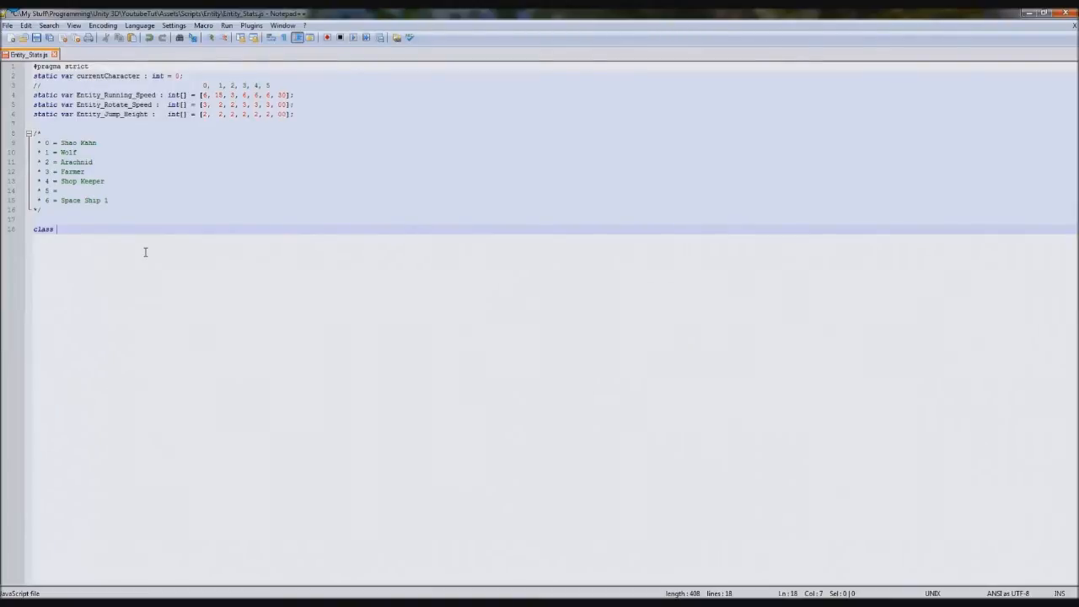
type("Entity")
type("{")
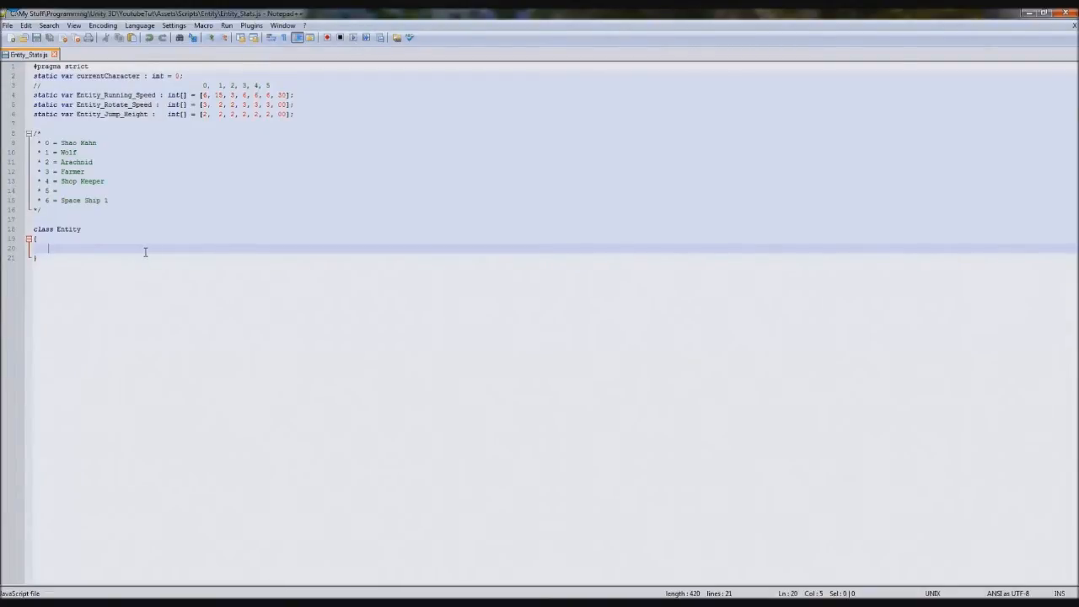
double_click(67, 230)
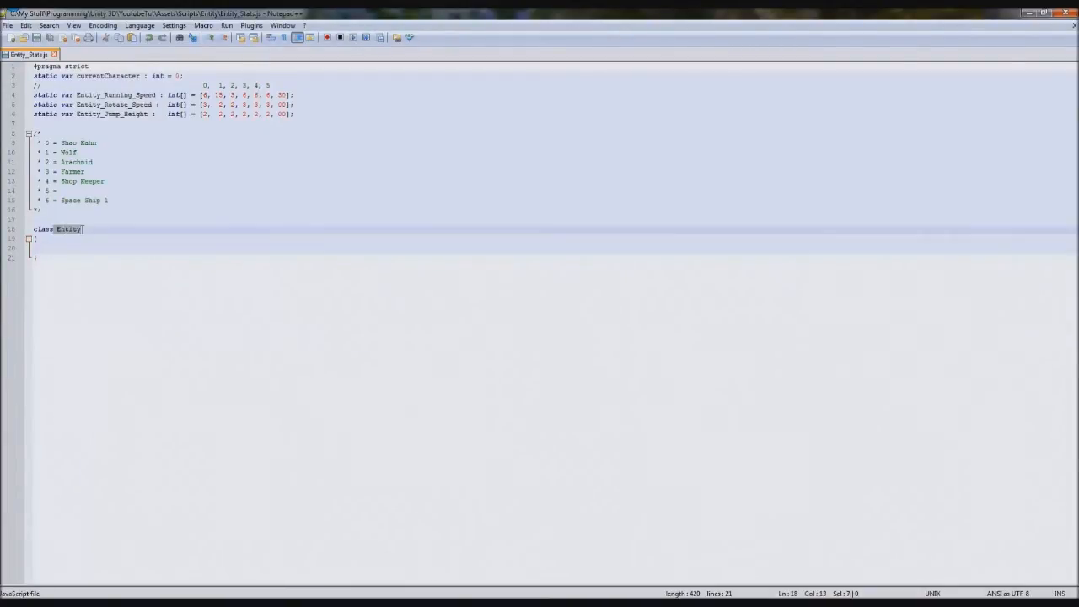
double_click(68, 230)
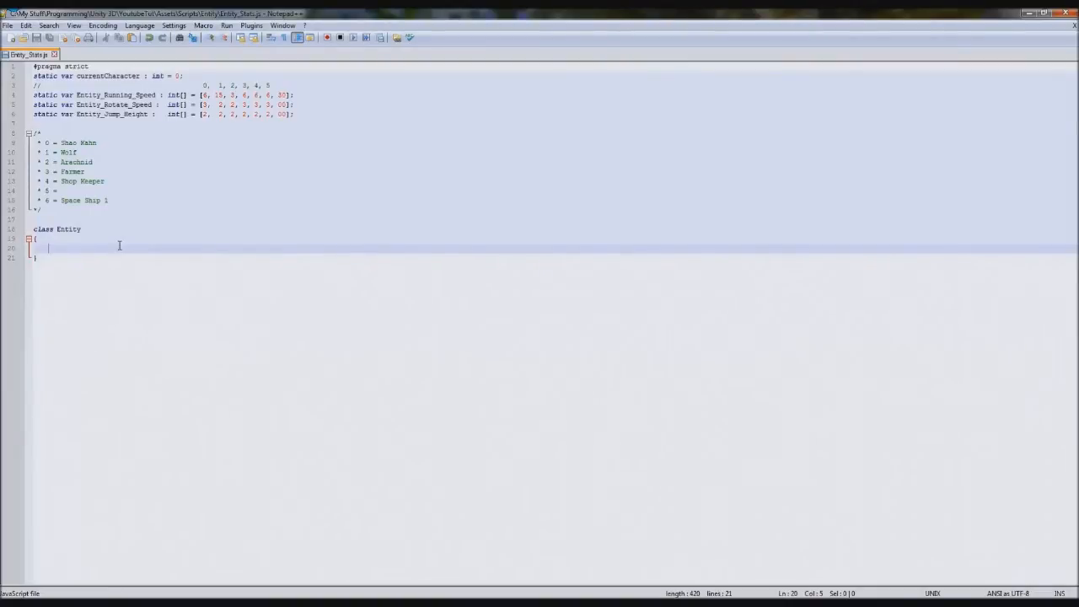
- Declare name : String and running_speed, rotate_speed, jump_height : int fields in Entity
type("var")
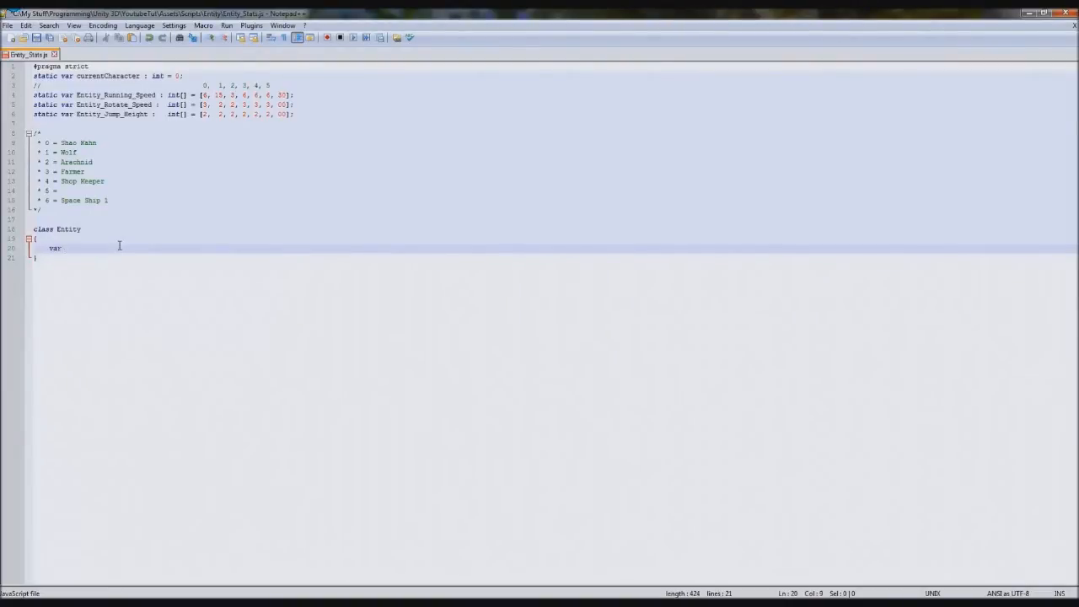
type("entity")
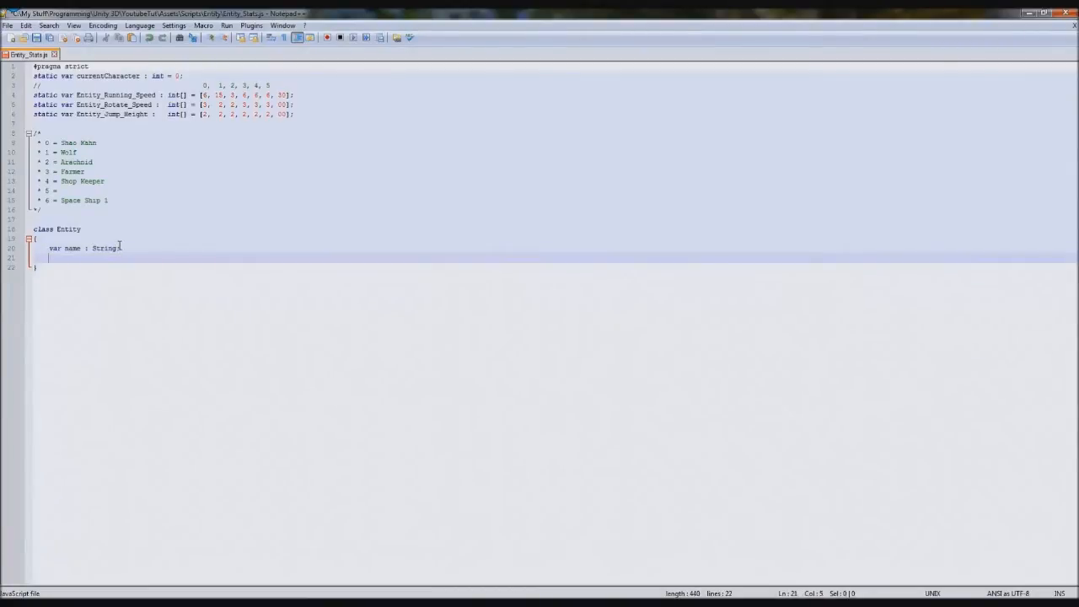
type("var")
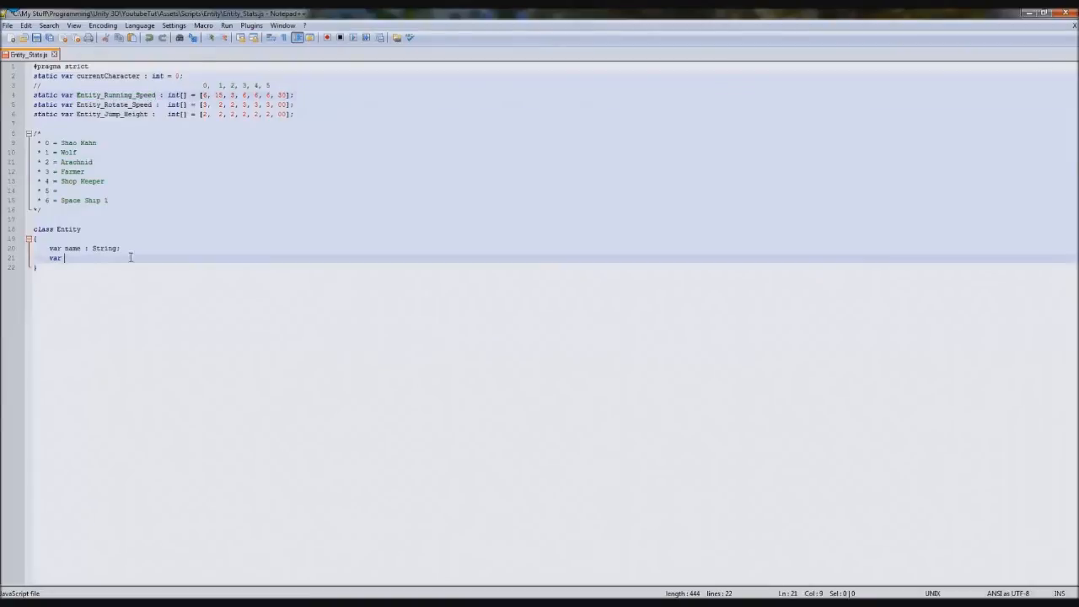
type("running_s")
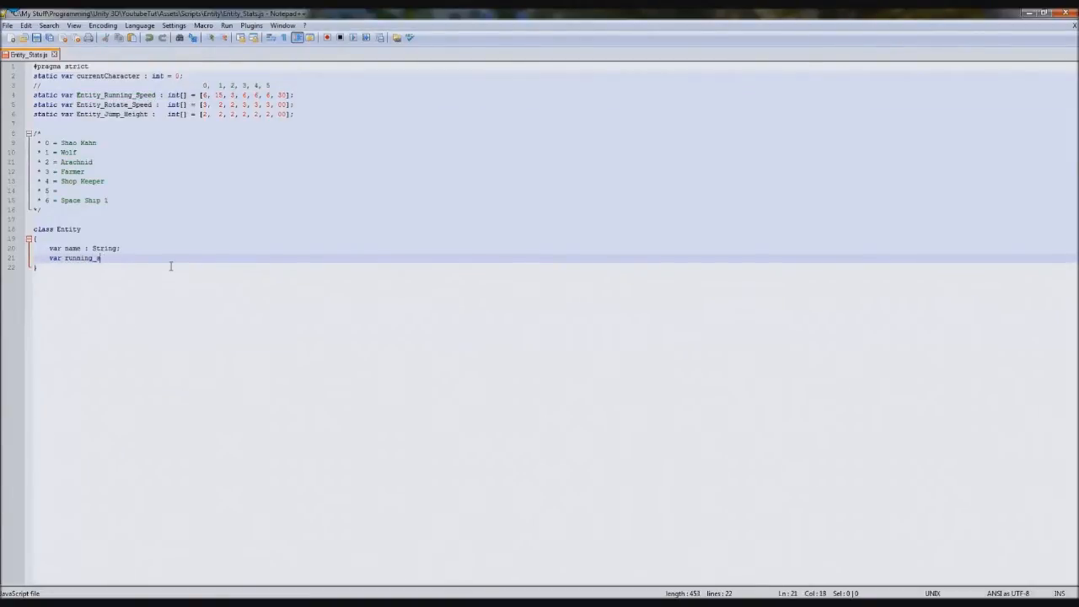
type("peed : int;")
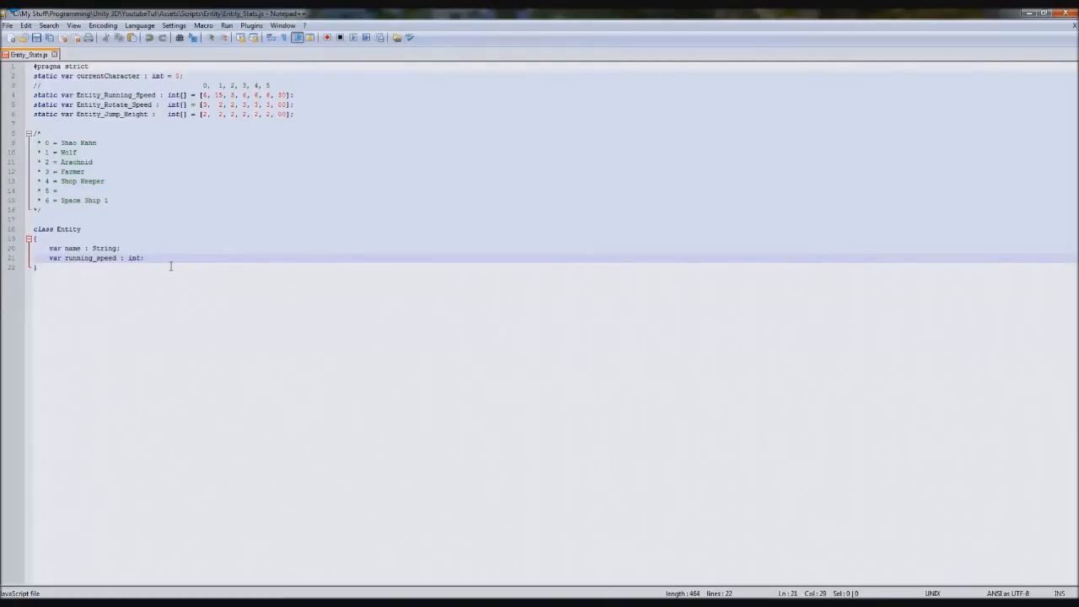
type("var")
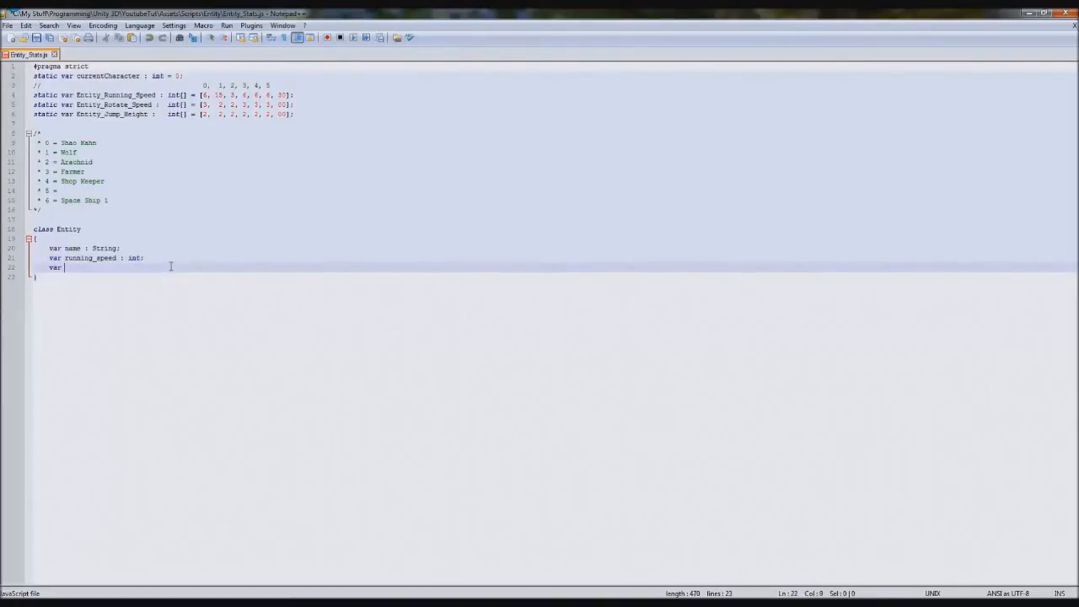
type("rotate_speed : int;")
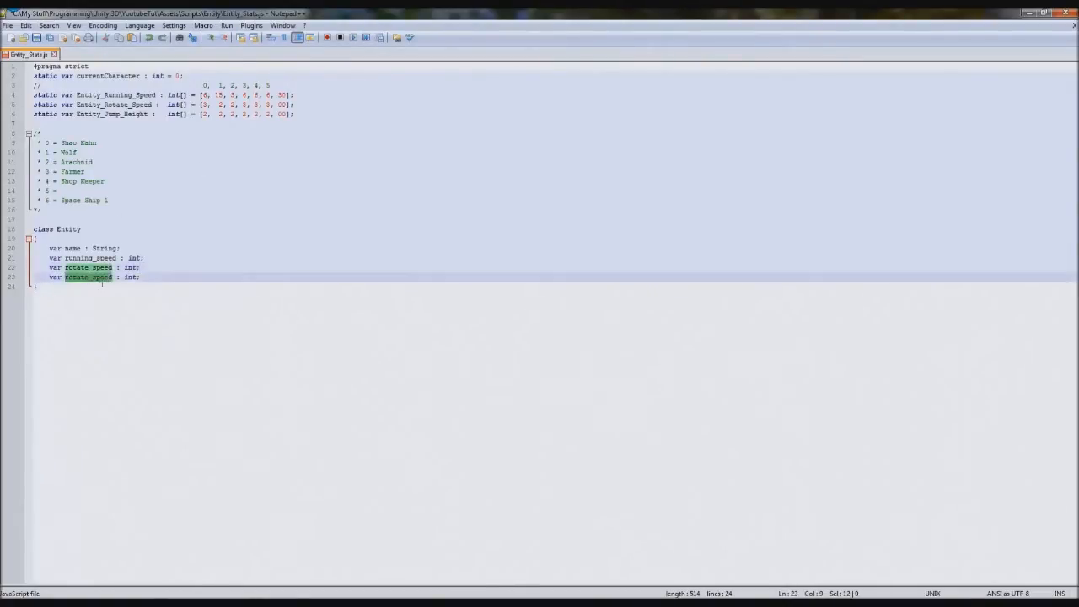
type("jump_height")
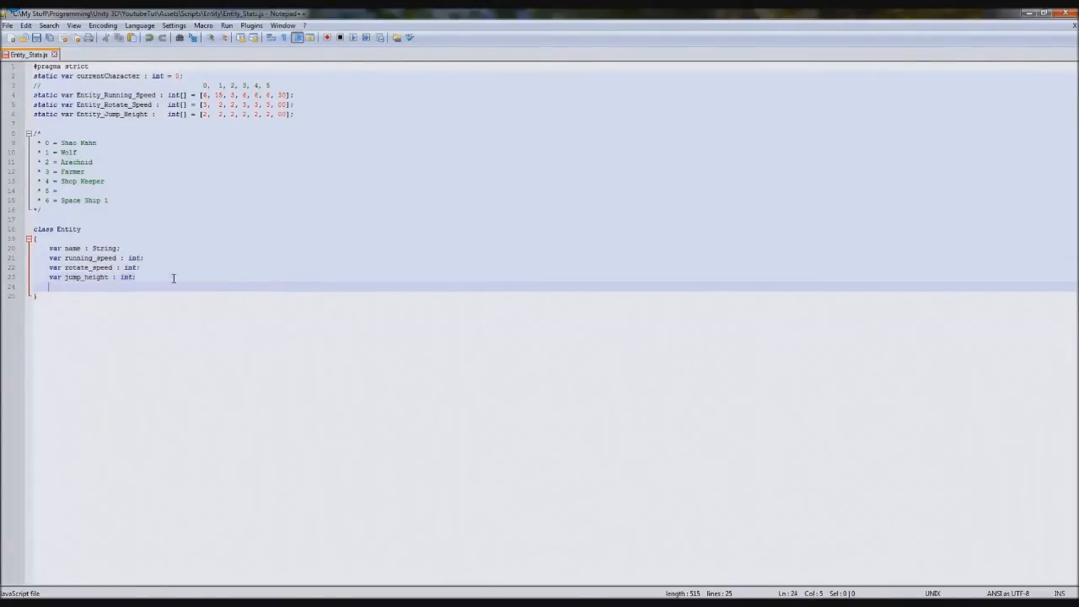
- Add a 'function Entity()' constructor matching the class name
type("function")
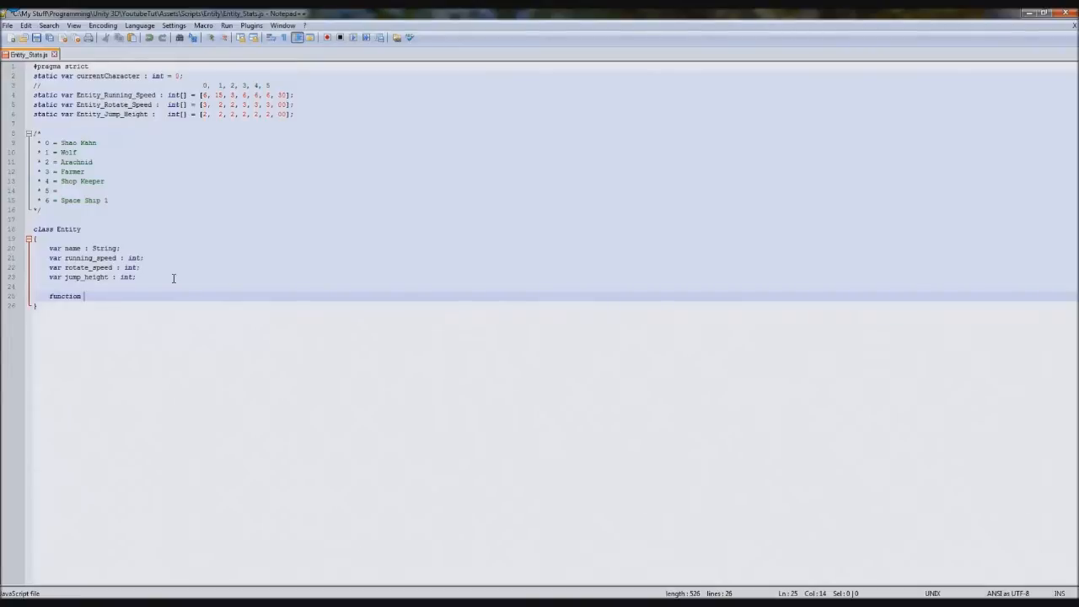
double_click(68, 230)
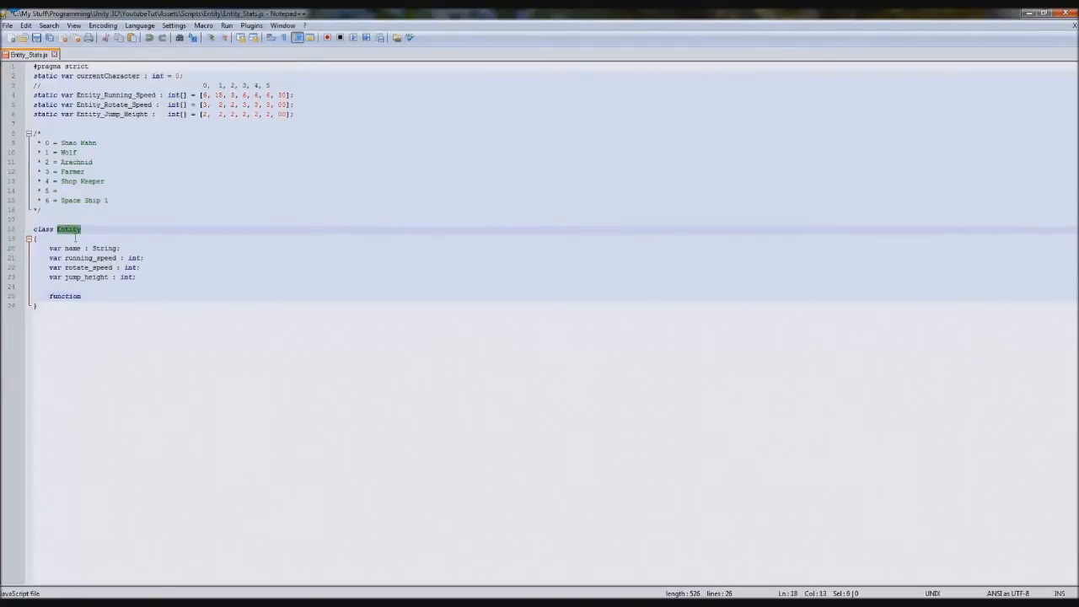
type("Entity")
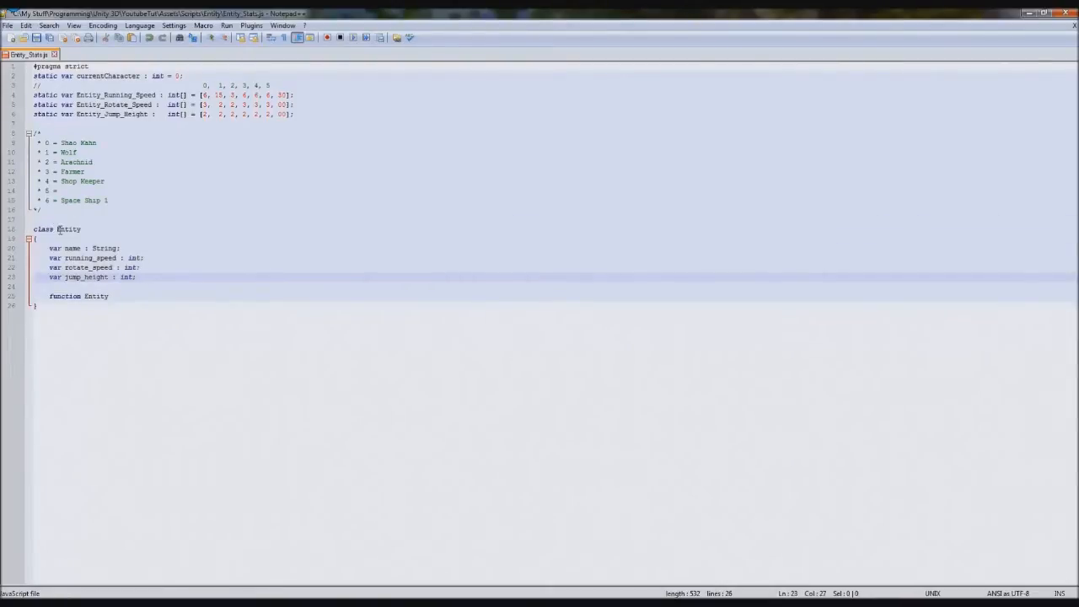
double_click(65, 230)
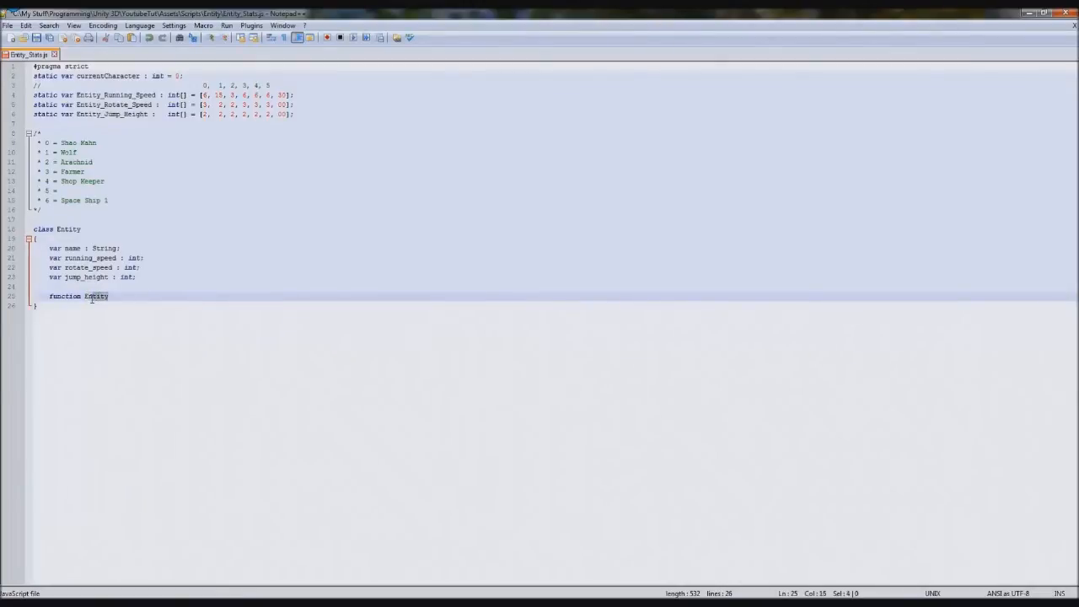
double_click(94, 297)
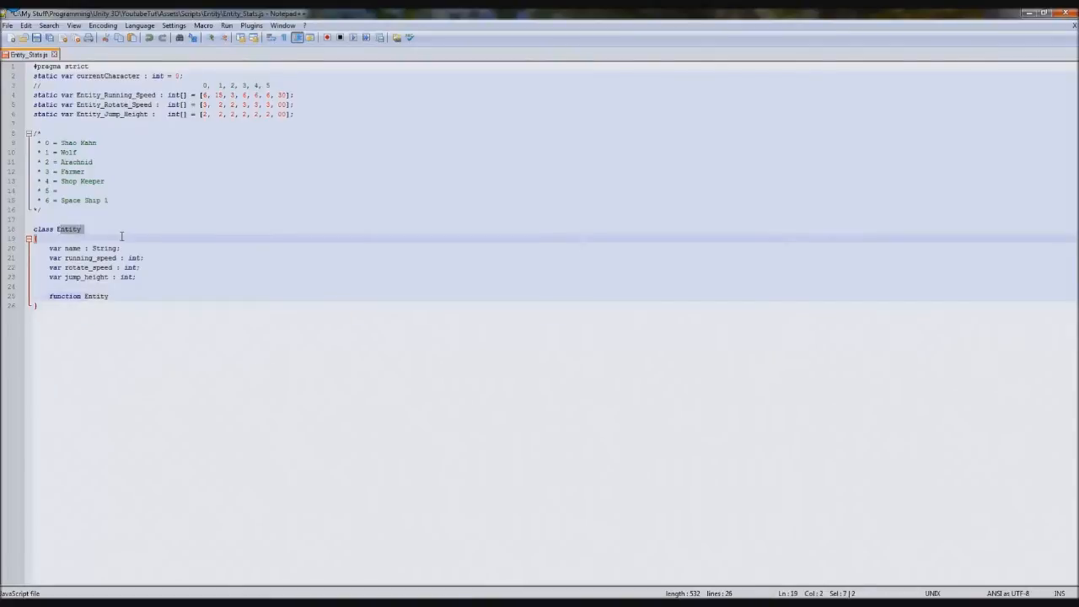
left_click(162, 298)
type(" ()")
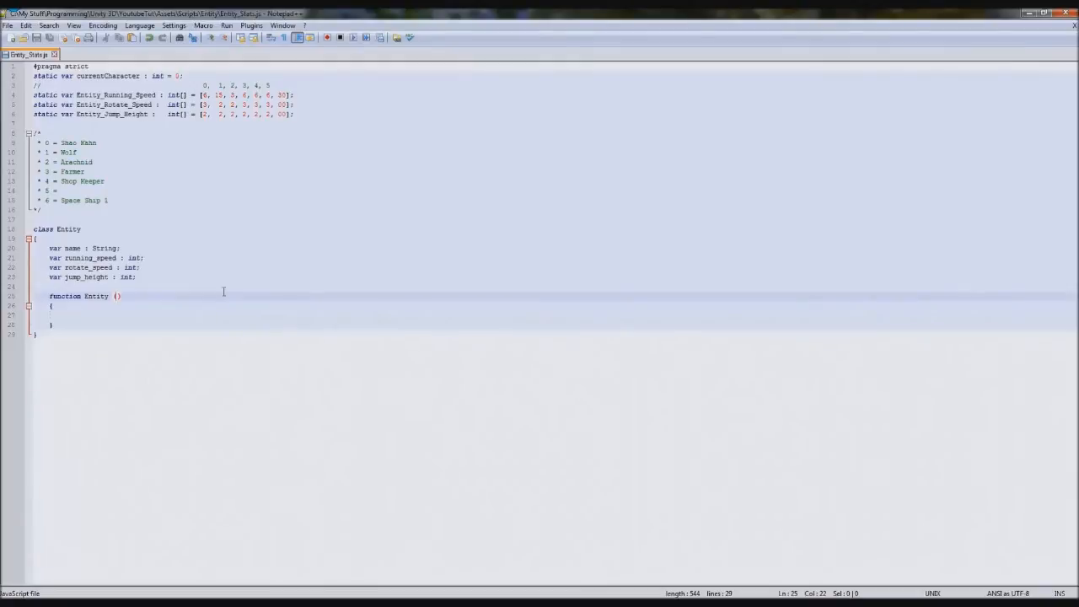
mouse_move(152, 300)
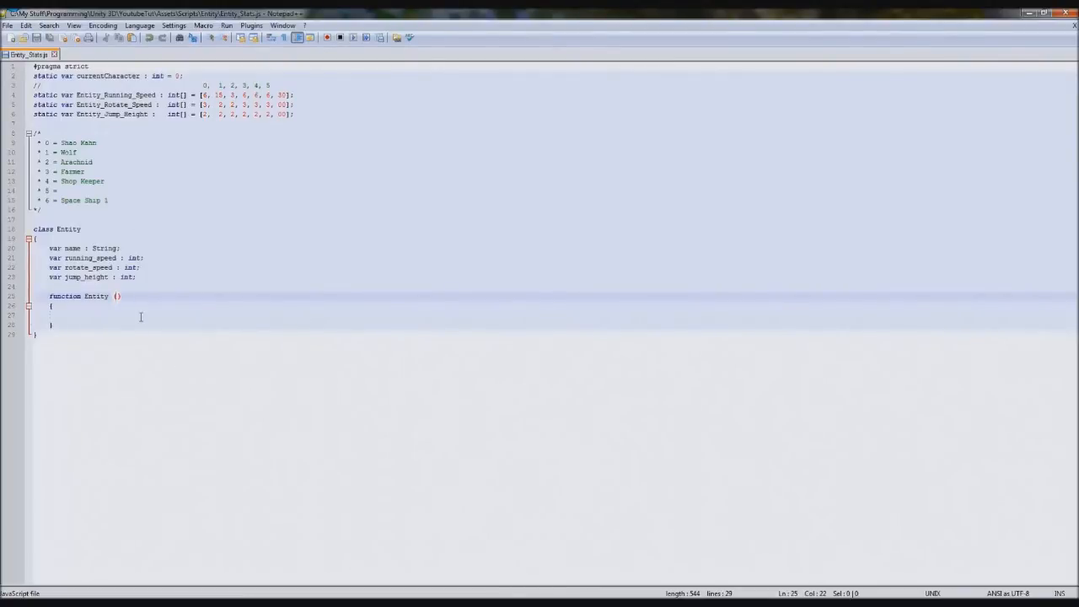
mouse_move(273, 320)
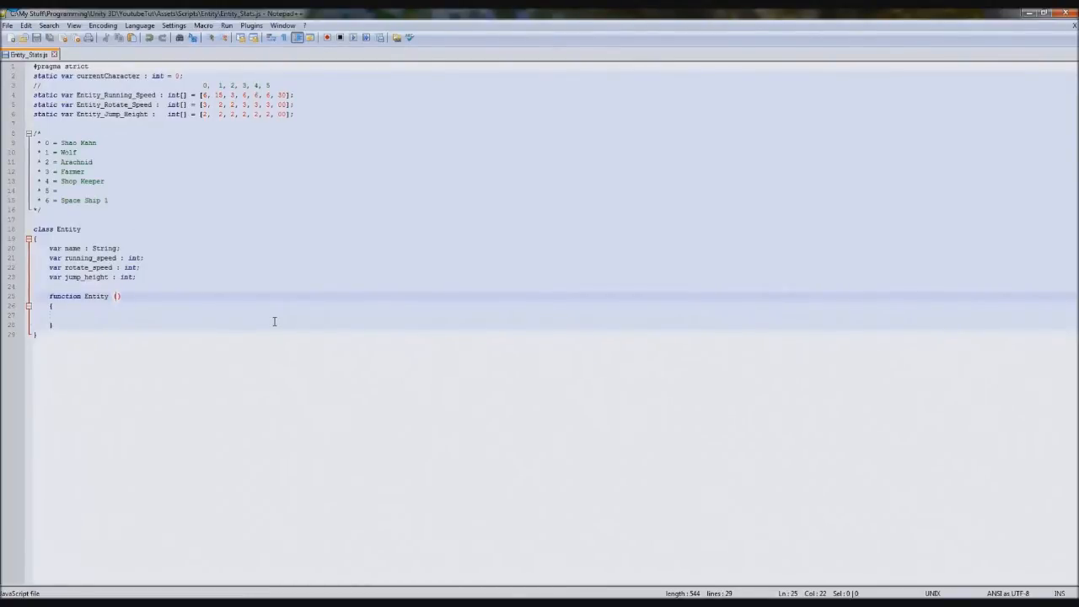
- Write the constructor parameters na : String, run : int, rot : int, jum : int
double_click(92, 256)
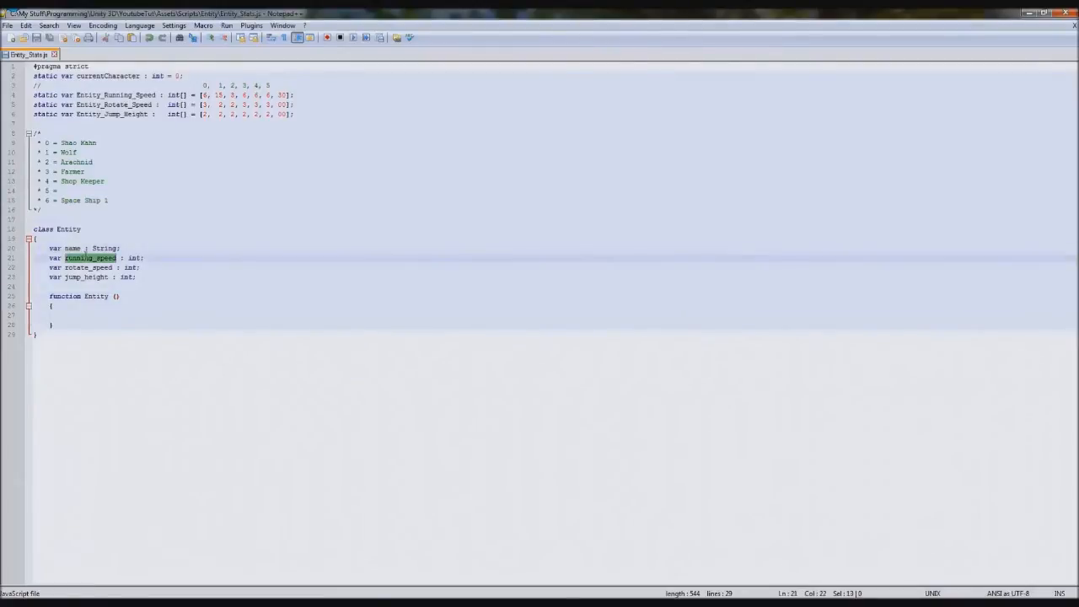
left_click(176, 331)
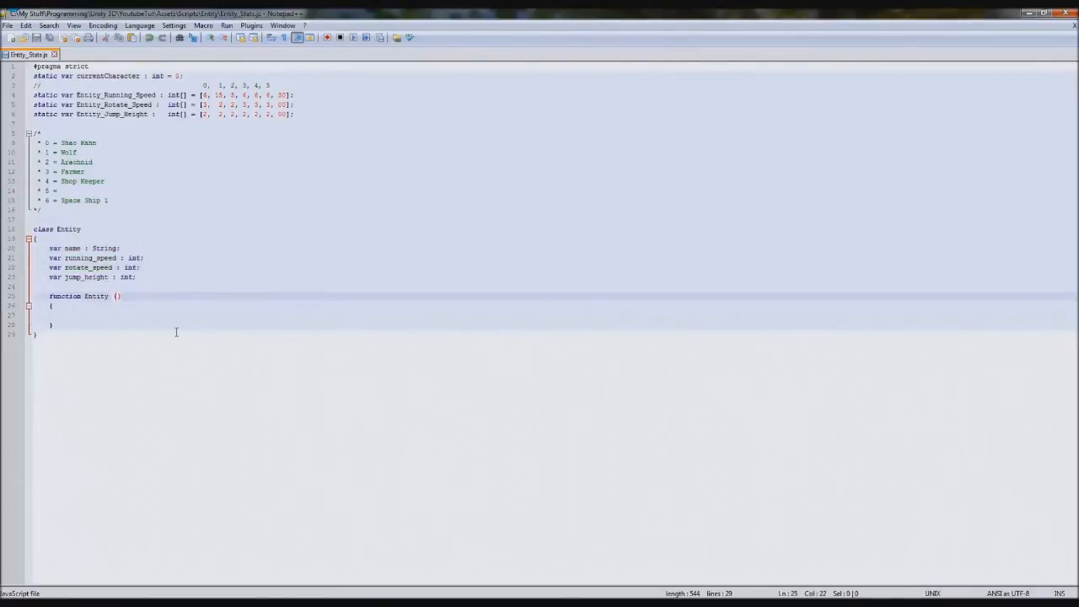
type("na : String,")
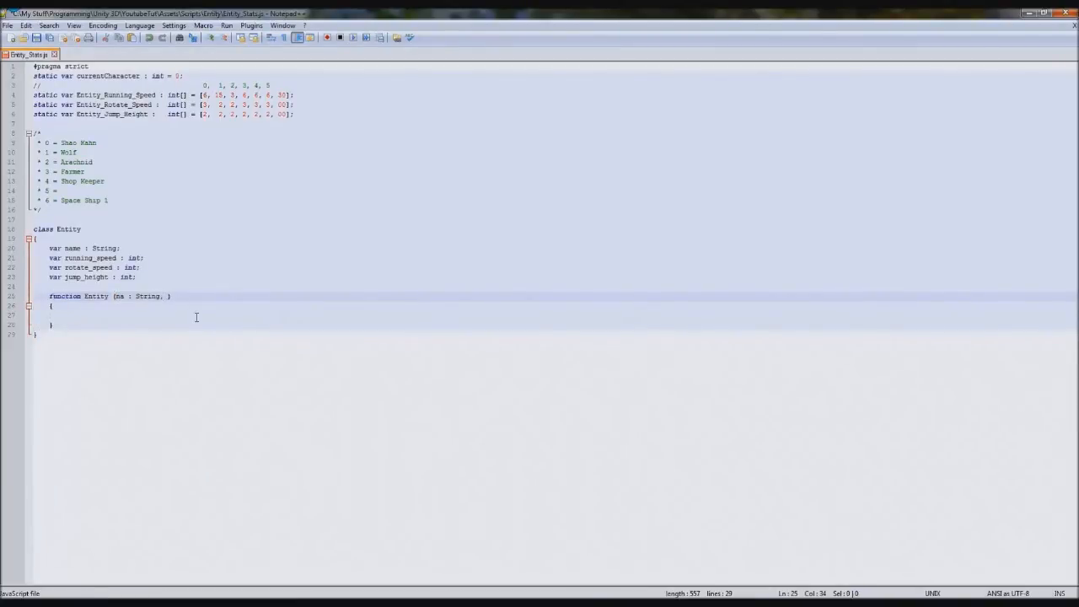
type("rs")
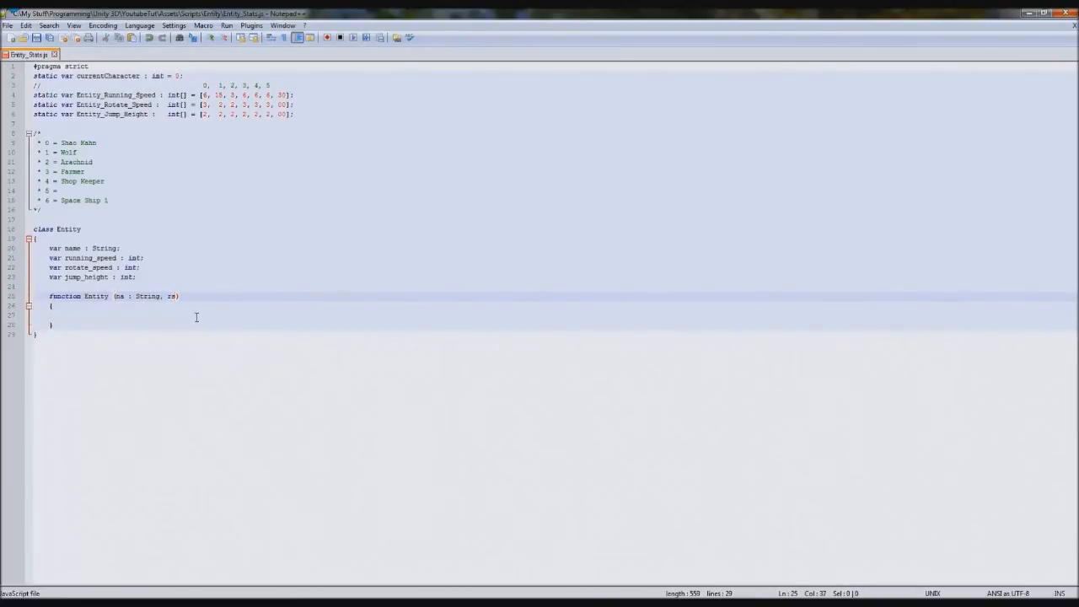
type("un")
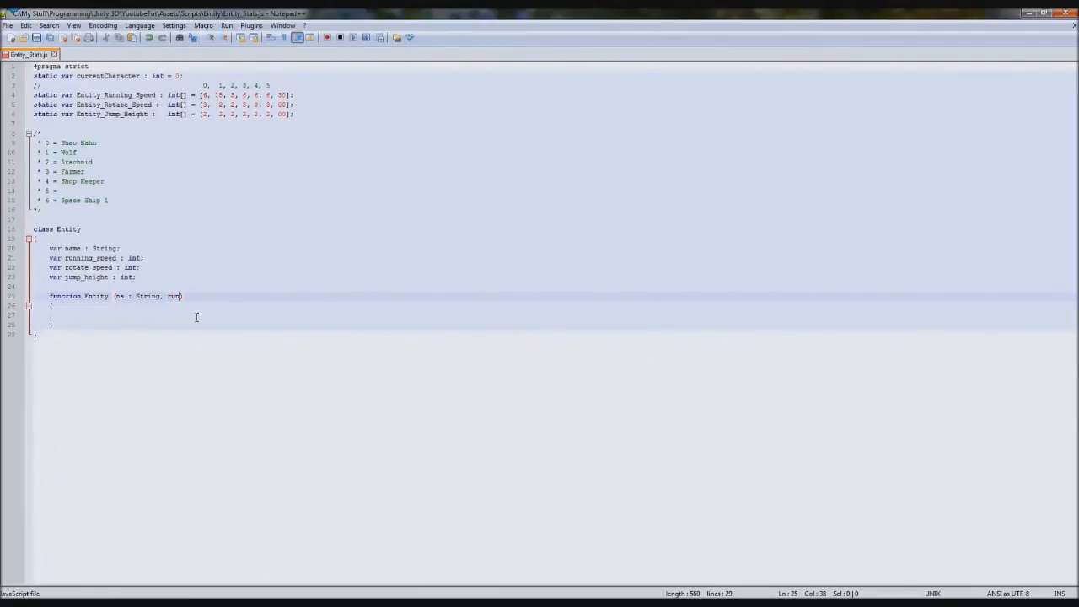
type("_s")
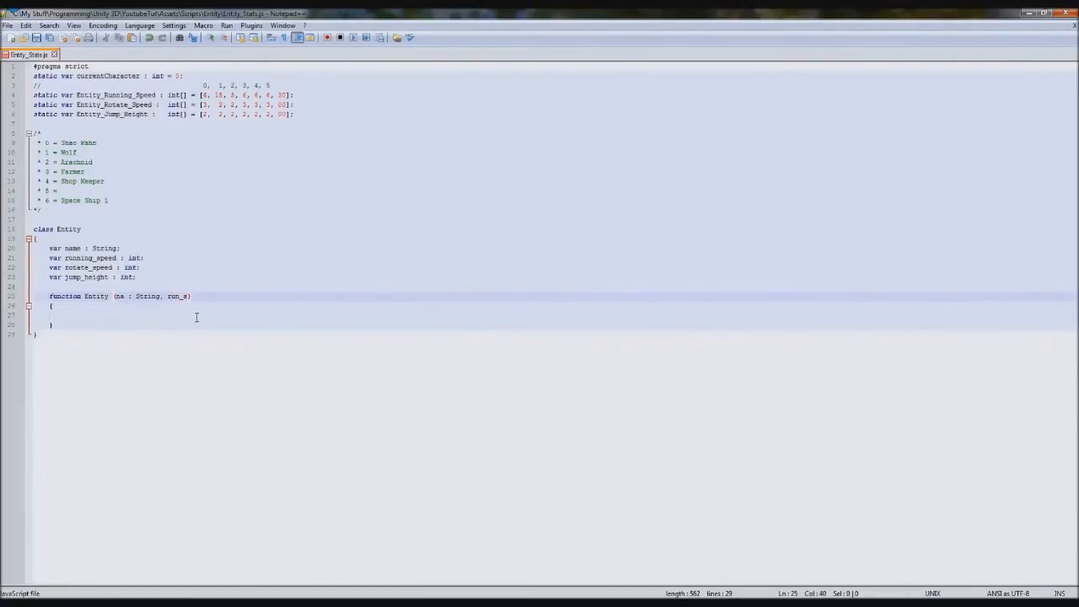
key("BackSpace")
type(" : int, ")
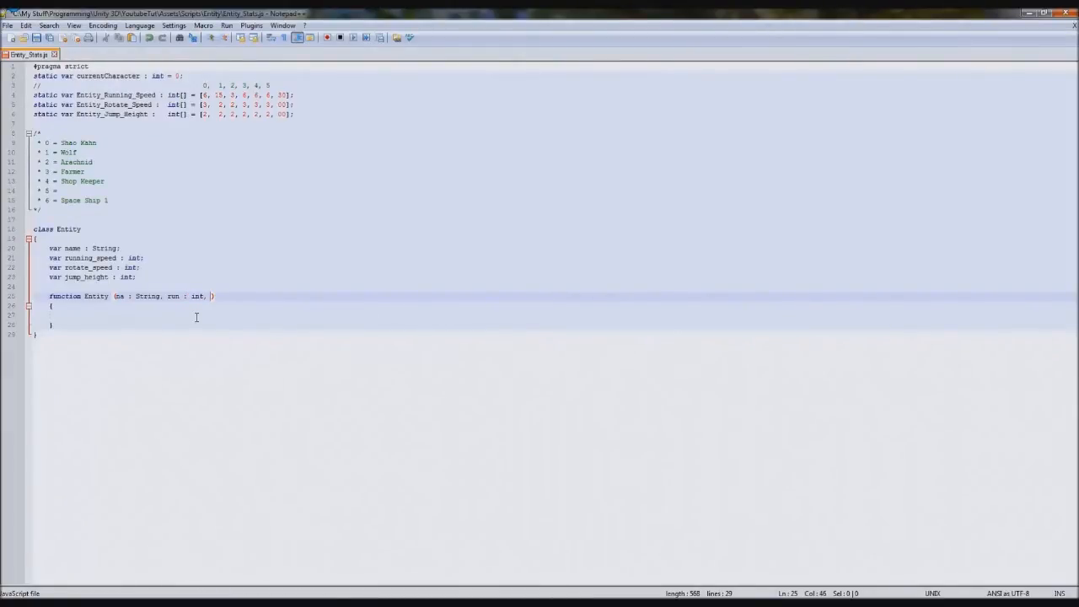
type("rot")
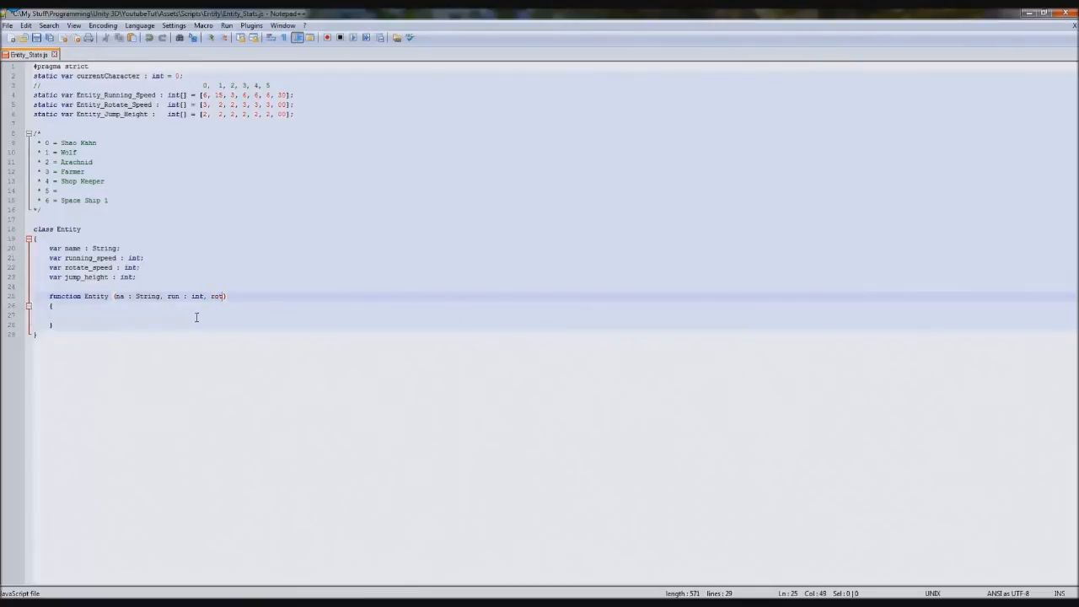
type(": int, jum")
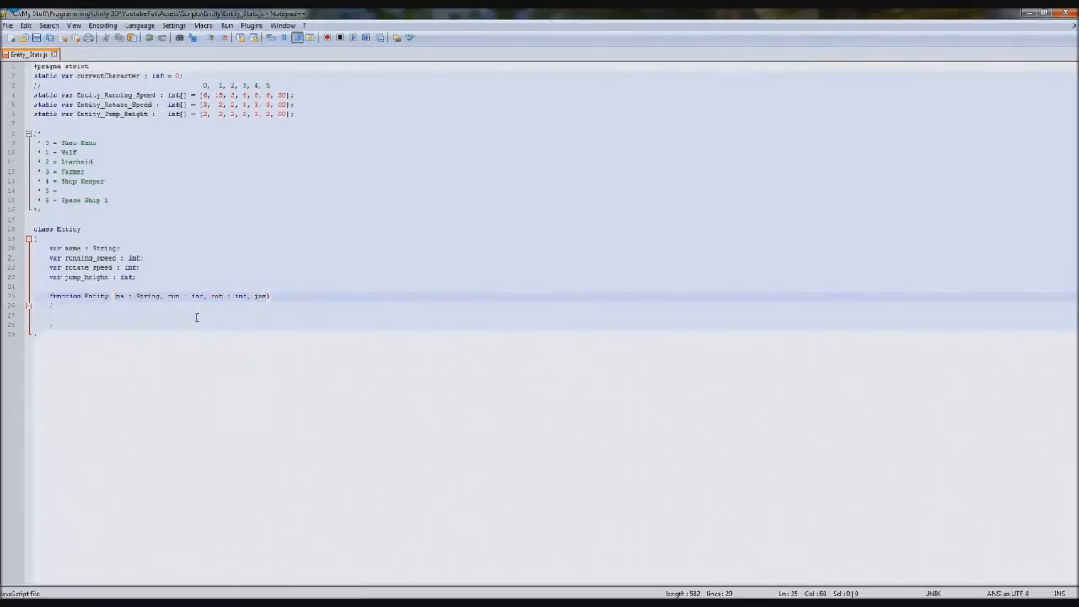
type(": int")
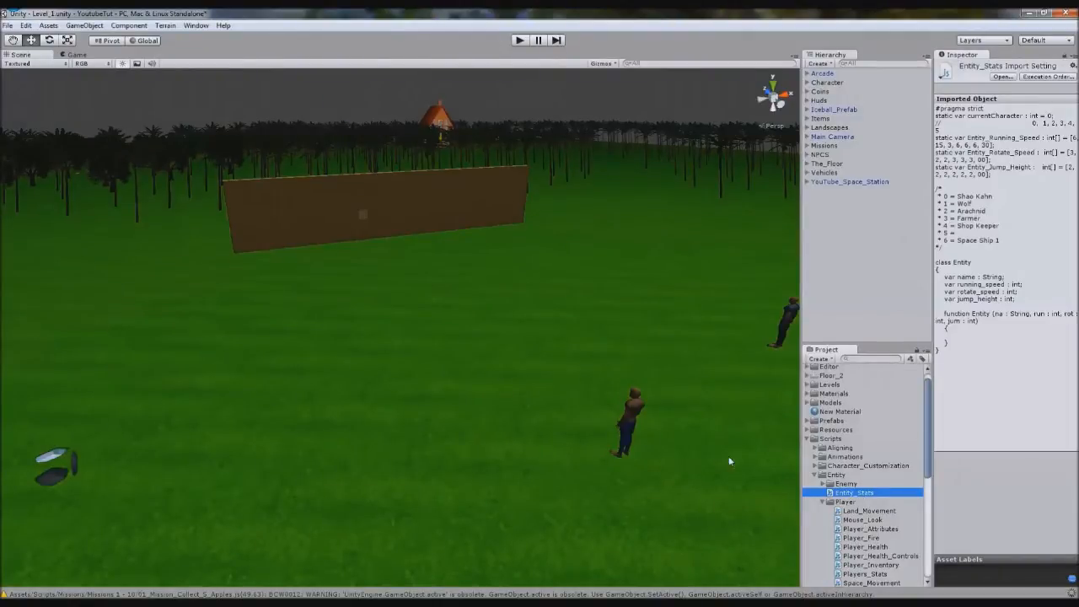
- Expand Character and inspect its child objects' components, including Player_Attributes
left_click(809, 82)
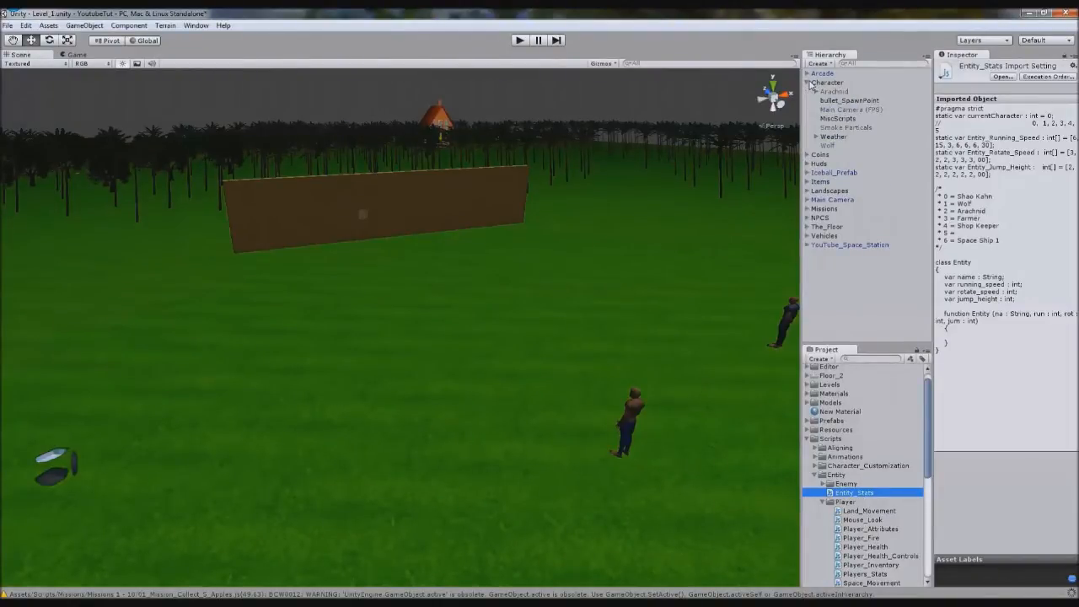
left_click(828, 145)
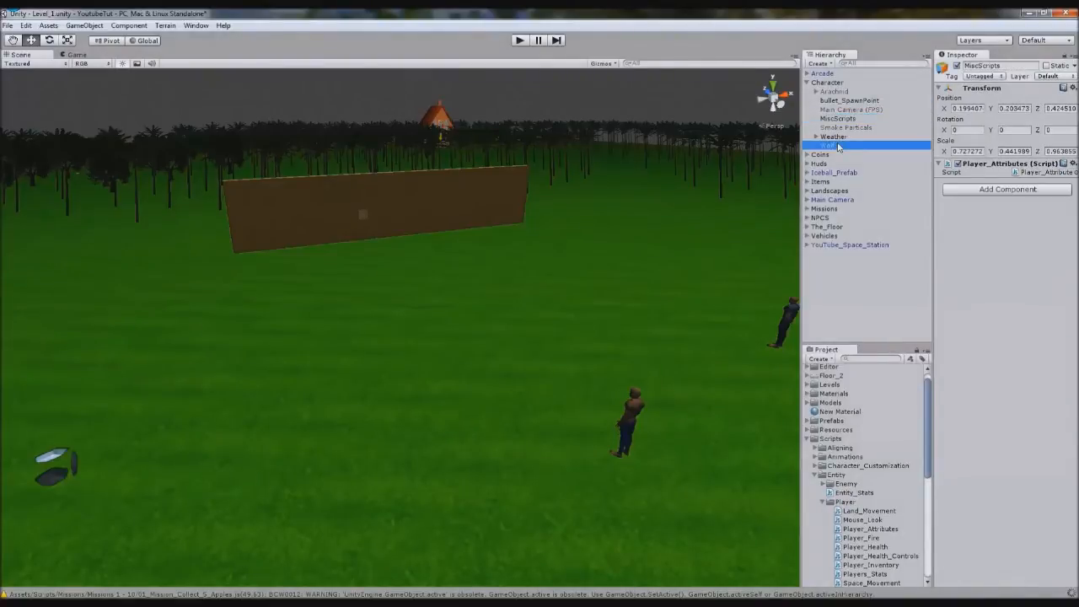
left_click(833, 134)
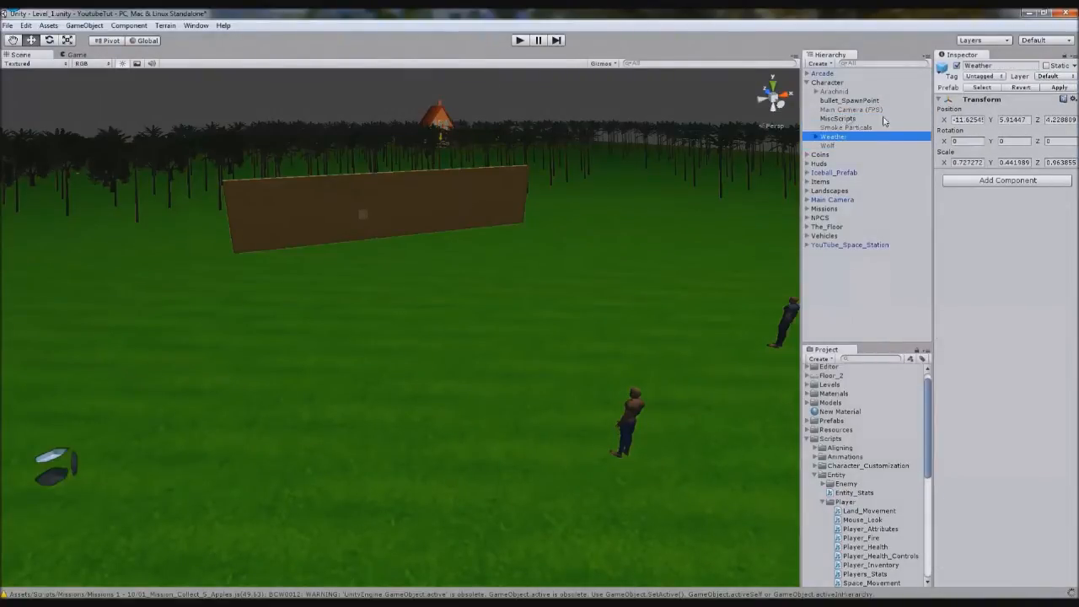
left_click(838, 118)
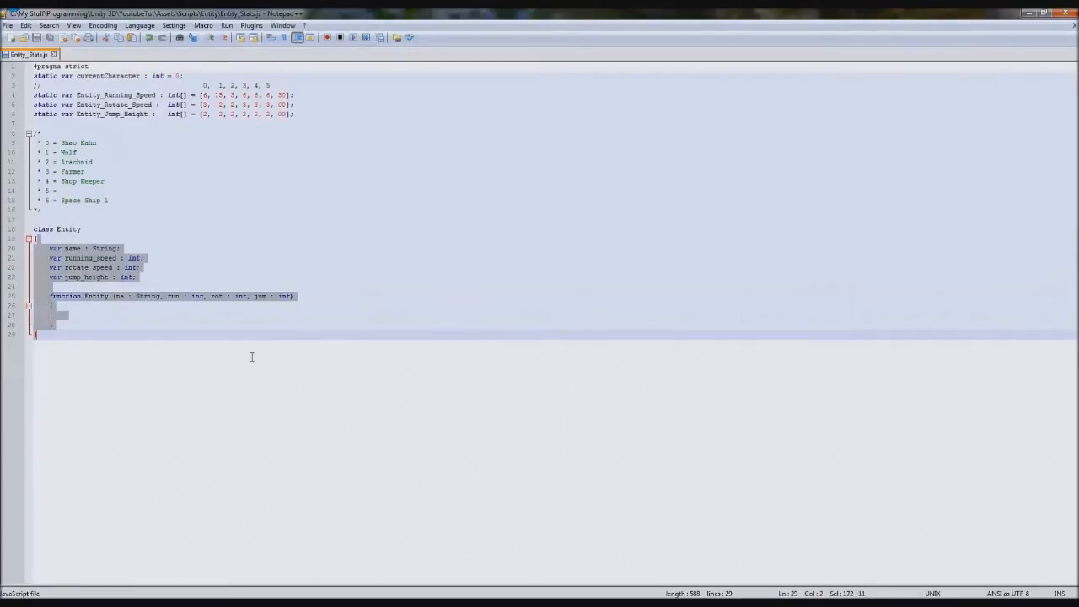
- Assign name = na, running_speed = run, rotate_speed = rot, jump_height = jum in the constructor
left_click(149, 315)
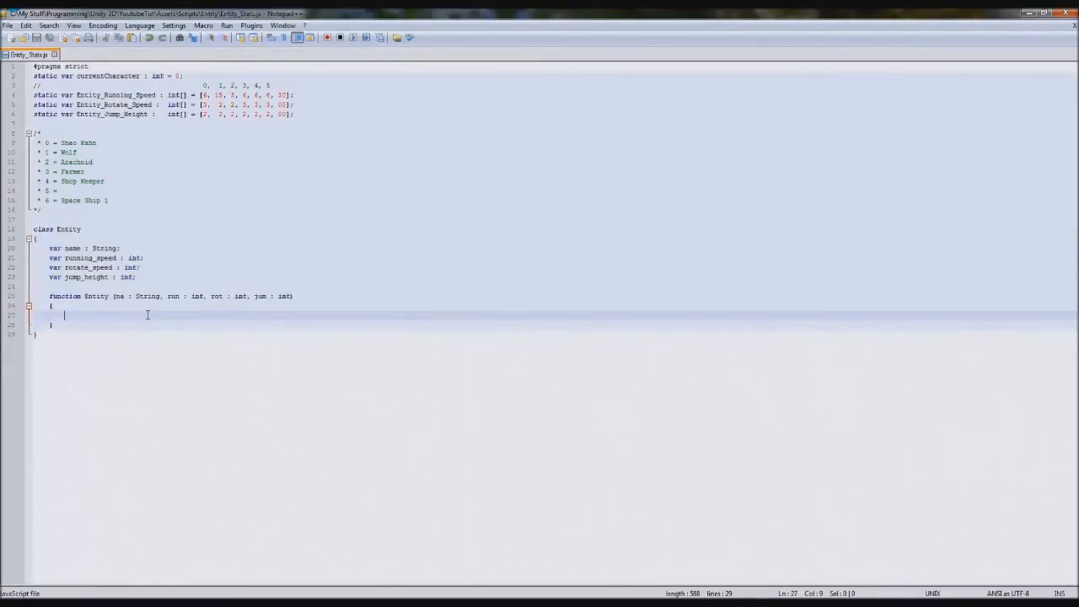
type("name = na;")
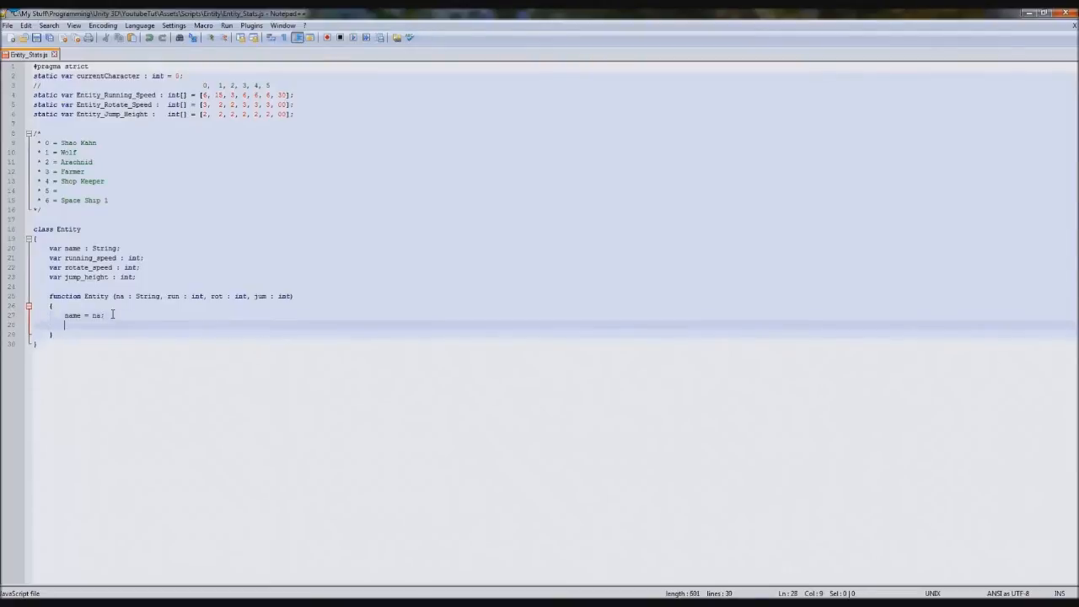
type("running_speed = run;")
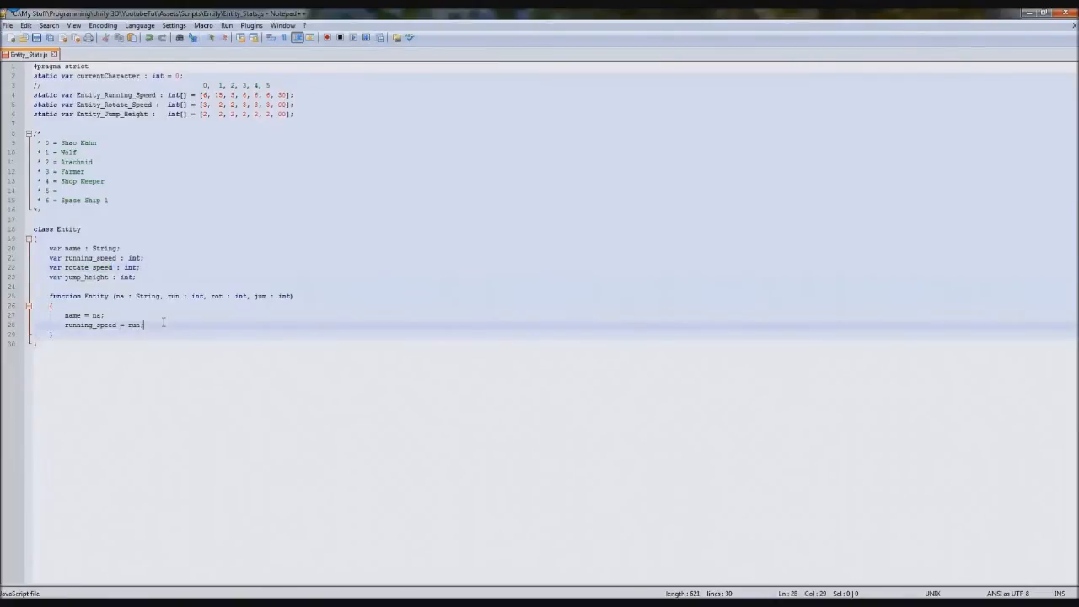
type("rotate_speed")
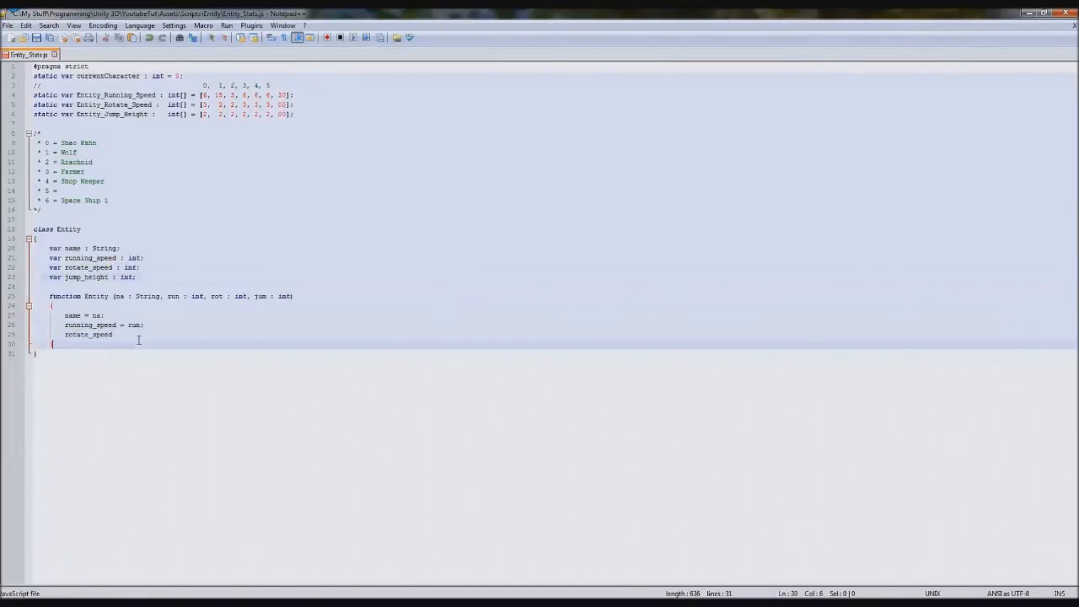
type("jump_height")
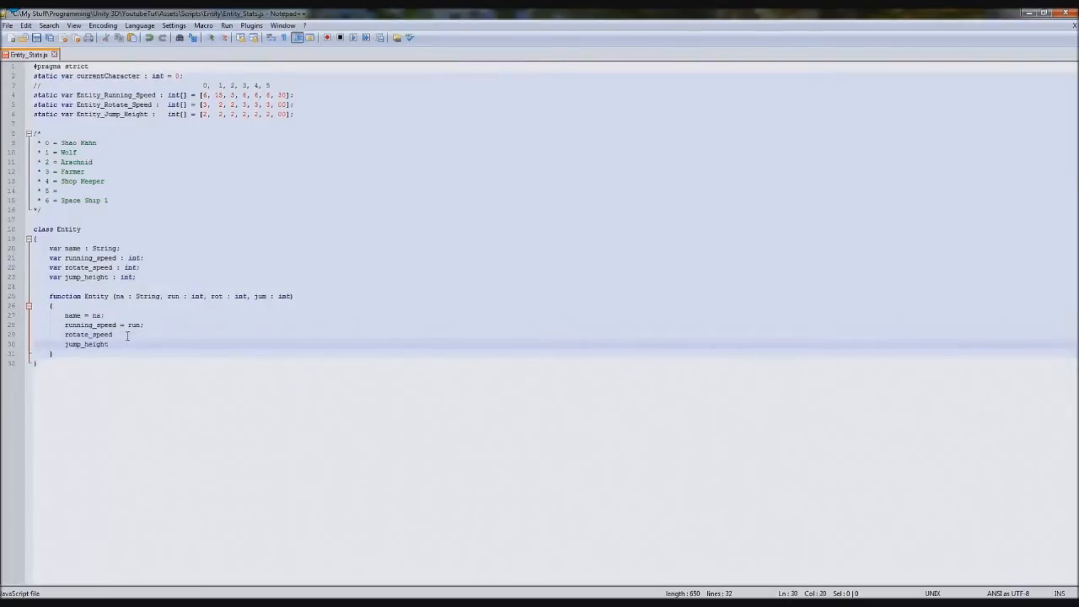
type("=")
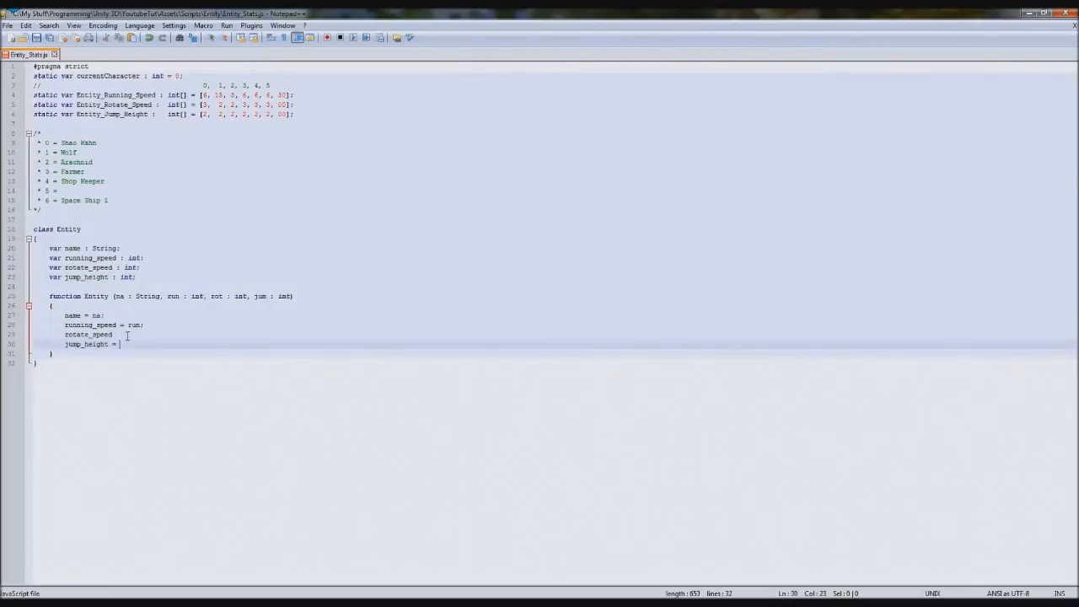
type("jum;")
left_click(158, 334)
type(" = rot;")
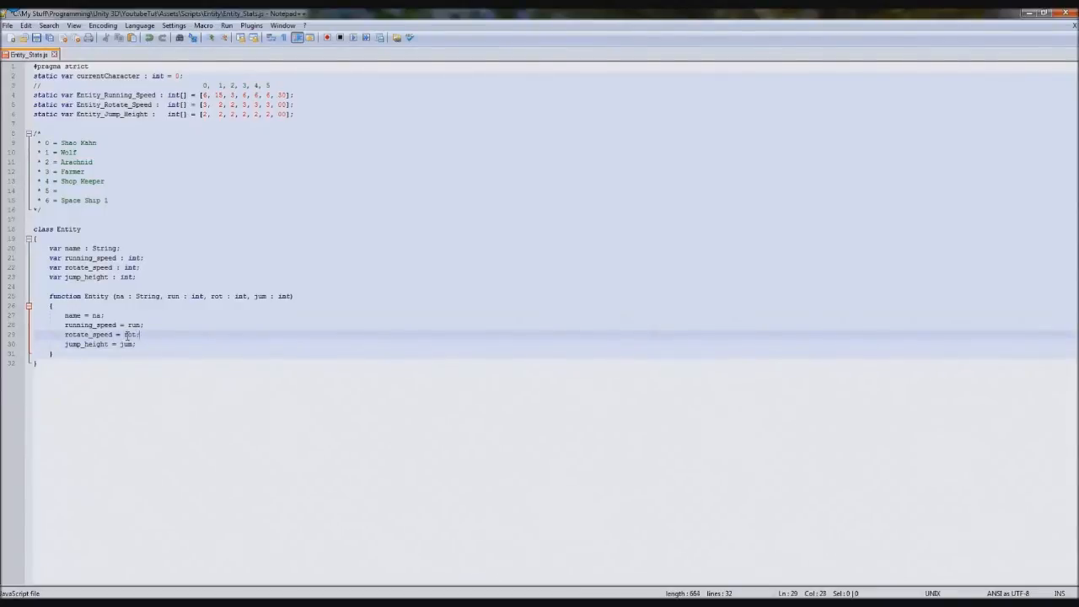
mouse_move(130, 196)
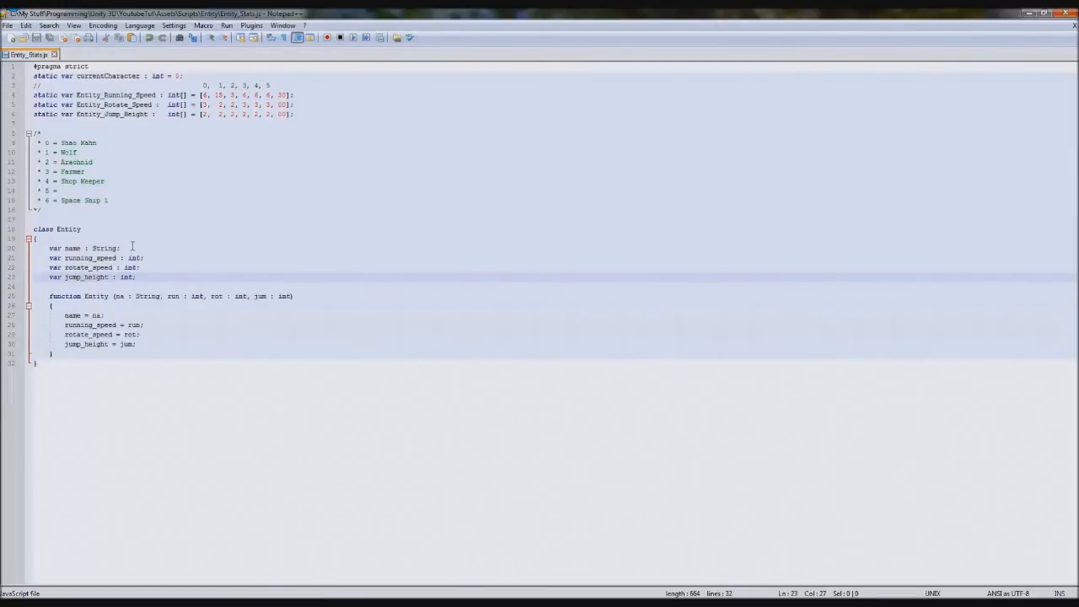
double_click(89, 258)
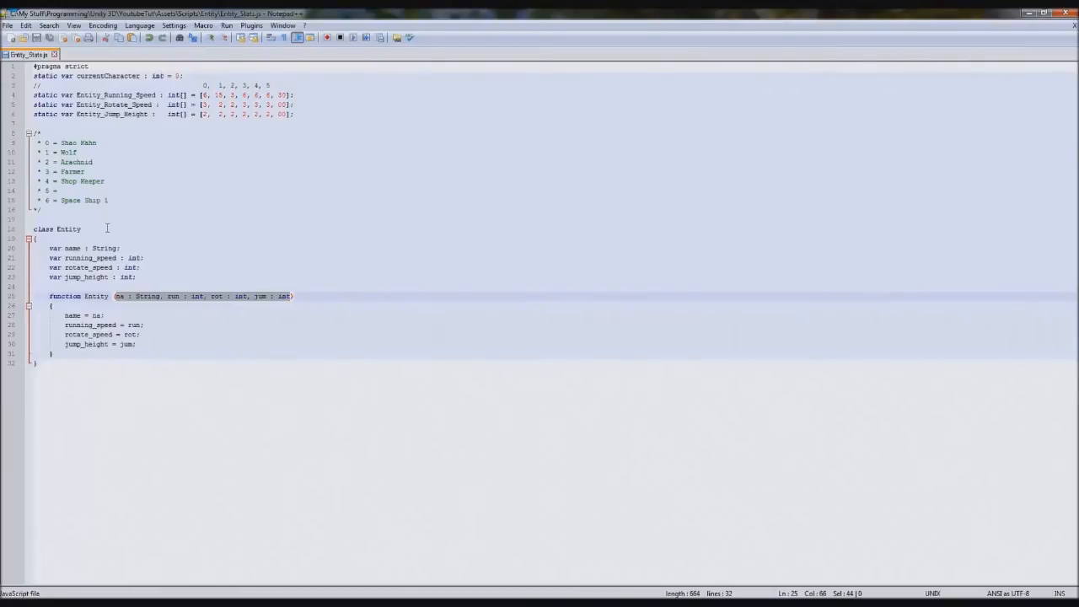
- Declare 'var Shop_Keeper : Entity = new Entity("Female Tech Shop", 6, 3, 2);' above the class
key("enter")
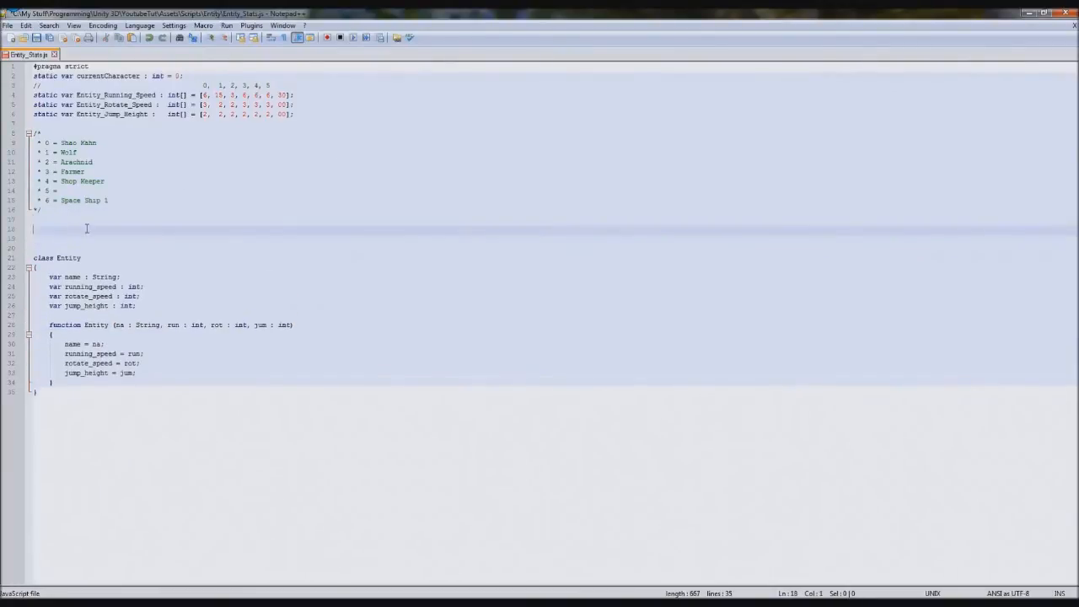
type("var")
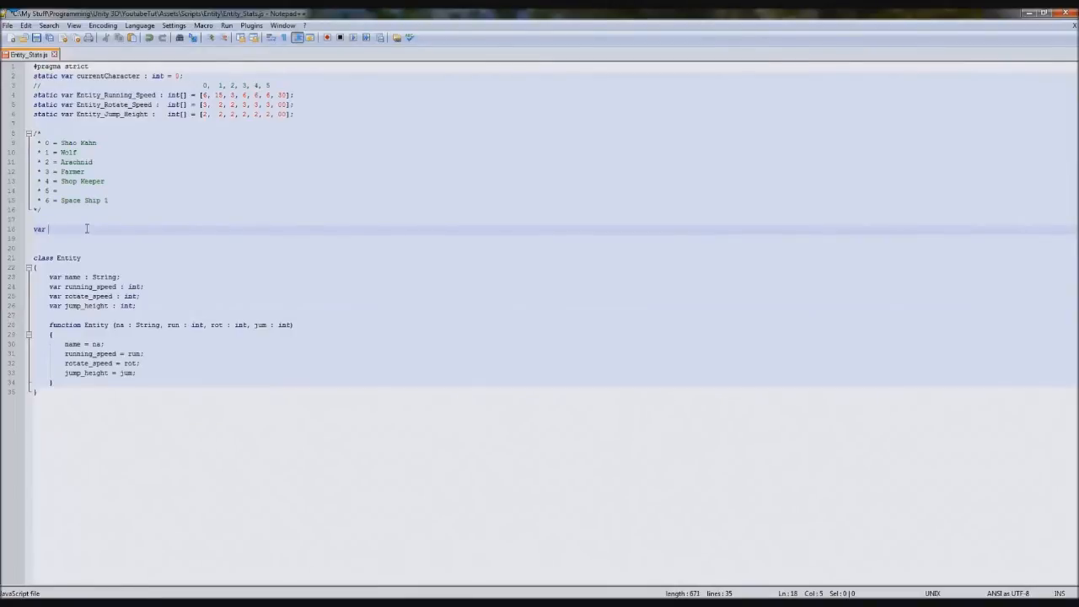
type("Sh")
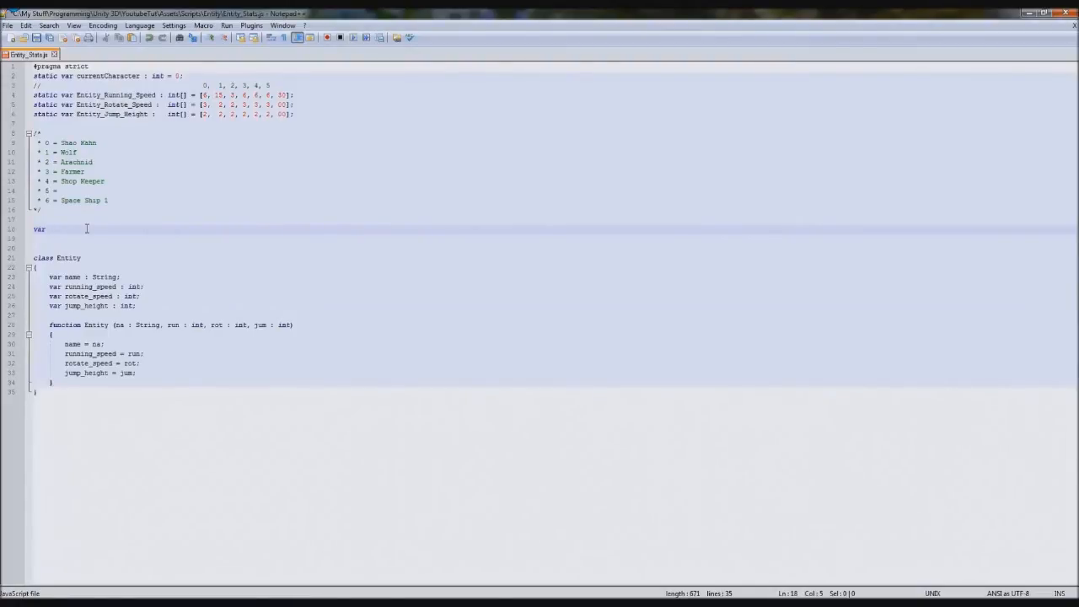
type("Shop_Keeper")
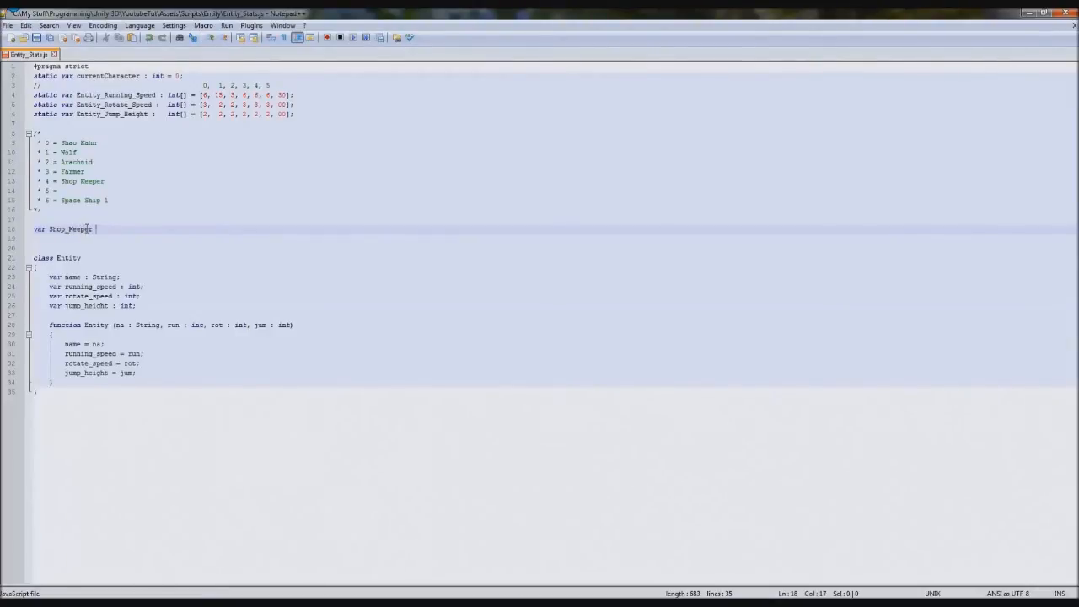
type(": Entity")
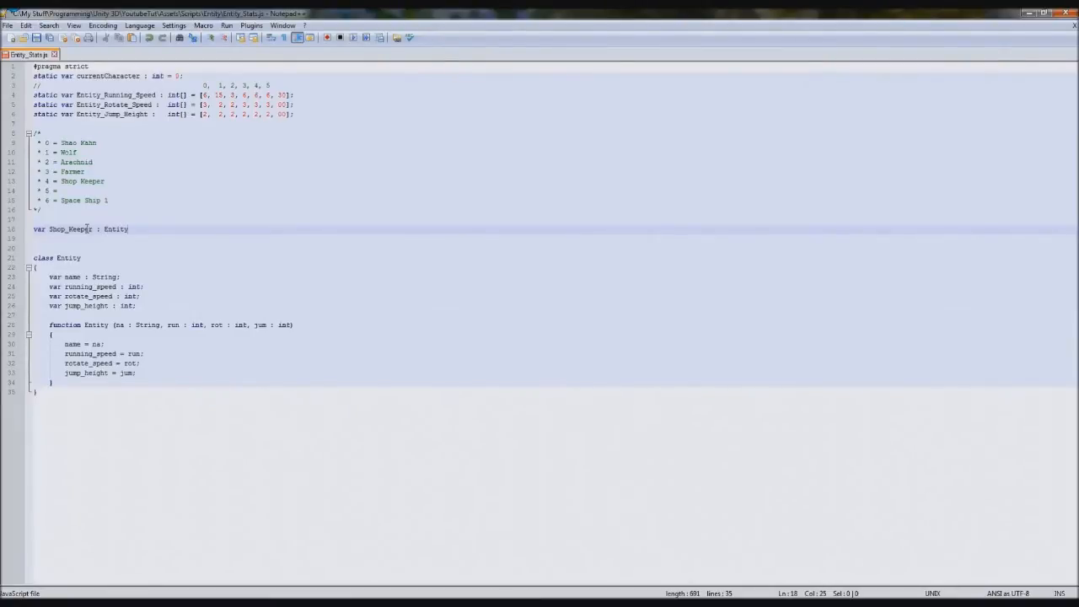
mouse_move(489, 364)
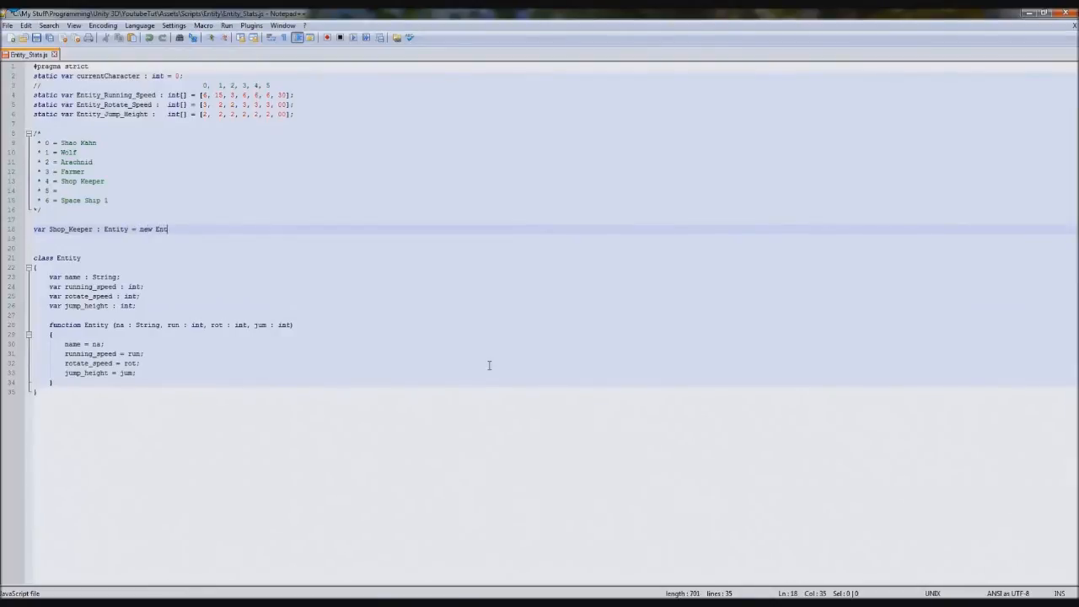
type("ity (")
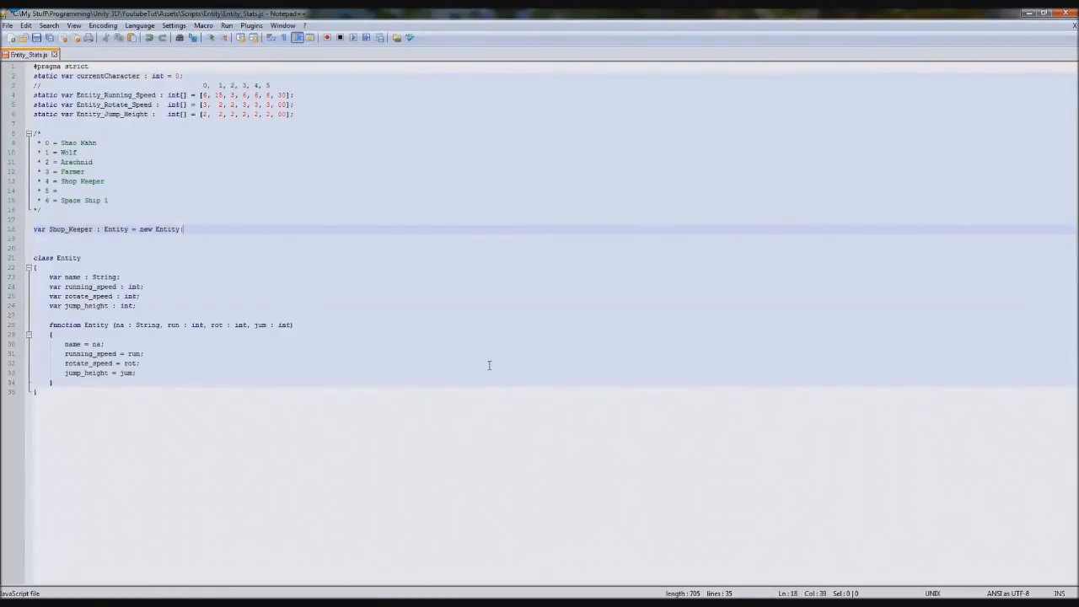
type("();")
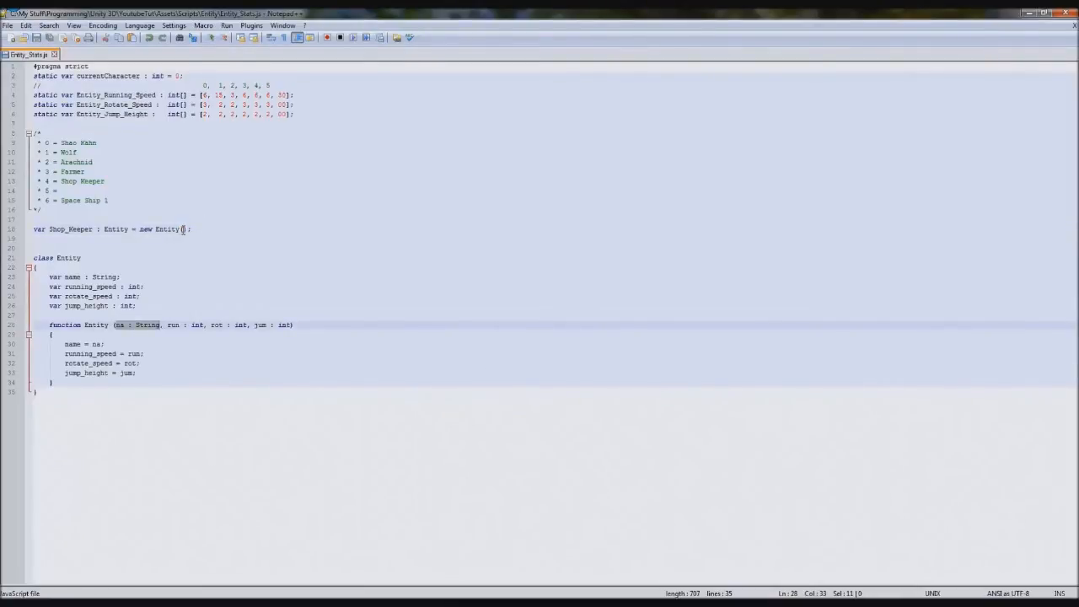
type("\"Female")
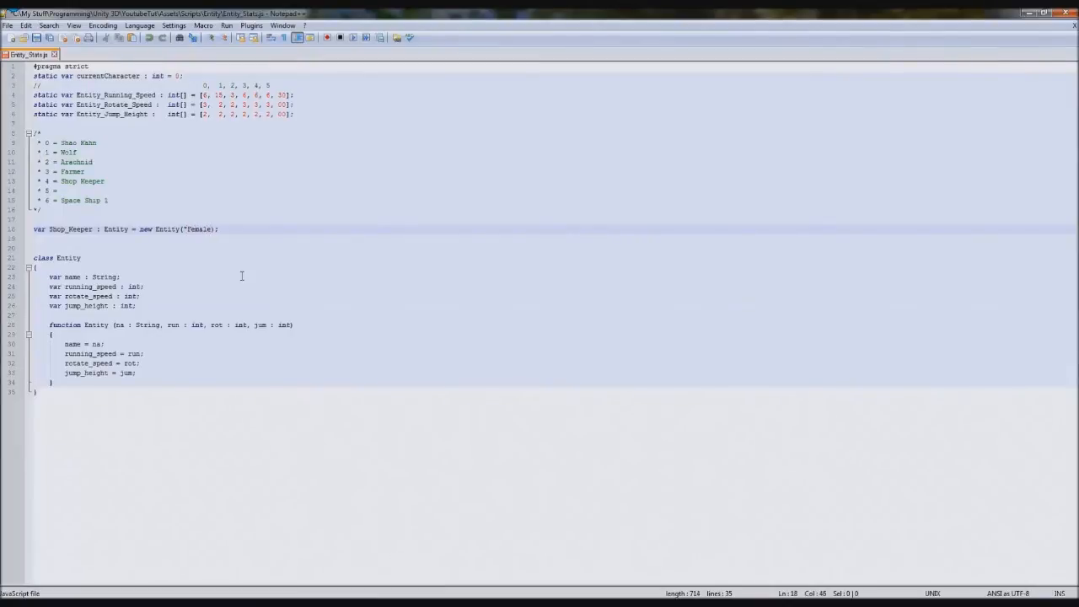
type("Tech Shop\",")
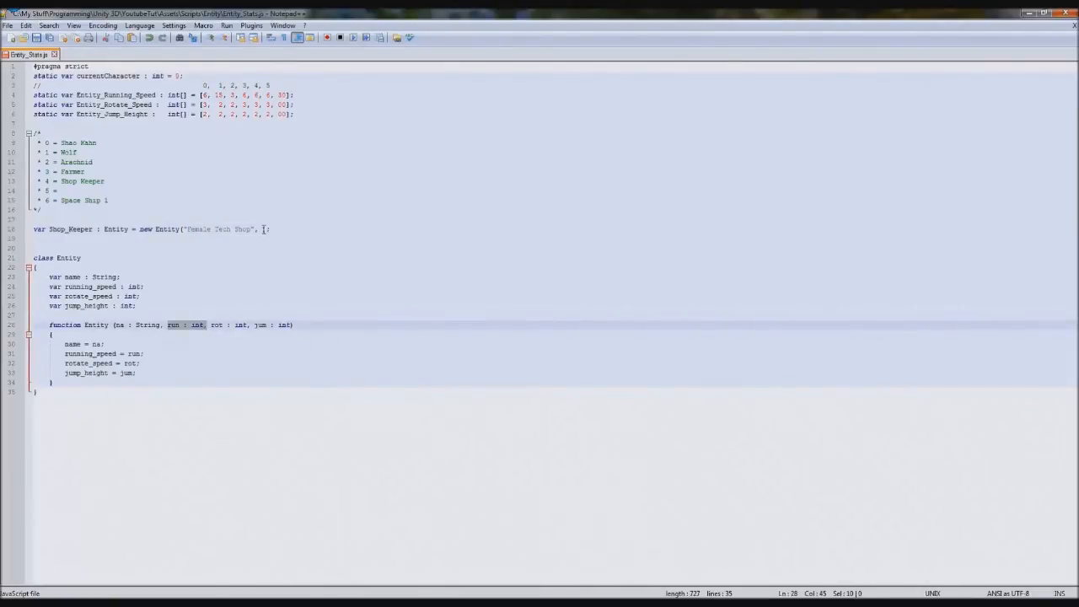
left_click(263, 230)
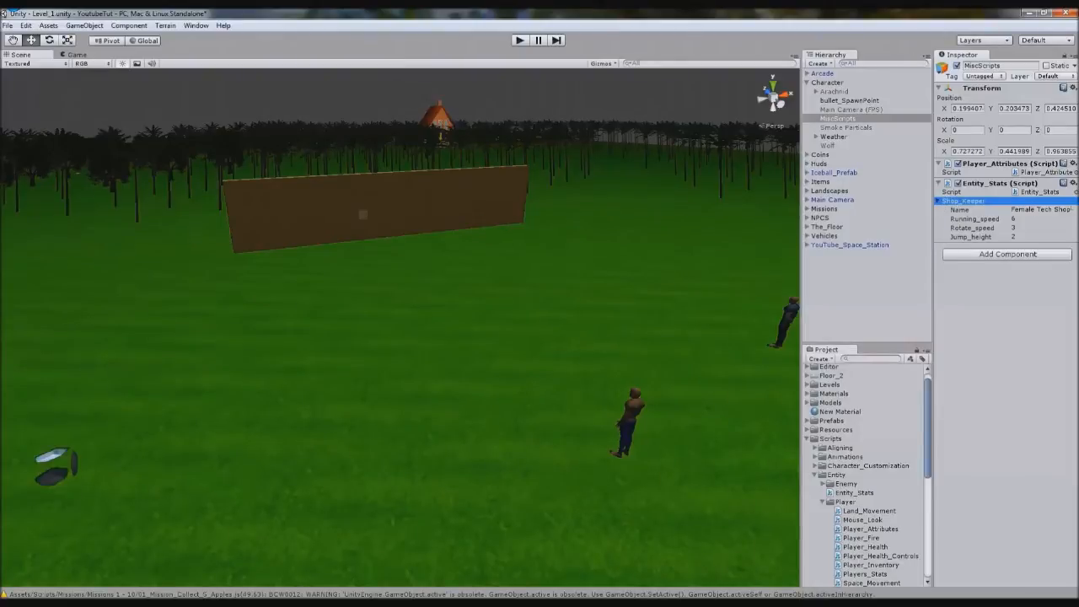
- Expand Shop_Keeper in the Inspector showing Female Tech Shop with speeds 6, 3 and jump 2
left_click(1042, 219)
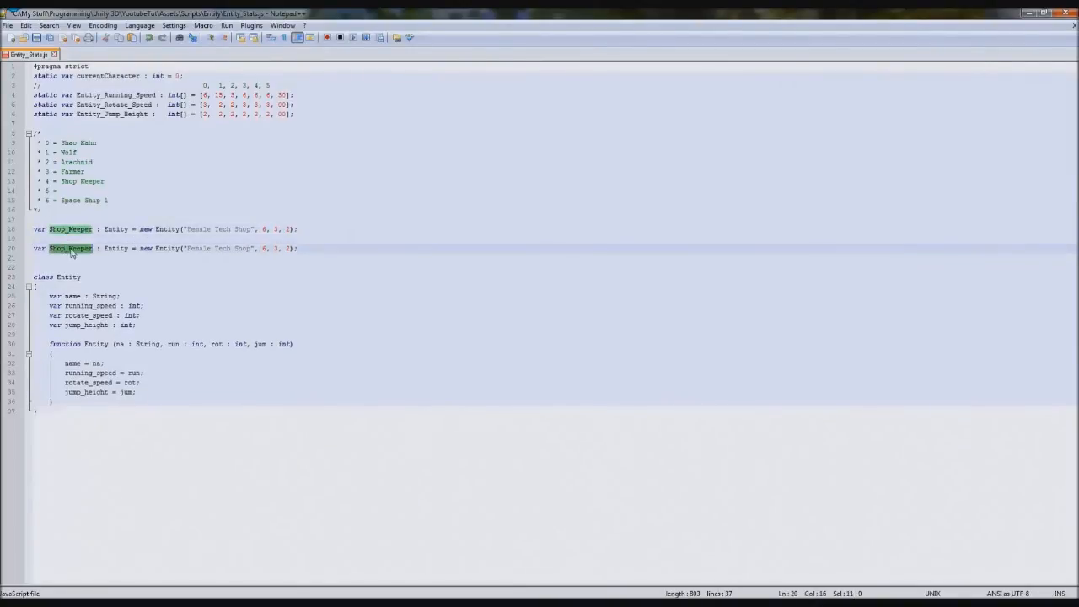
- Rename the duplicated declaration to Farmer with the name string "Farmer David"
type("Farme")
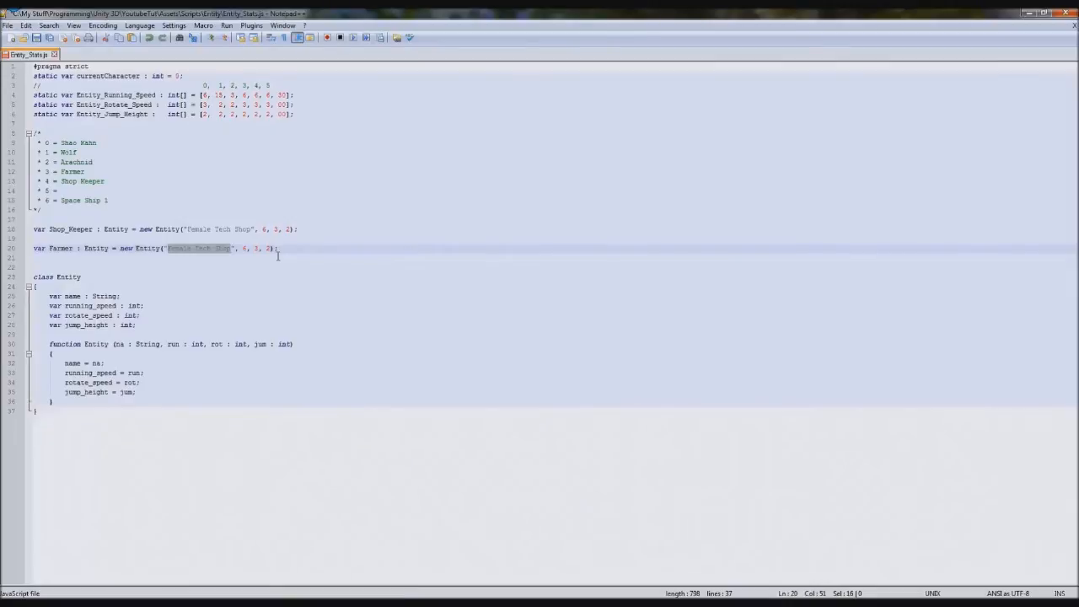
type("Farmer David")
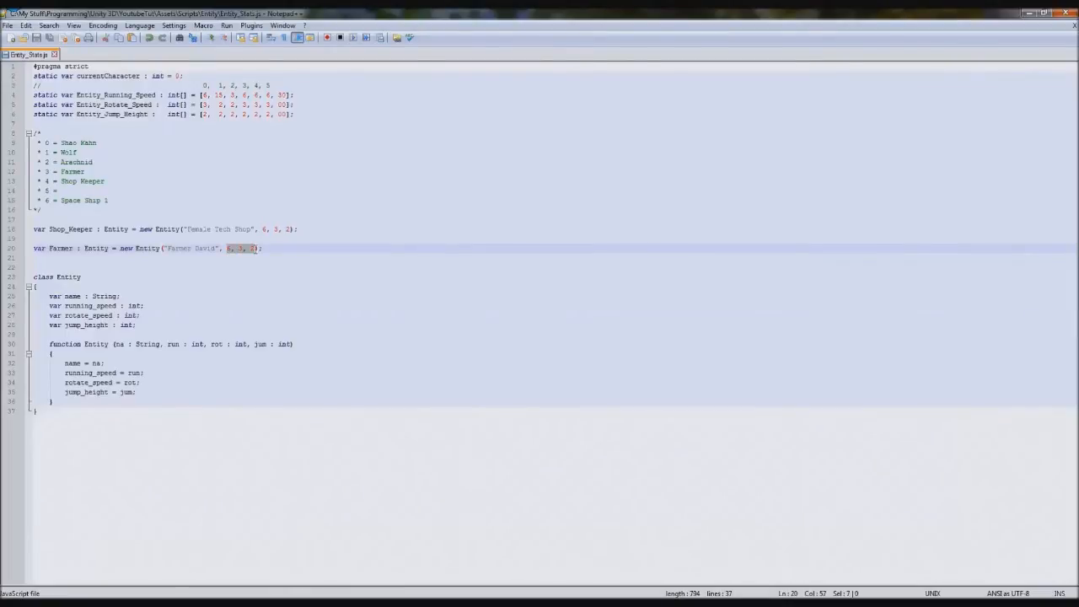
mouse_move(192, 175)
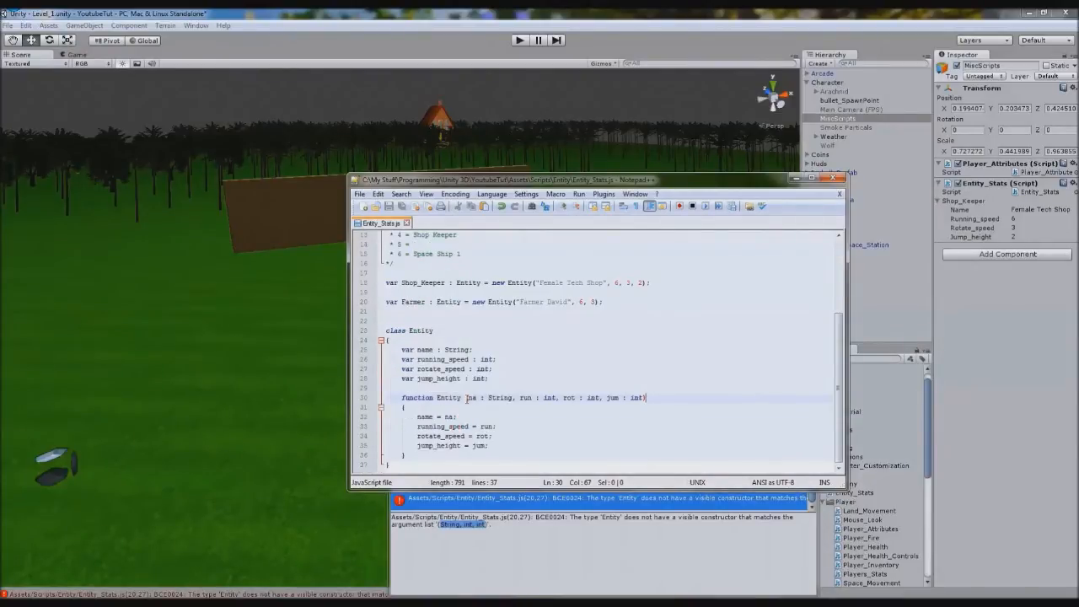
- Replace a speed value in the Farmer line with 3 to match the Entity constructor
double_click(526, 398)
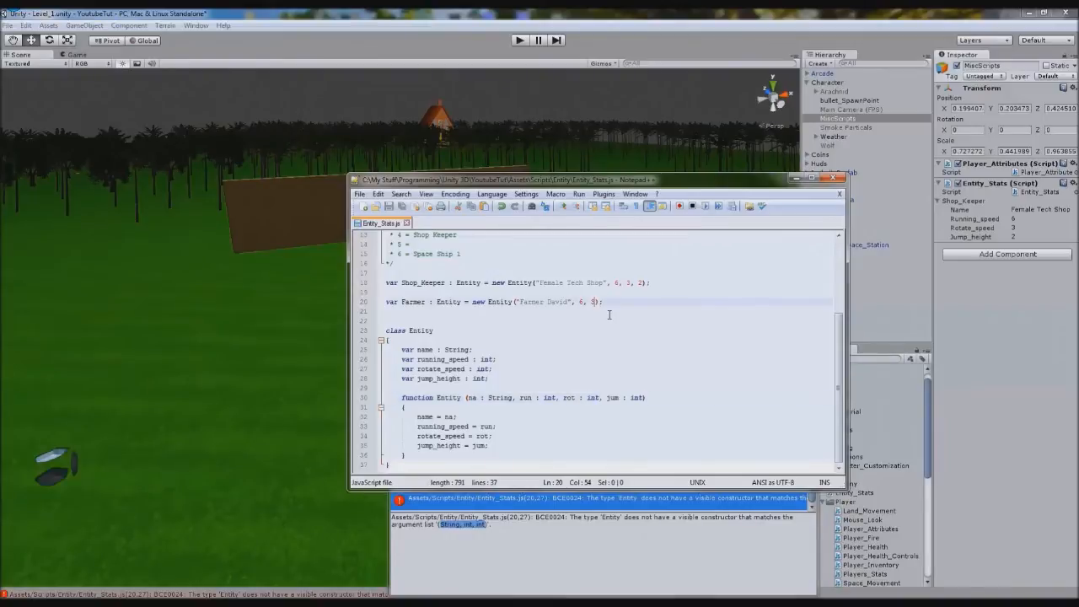
type("3")
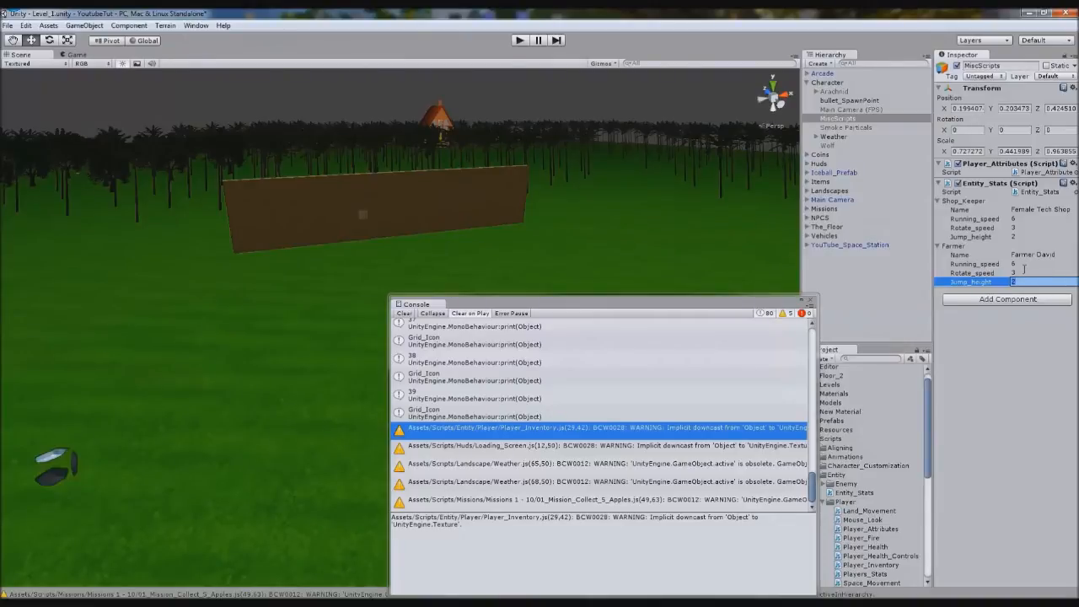
- Expand the Farmer entry in the Inspector to reveal Farmer David's stat values
left_click(974, 263)
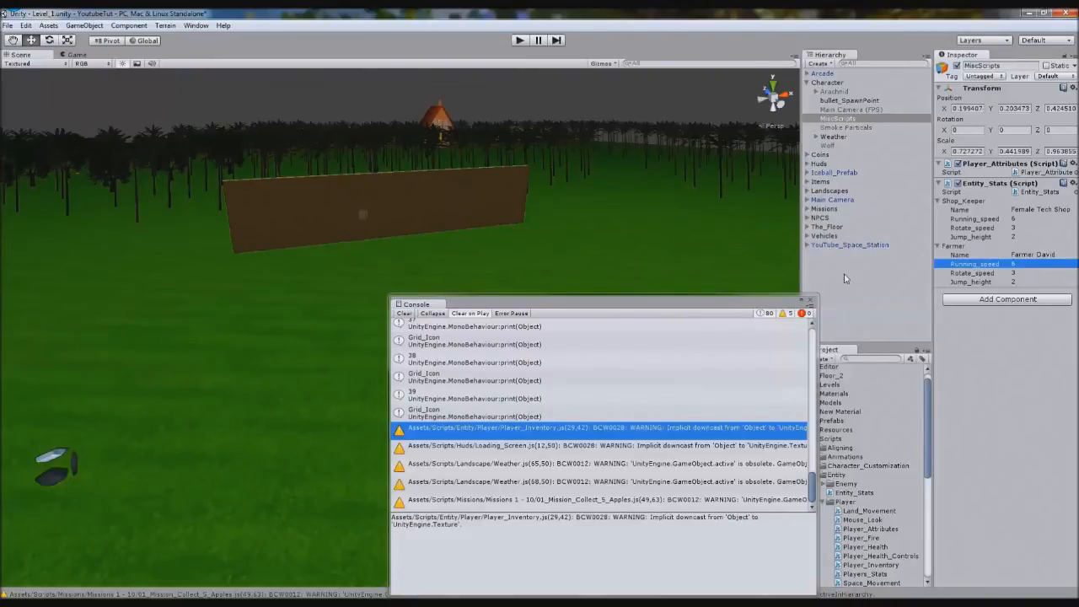
mouse_move(233, 410)
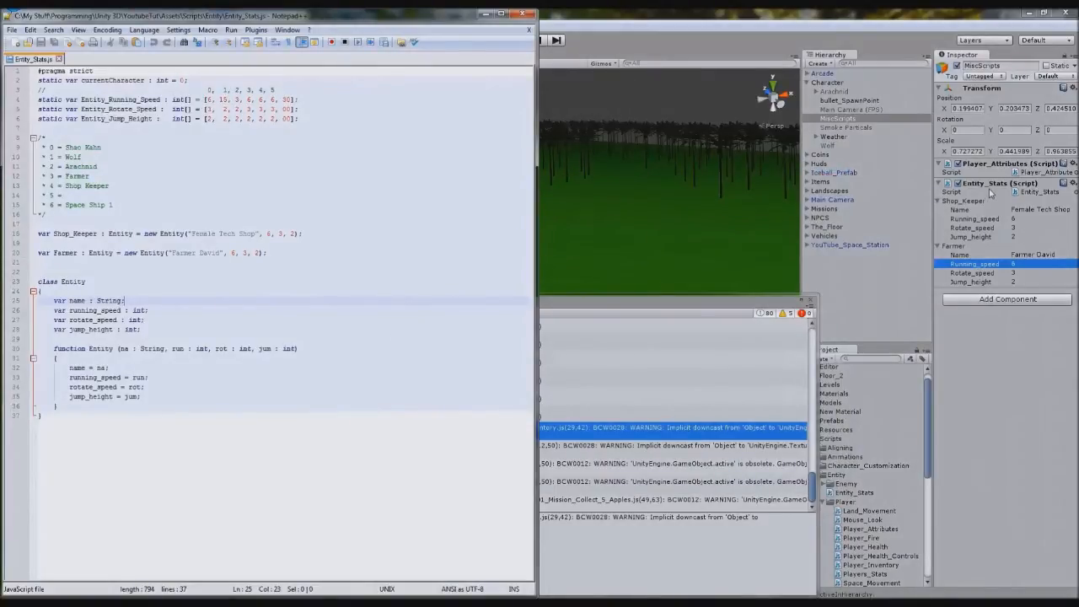
mouse_move(873, 302)
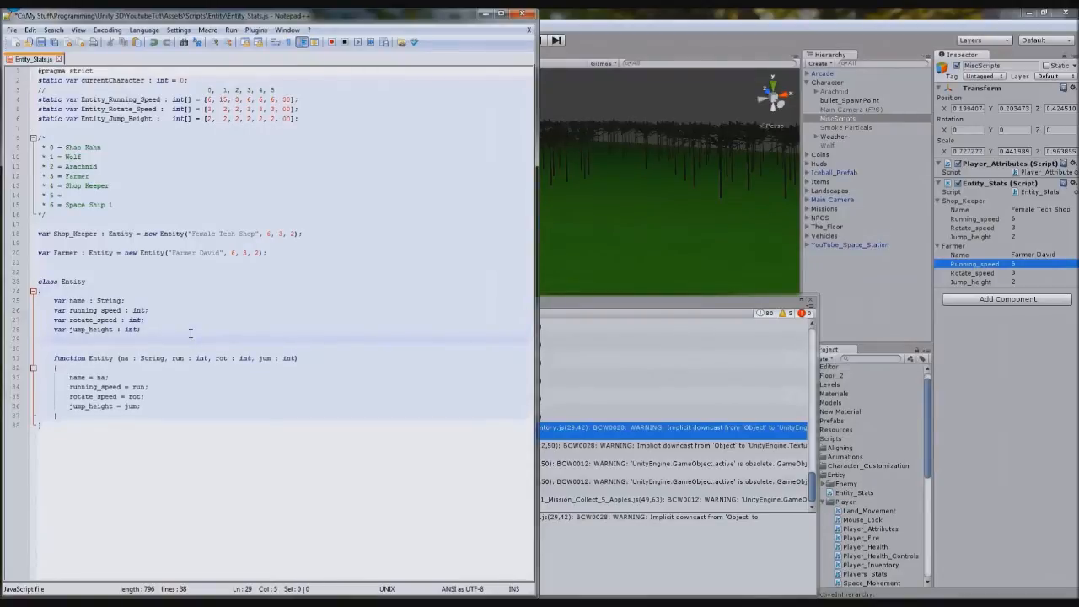
- Declare a 'var map_icon : Texture2D;' field in the Entity class
type("var")
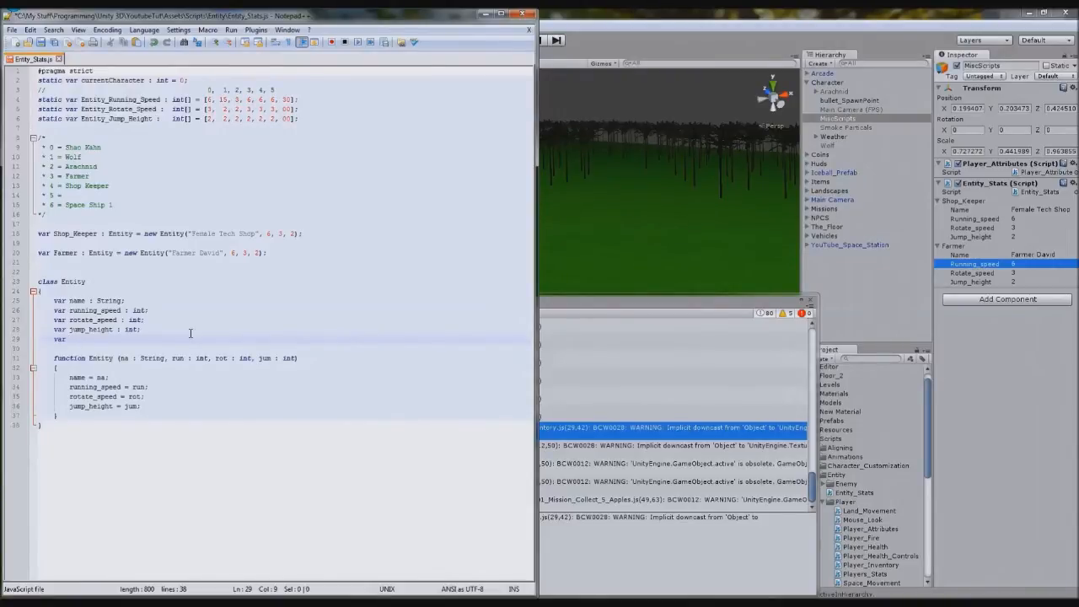
type("in")
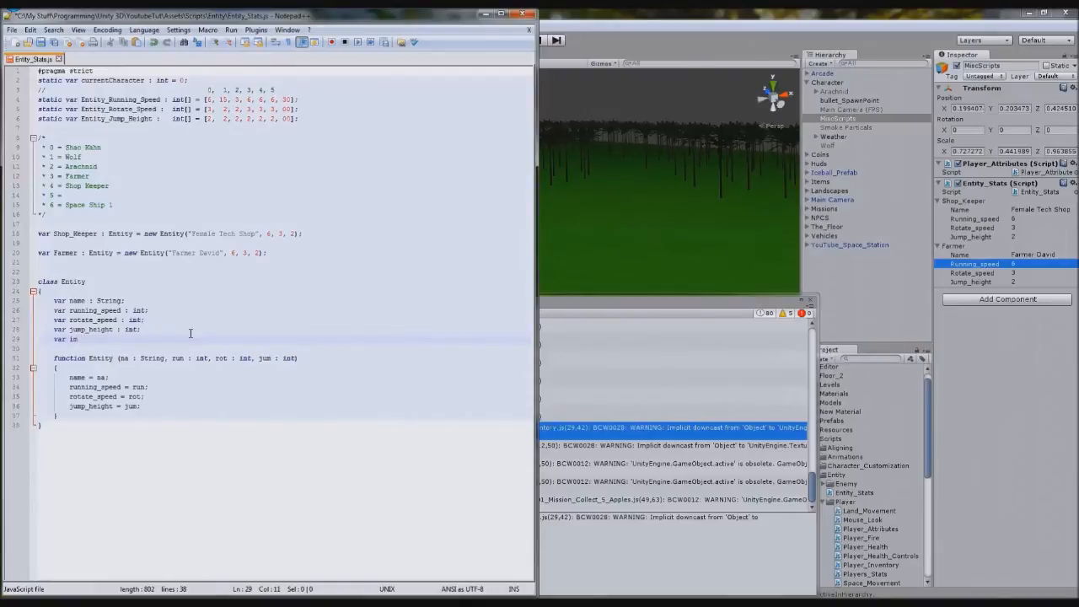
type("map_icon : Texture2D;")
left_click(175, 357)
type(", ")
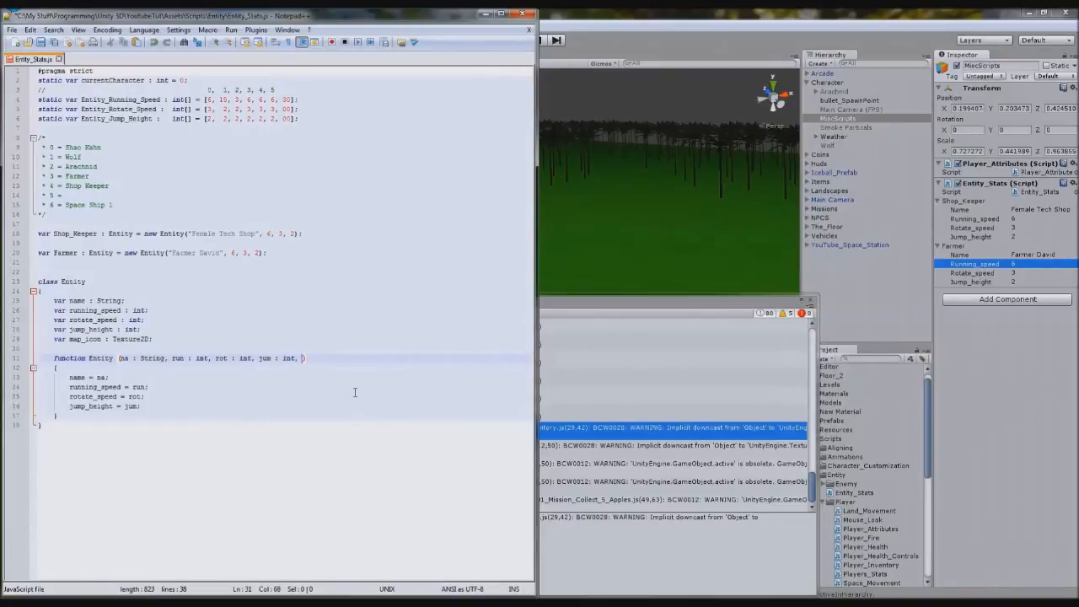
- Add an 'ico : Texture2D' constructor parameter and assign 'map_icon = ico;' in its body
type("ico :")
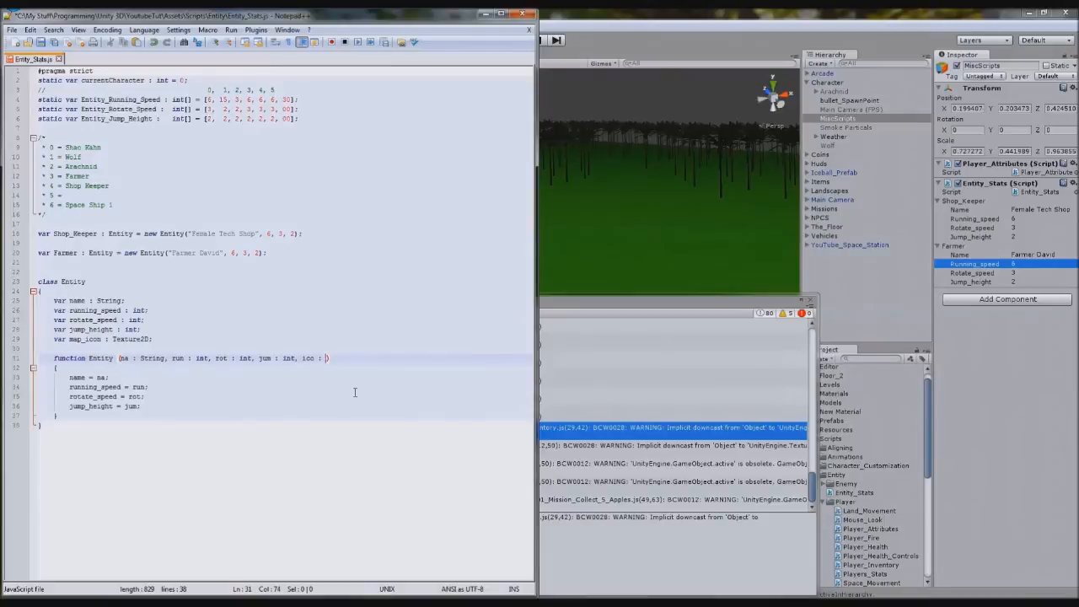
type("Texture2D")
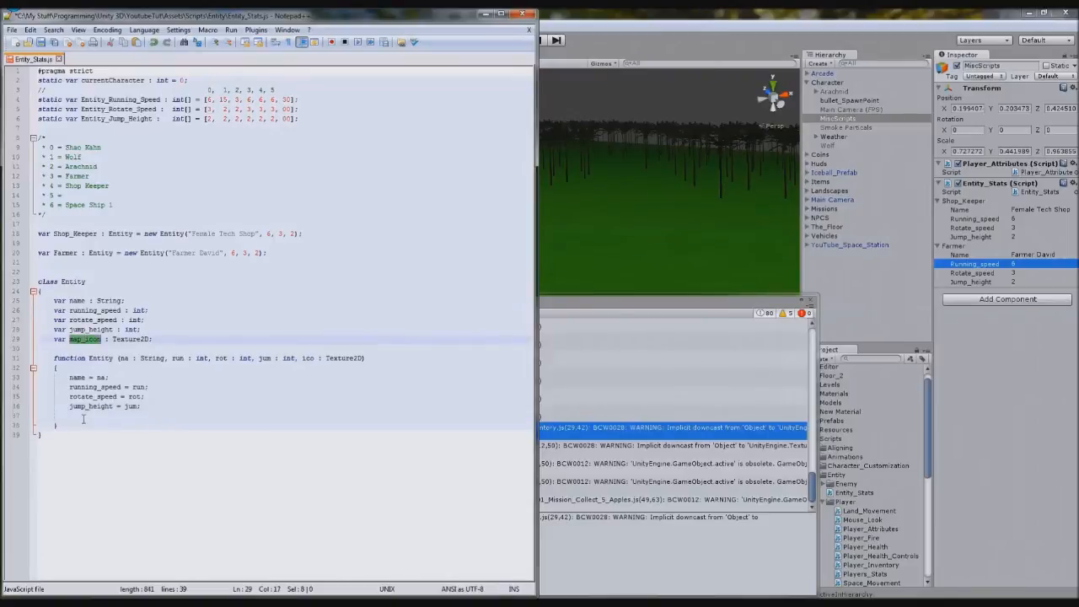
type("map_icon =")
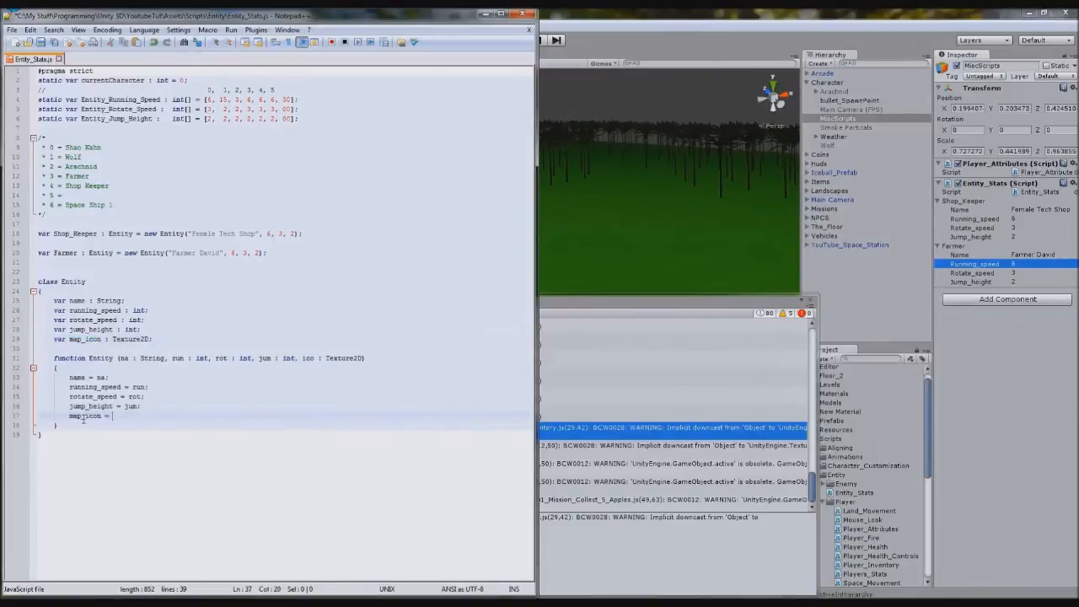
type("ico;")
left_click(283, 235)
type(", ")
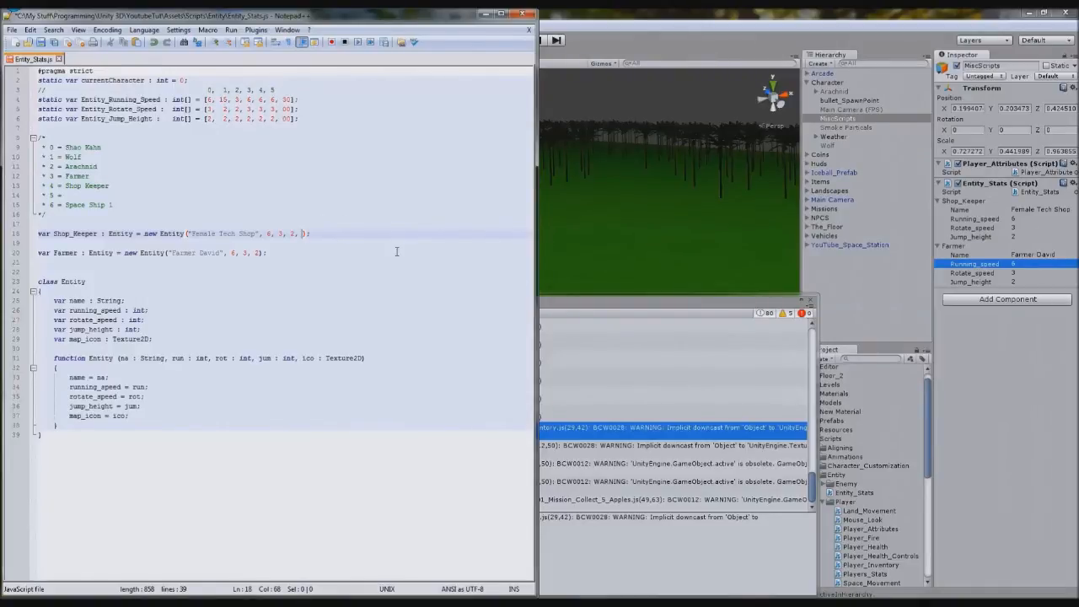
- Pass null as the map icon argument in the Shop_Keeper and Farmer constructors
type("null")
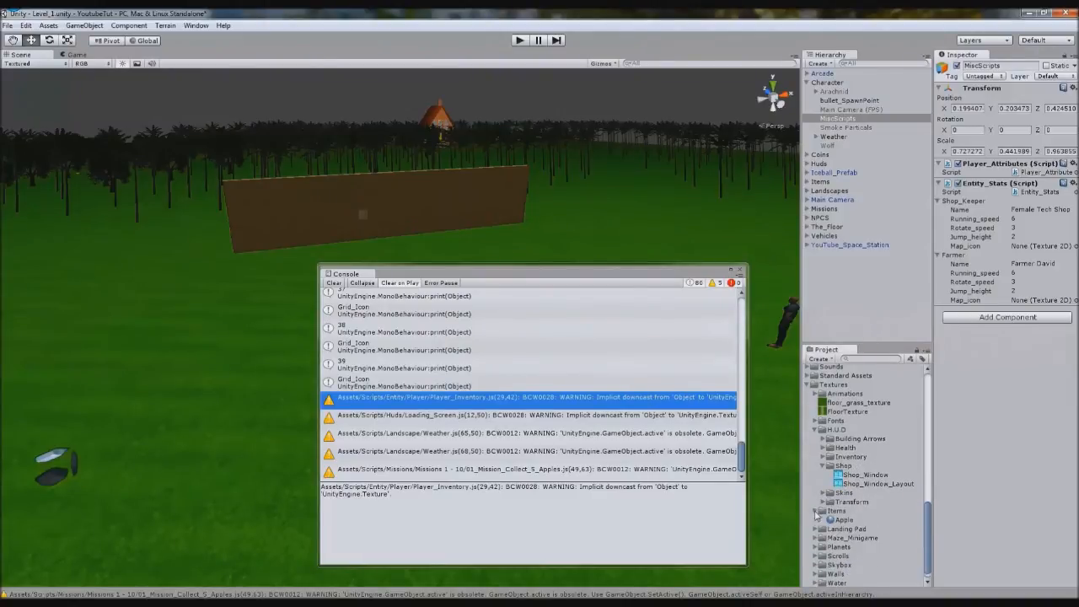
- Check the empty Map_icon slots under the Shop_Keeper and Farmer entries in the Inspector
left_click(836, 511)
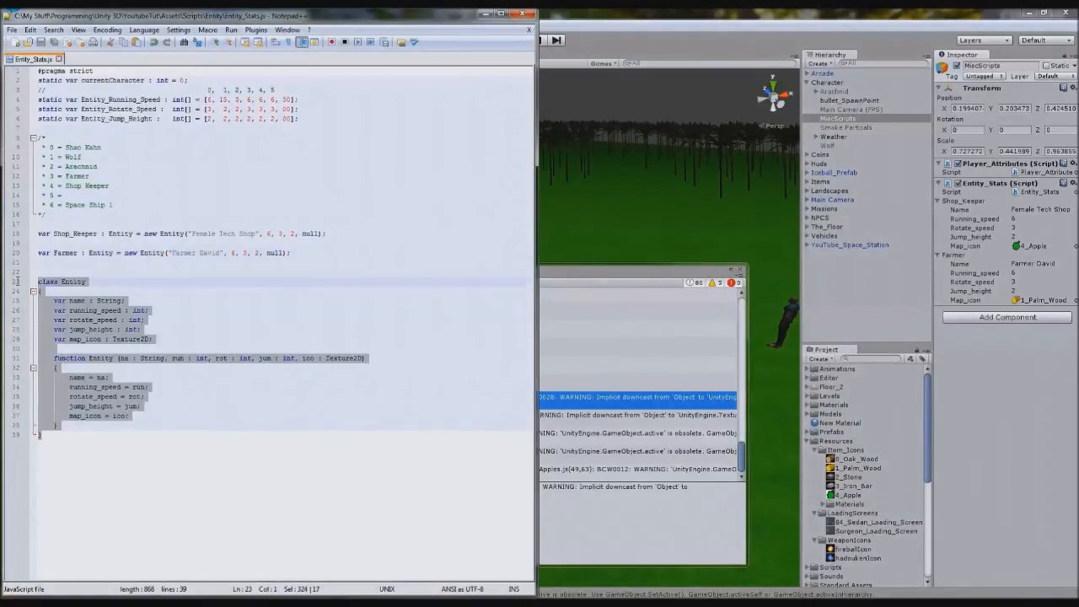
- Select the Entity class block in the script to review the map_icon addition
left_click(290, 252)
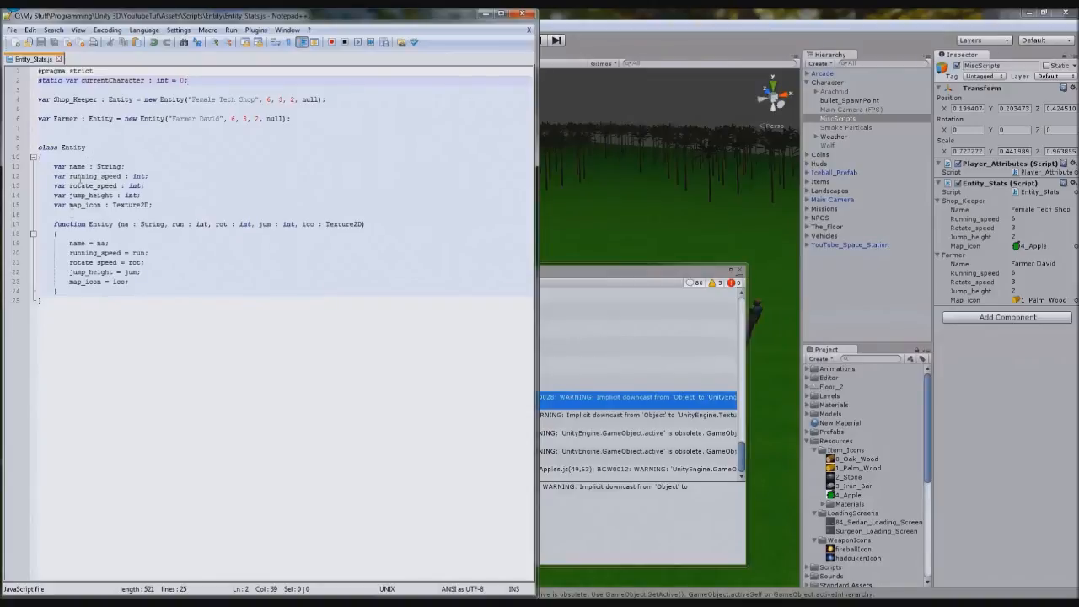
- Close the Console window full of implicit downcast warnings
left_click(181, 224)
type("var Player :")
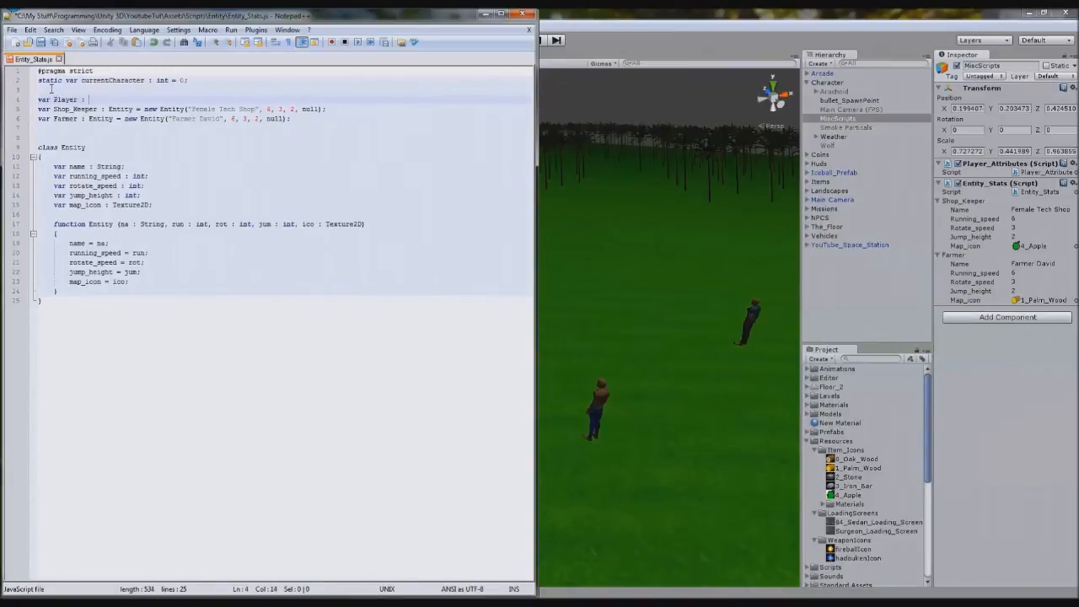
- Start 'var Player : Entity = new Entity(Player_Attributes.' above the Shop_Keeper line
type("Entity = new Entity(")
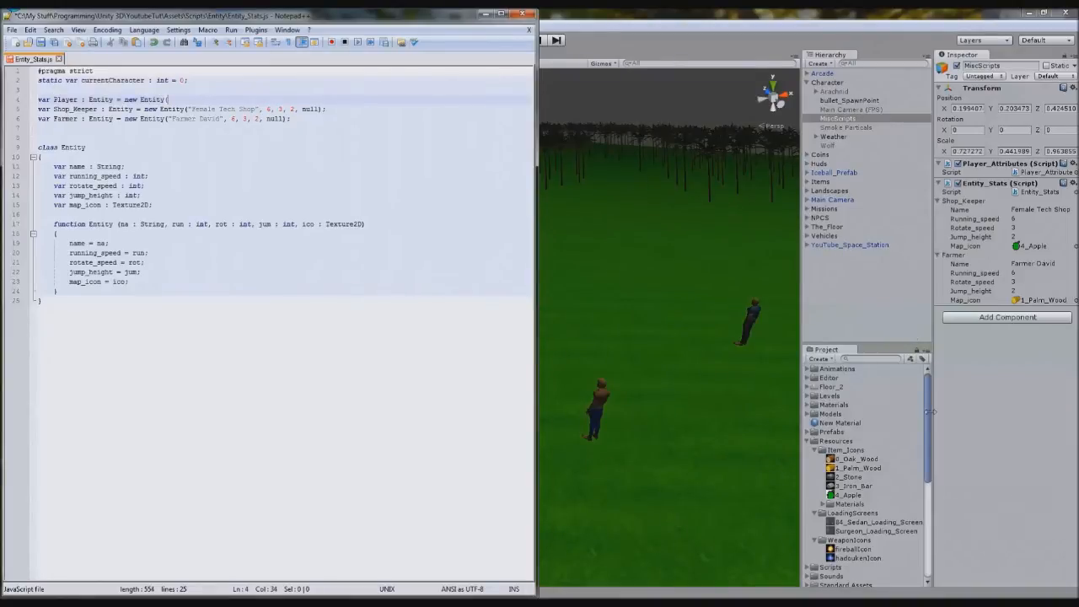
type("Player_Attri")
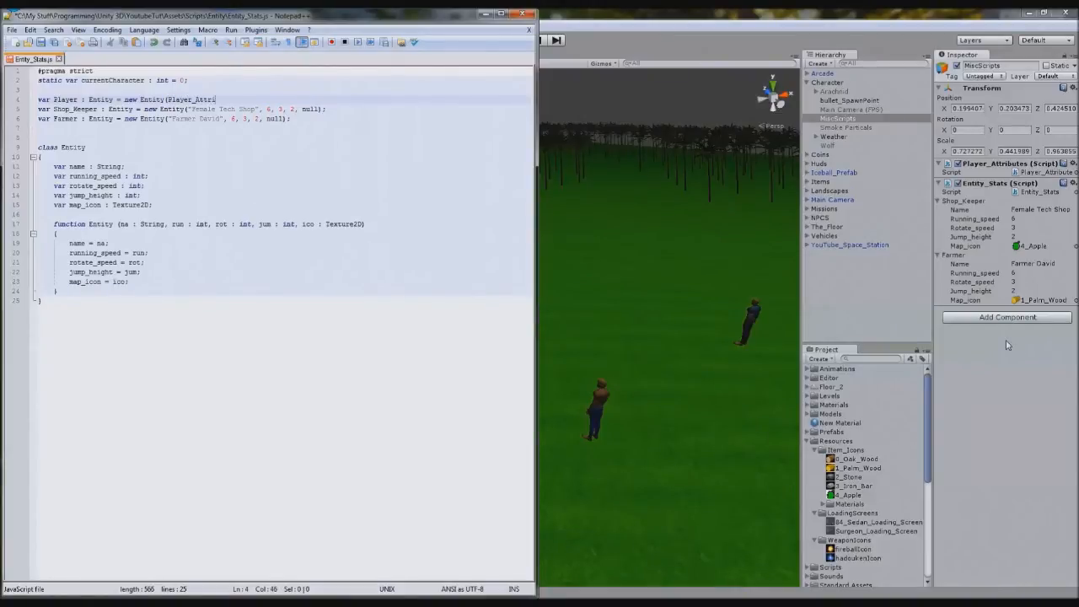
type("butes.")
left_click(871, 359)
type("att")
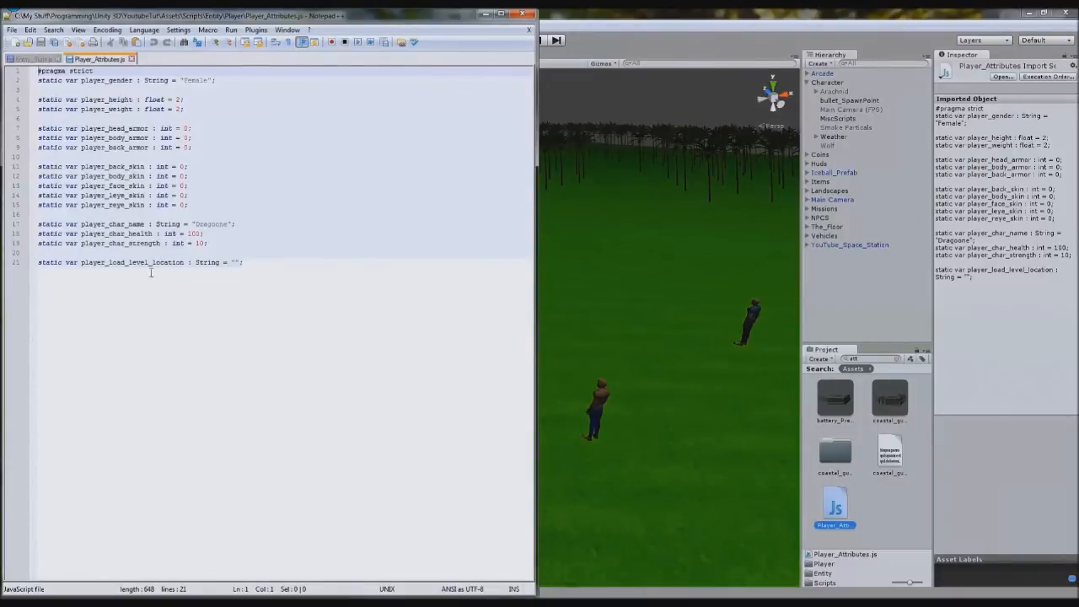
- Use Player_Attributes.player_char_name as the Player's name and give it running speed 12
double_click(110, 222)
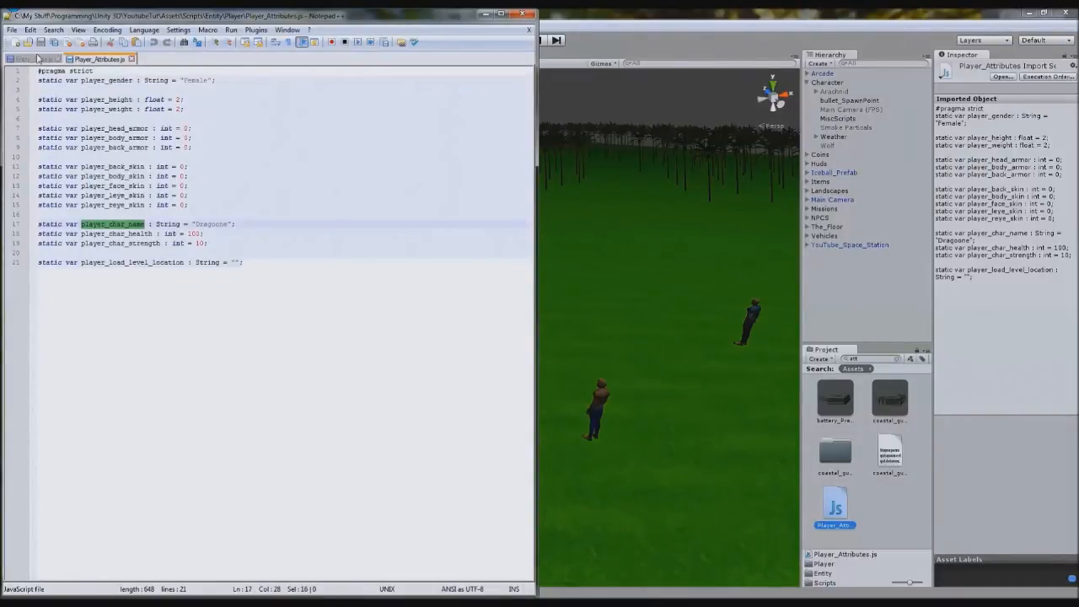
left_click(33, 58)
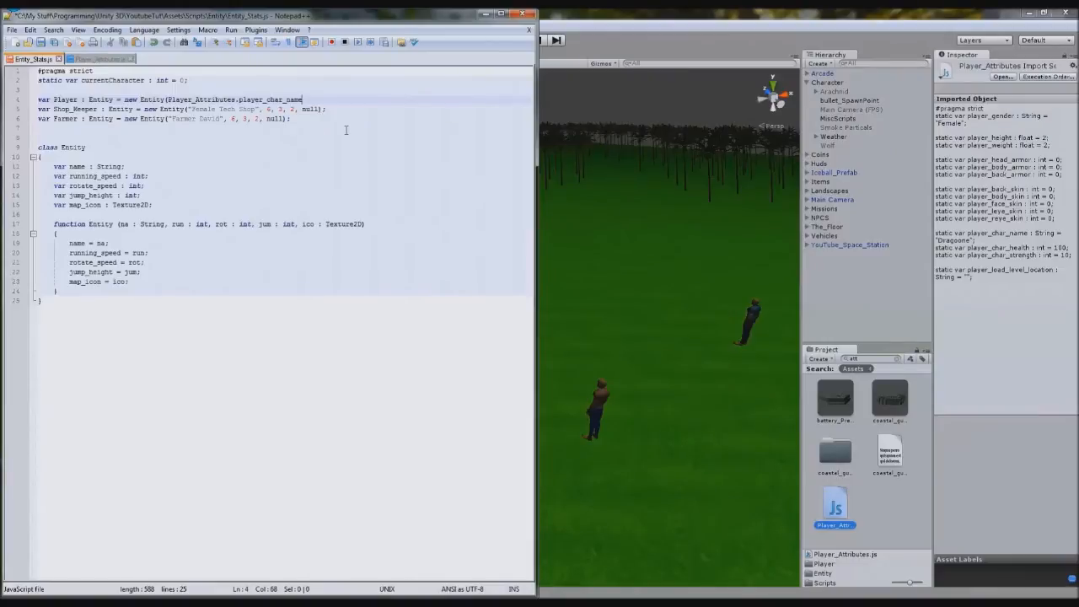
type(",")
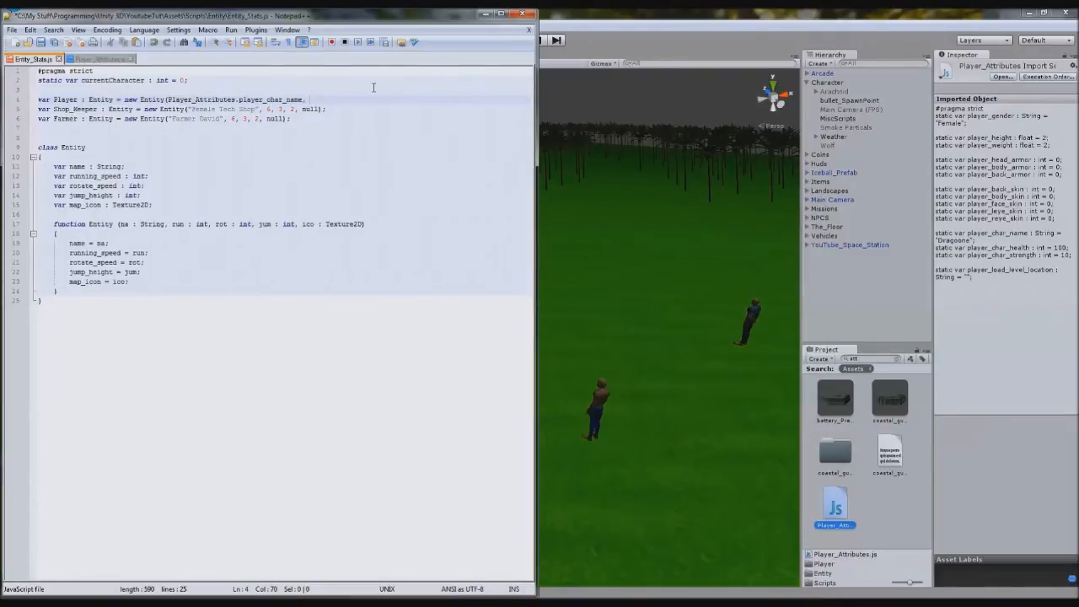
type("1")
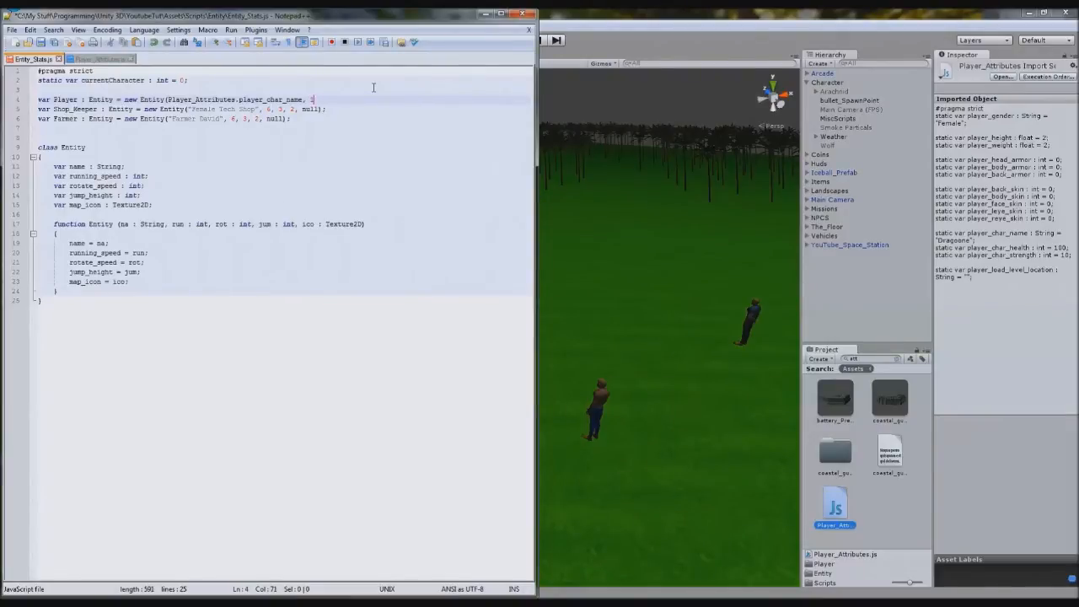
type("2,")
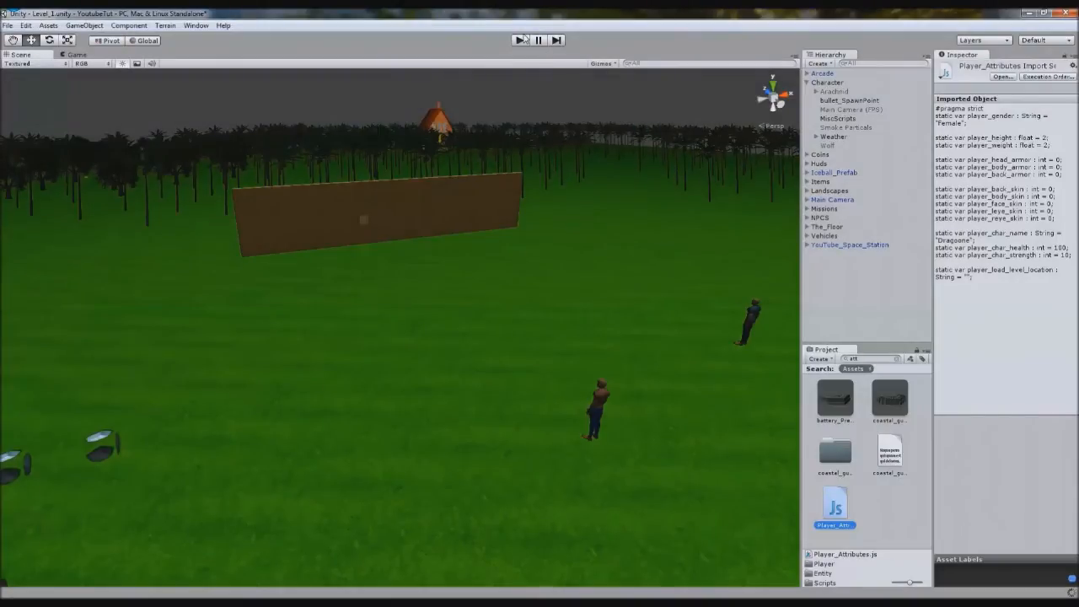
- Select MiscScripts and inspect the Player entity showing Dragoone with running speed 12
left_click(836, 118)
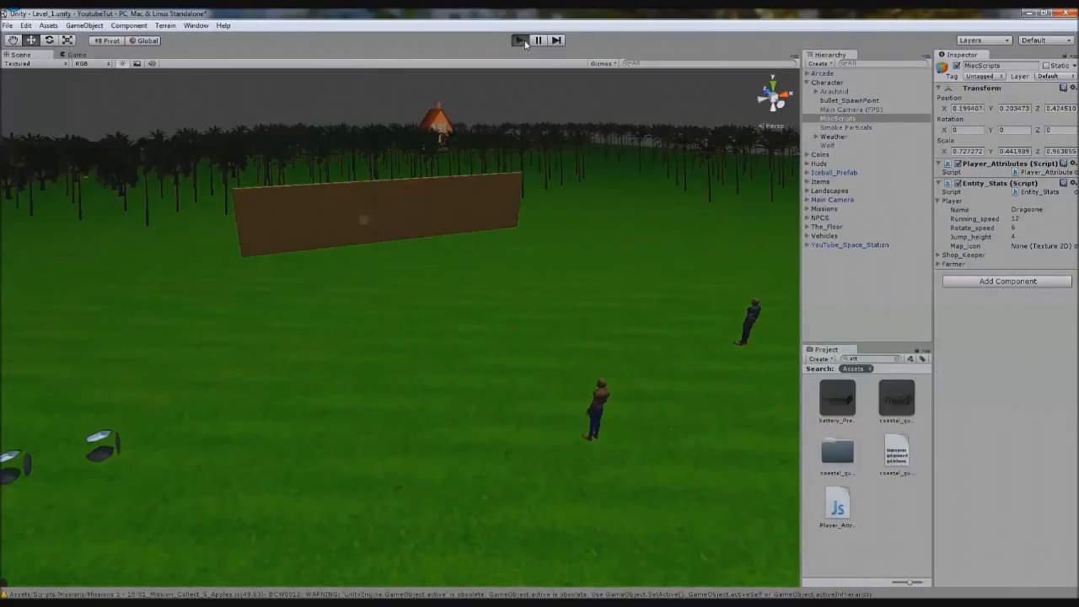
left_click(520, 41)
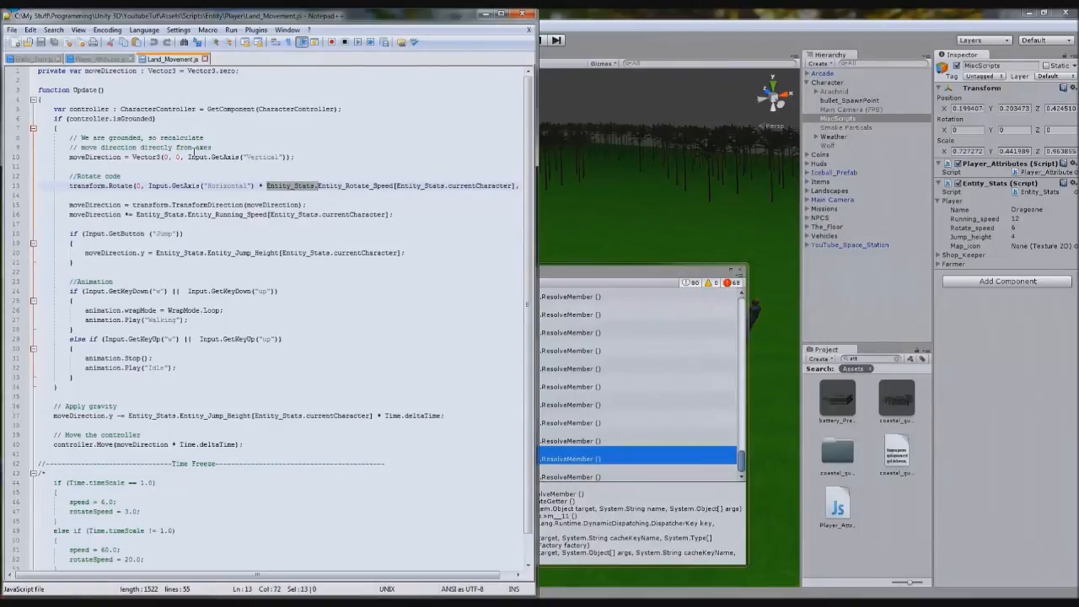
mouse_move(354, 103)
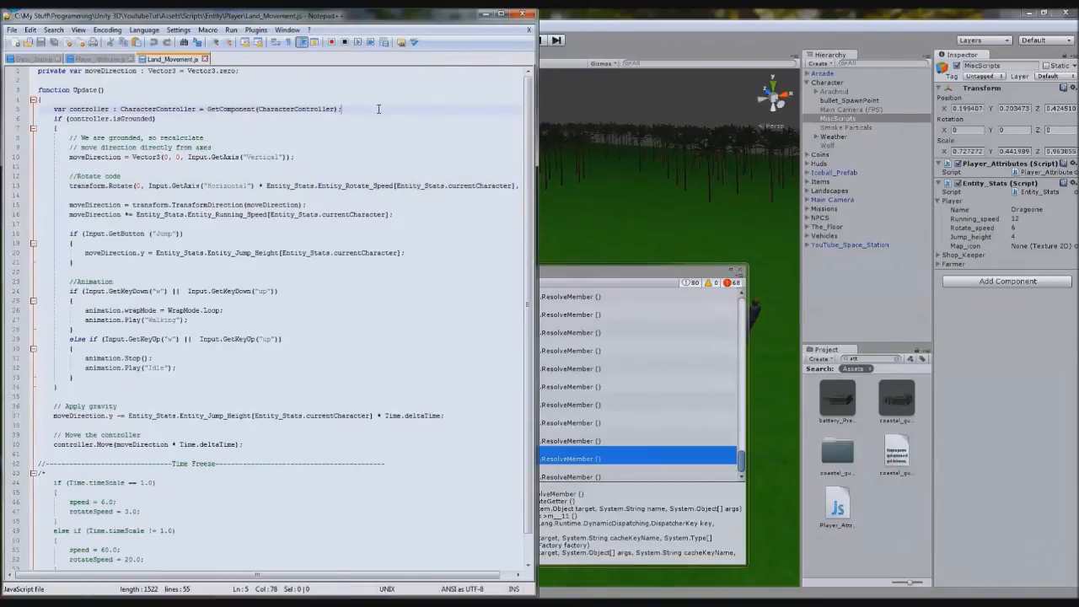
- Declare var stats : Entity_Stats = gameObject.Find("MiscScripts").GetComponent(Entity_Stats) and select the old rotate speed reference
type("var")
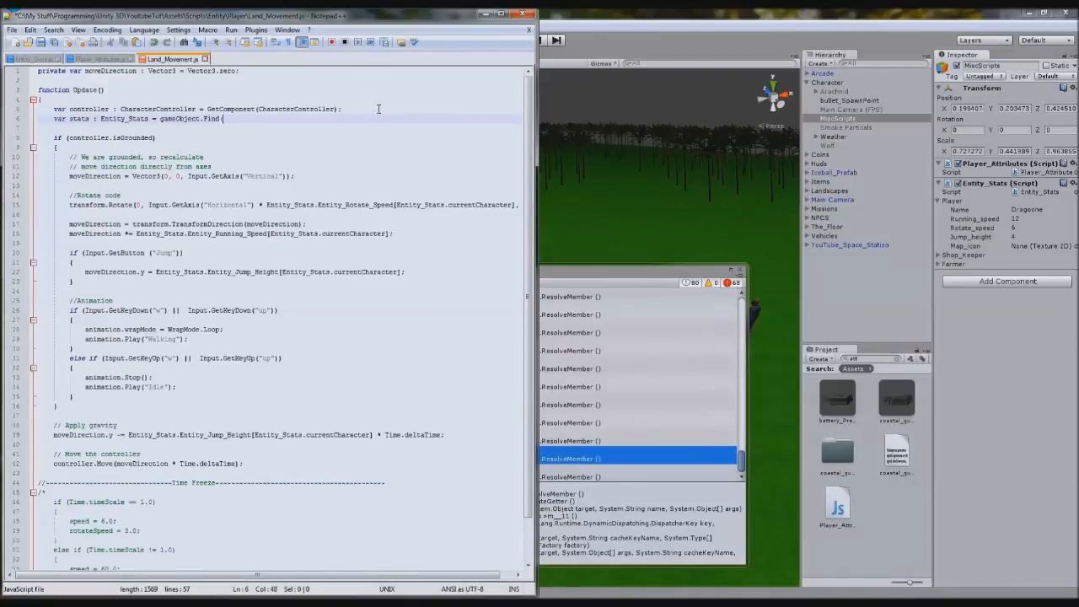
type("\"")
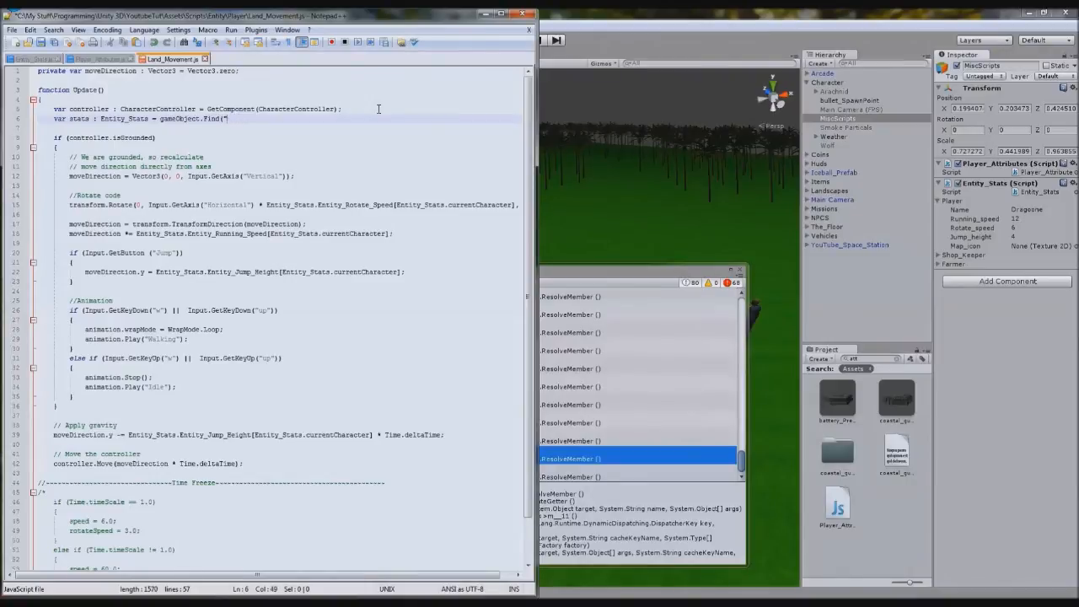
type("MiscScripts")
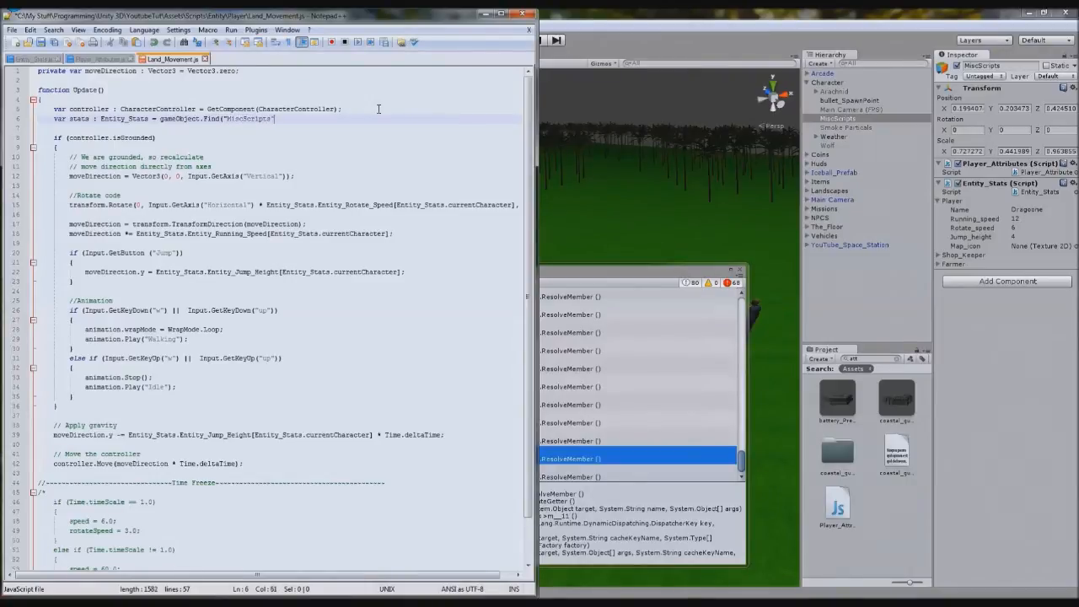
type(".GetComponent(Entity_Stats);")
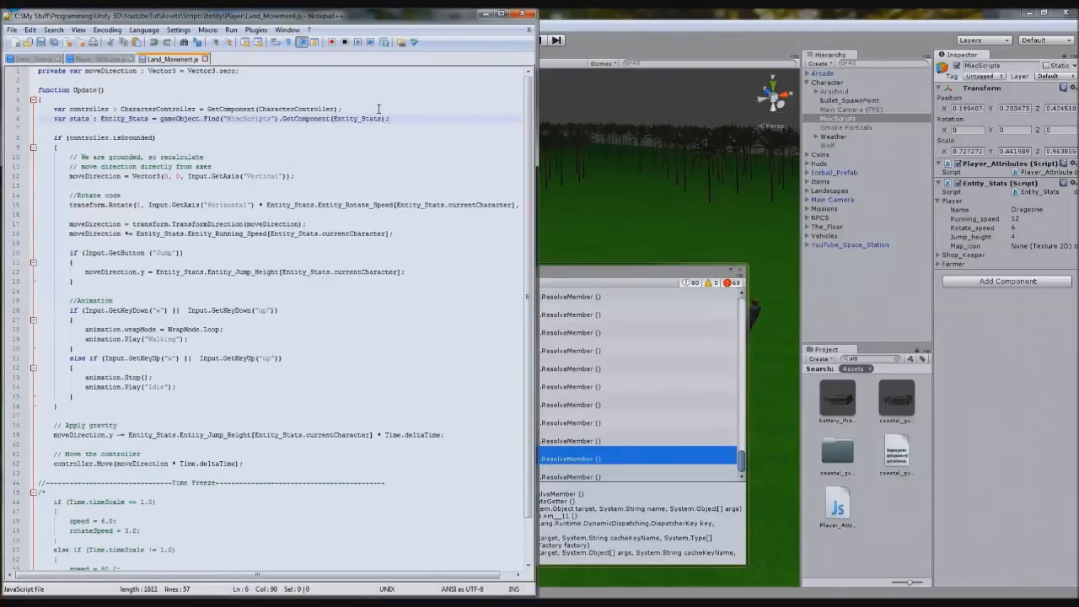
double_click(78, 118)
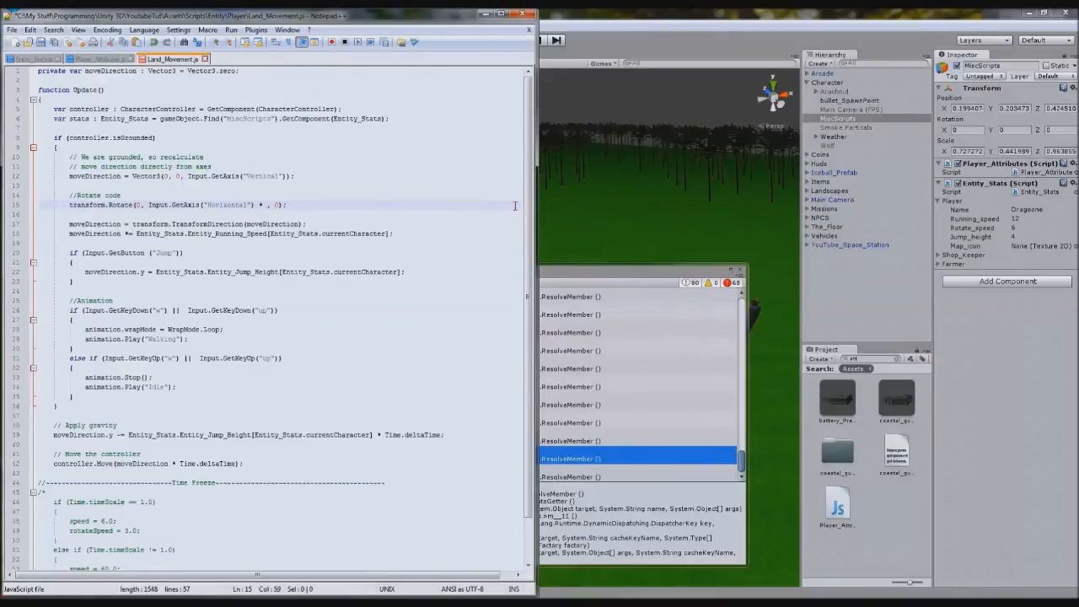
mouse_move(489, 219)
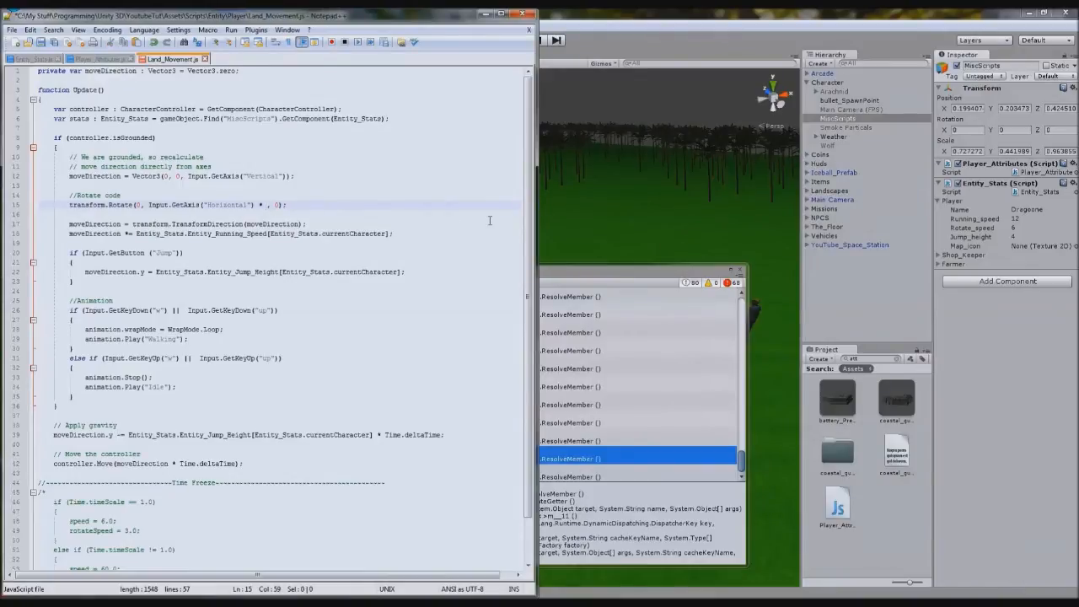
- Replace the rotation amount with stats.Player.rotate_speed, checking the field name in Entity_Stats
type("stats.")
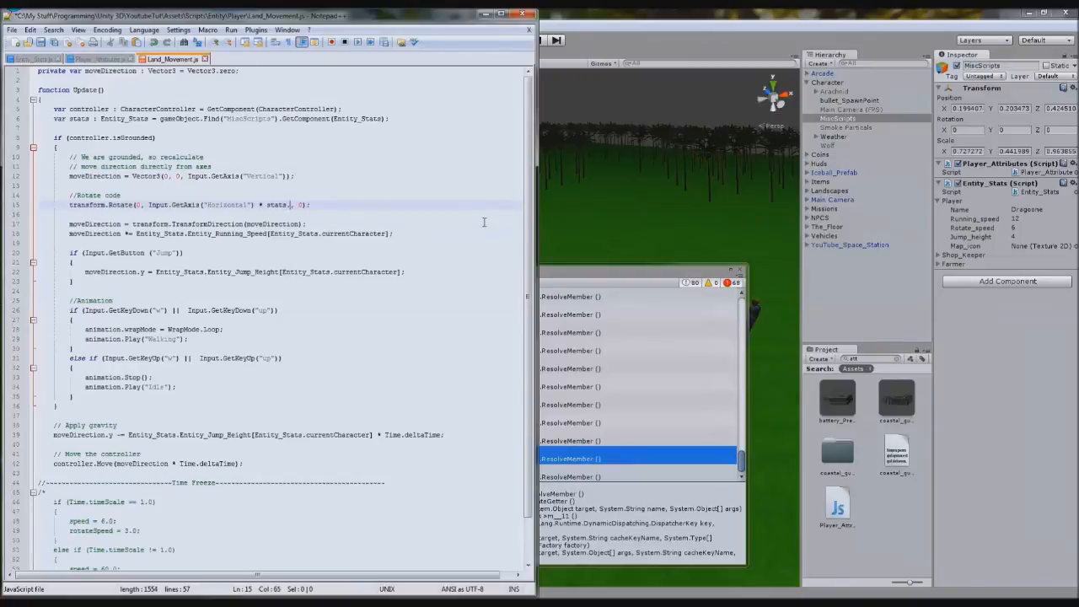
type("H")
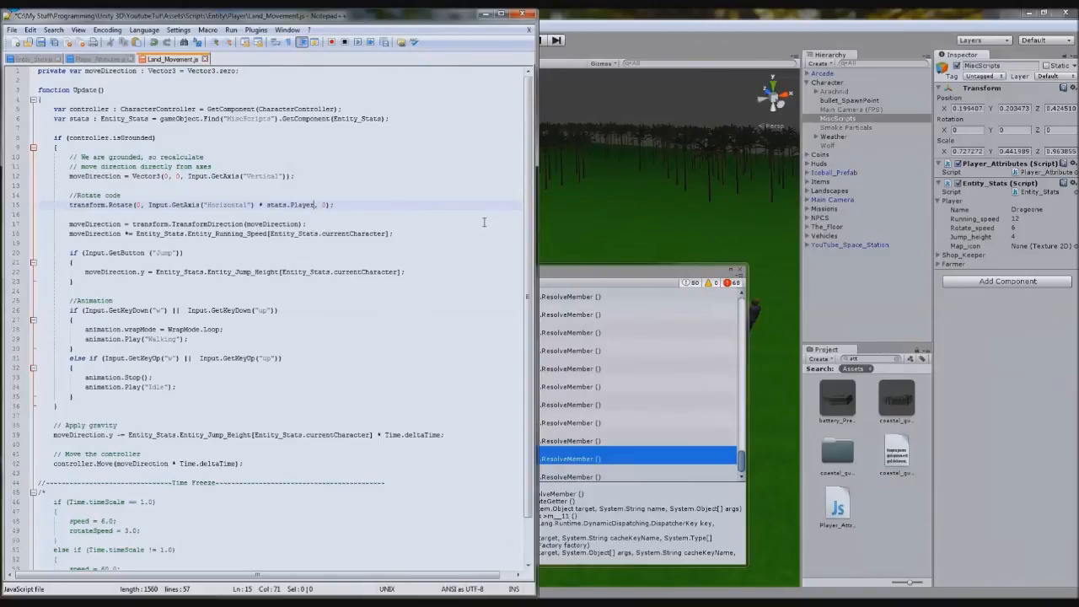
type(".")
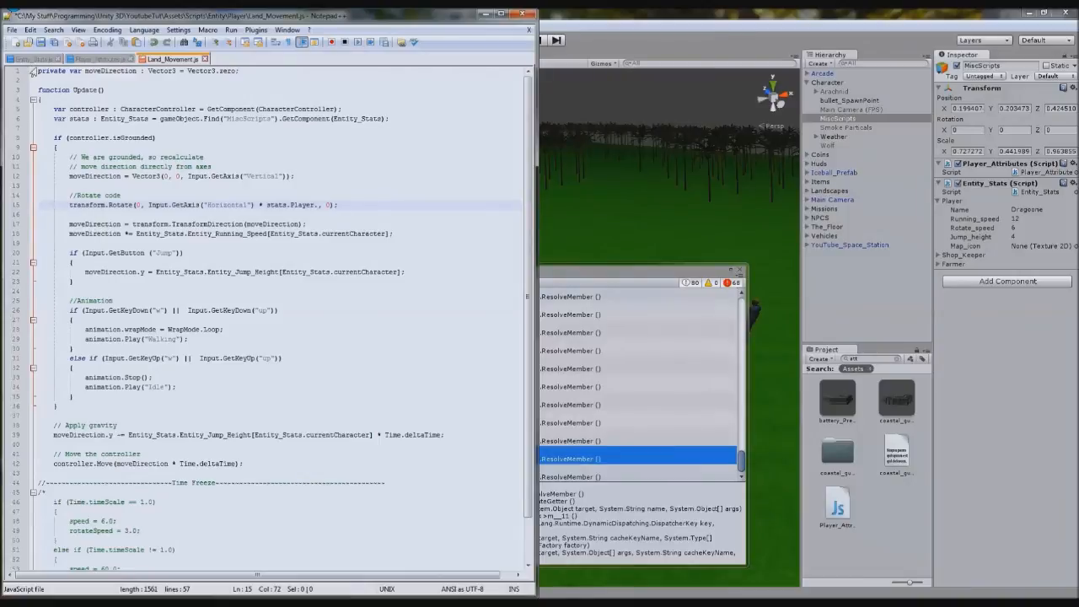
left_click(34, 57)
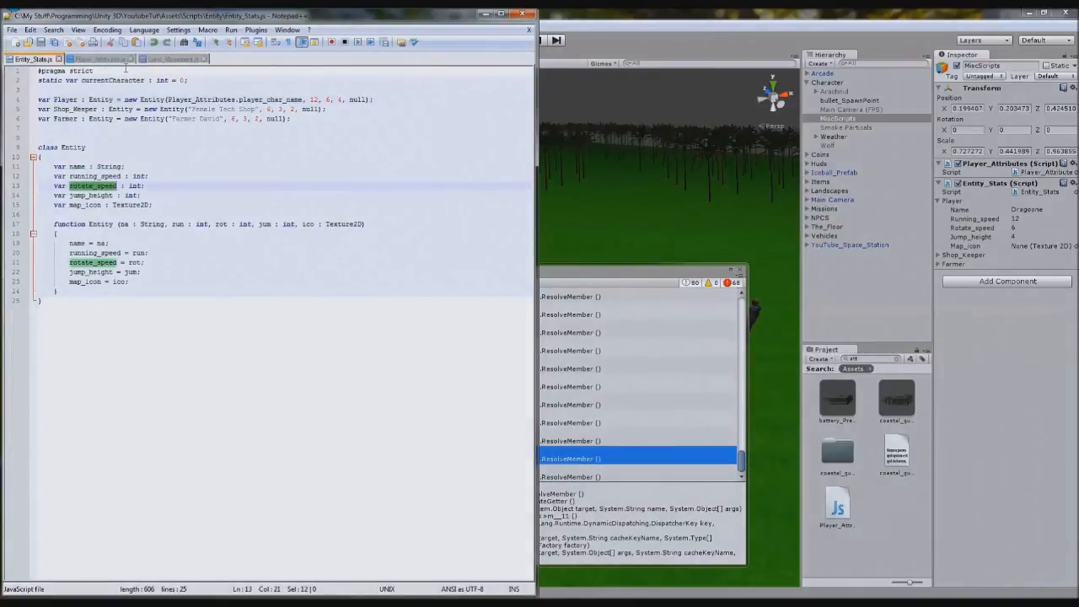
left_click(172, 58)
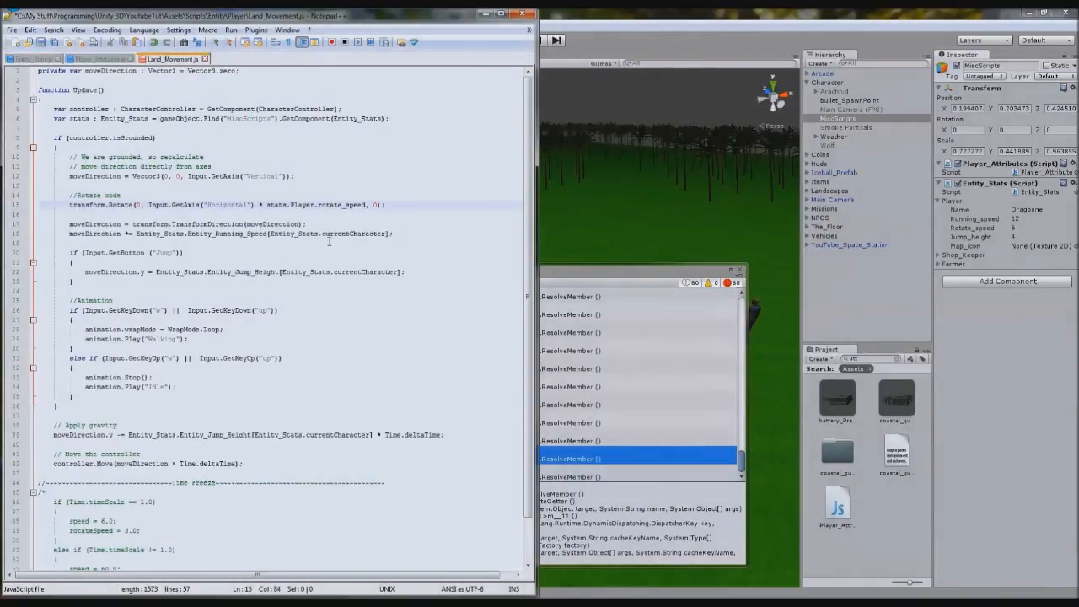
left_click_drag(268, 206, 364, 206)
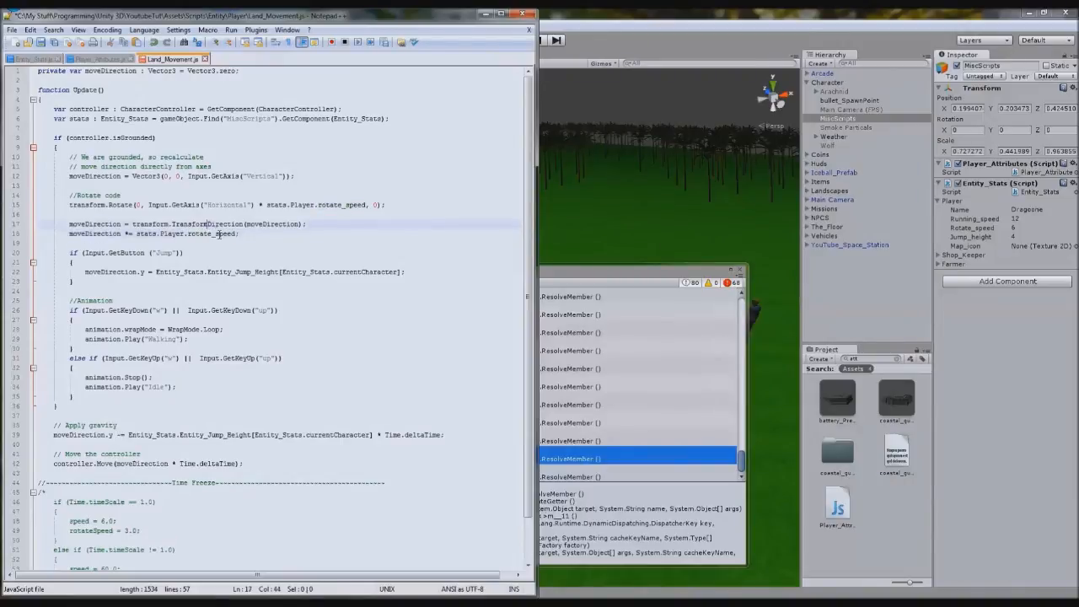
- Make running use stats.Player.running_speed and jump and gravity use stats.Player.jump_height
left_click(195, 234)
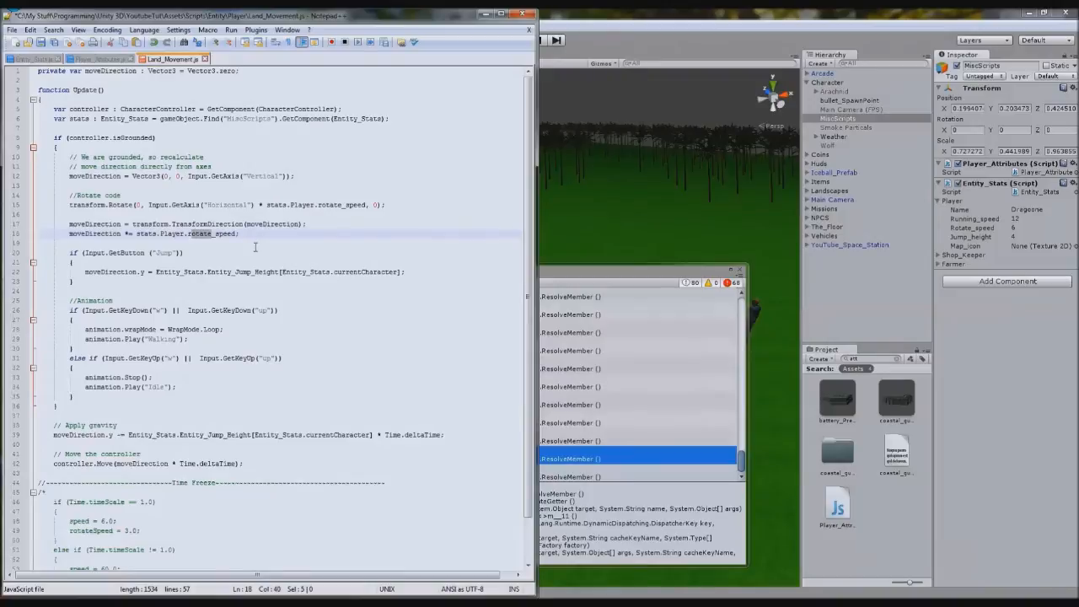
type("running_speed")
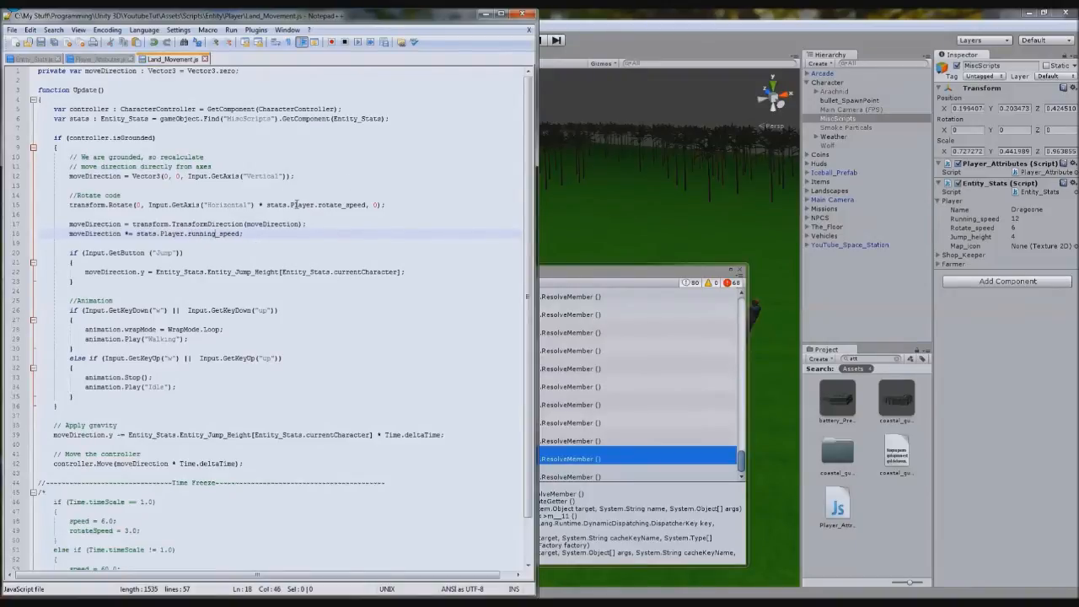
double_click(341, 206)
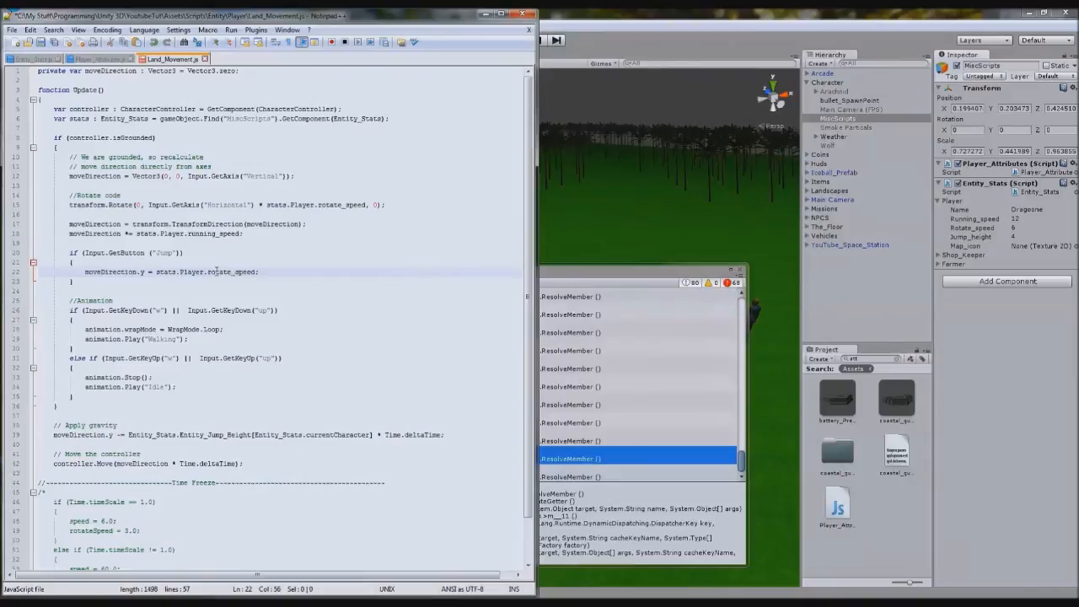
type("jump_h")
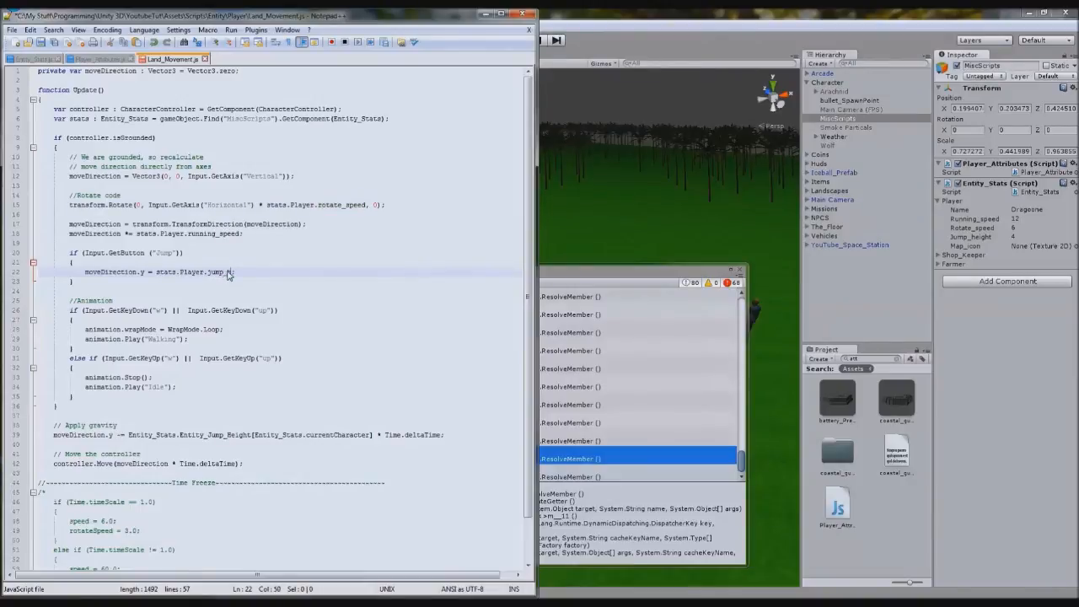
type("eight;")
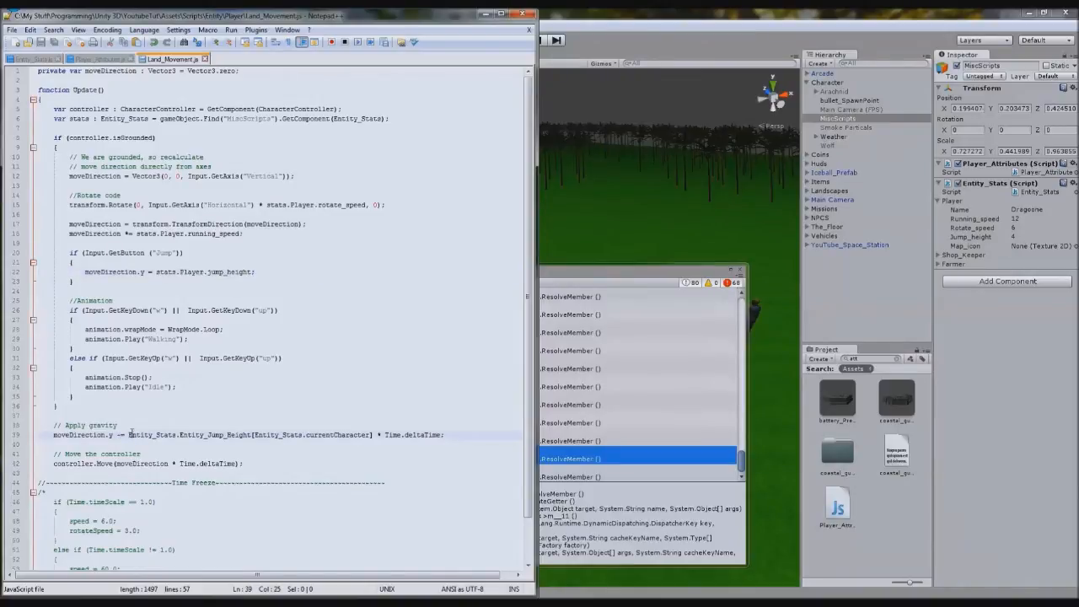
type("stats.Player.jump_height")
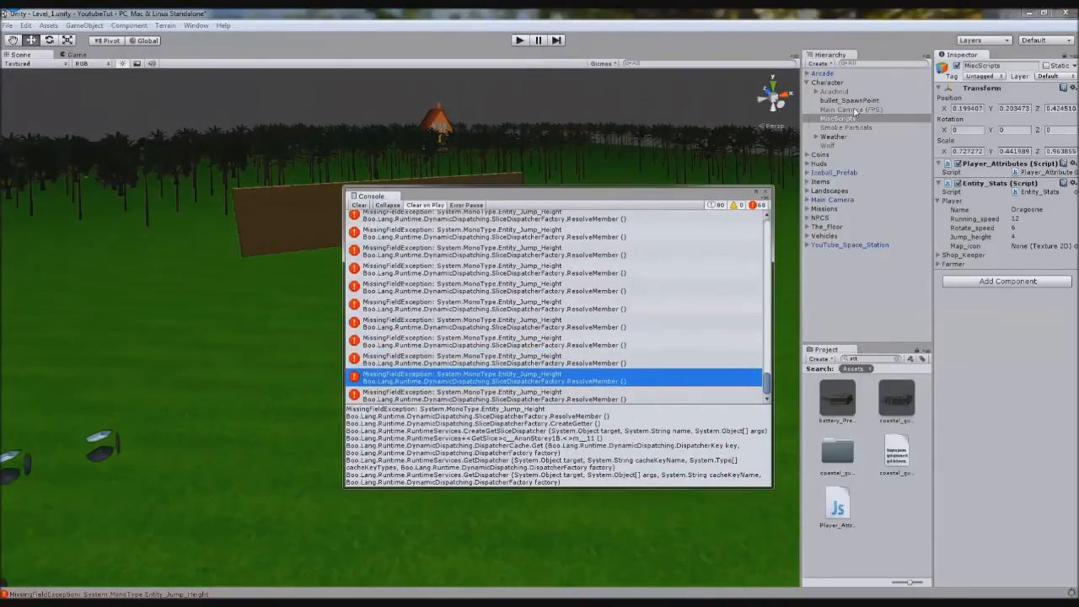
- Play the scene in Unity to test the character running and jumping with the new stats
left_click(519, 40)
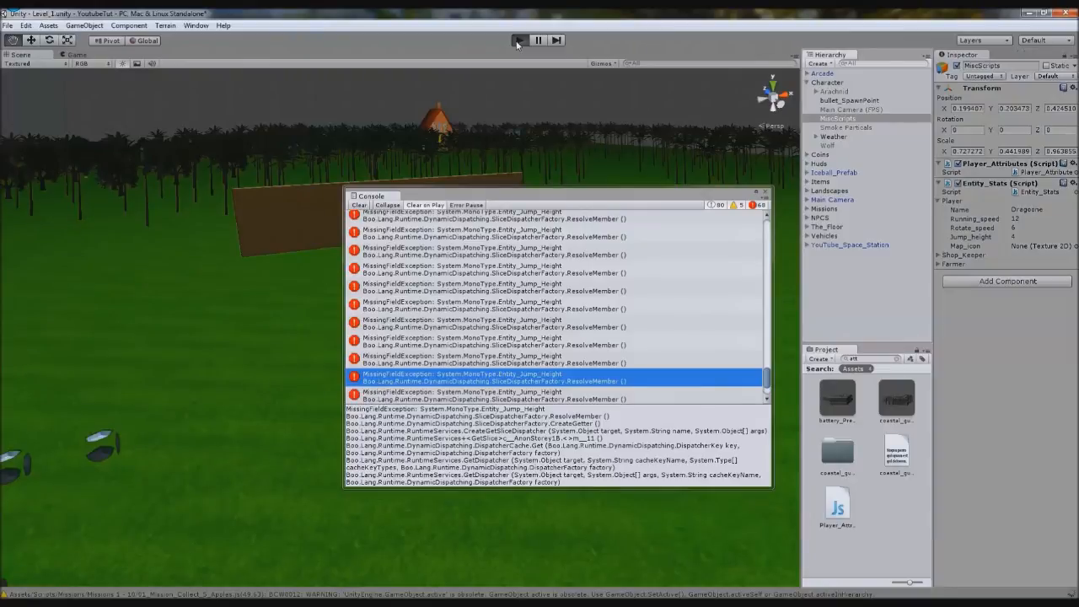
left_click(518, 40)
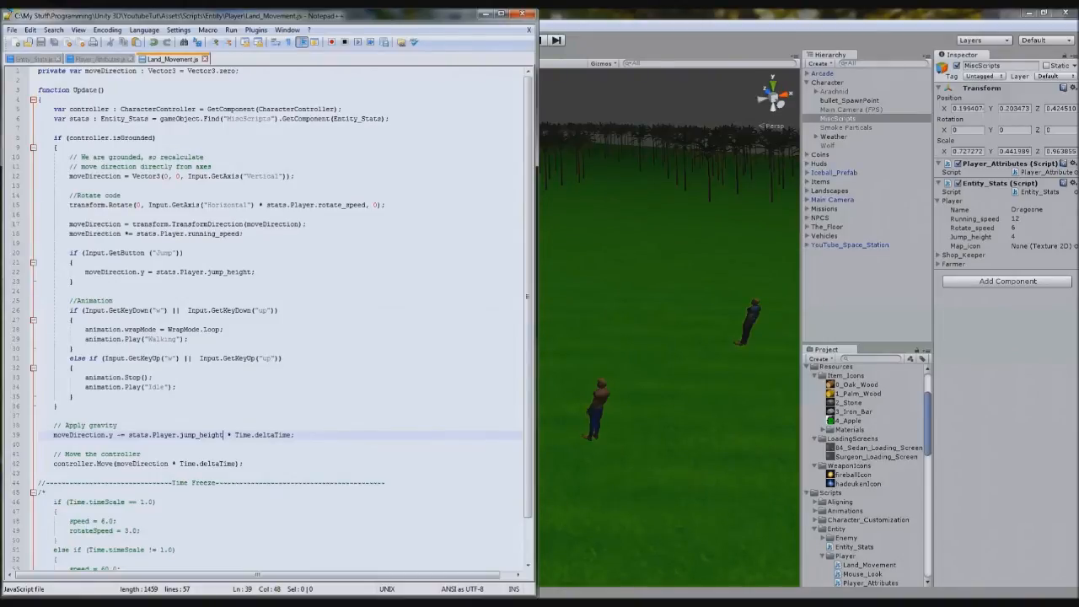
- Switch back to the Entity_Stats.js script in Notepad++
left_click(34, 57)
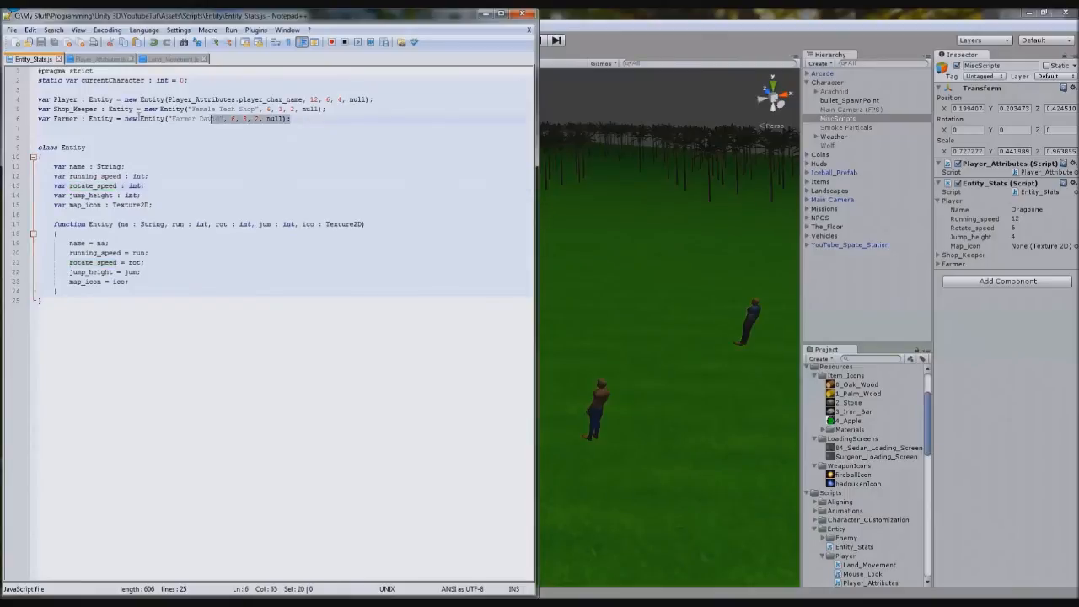